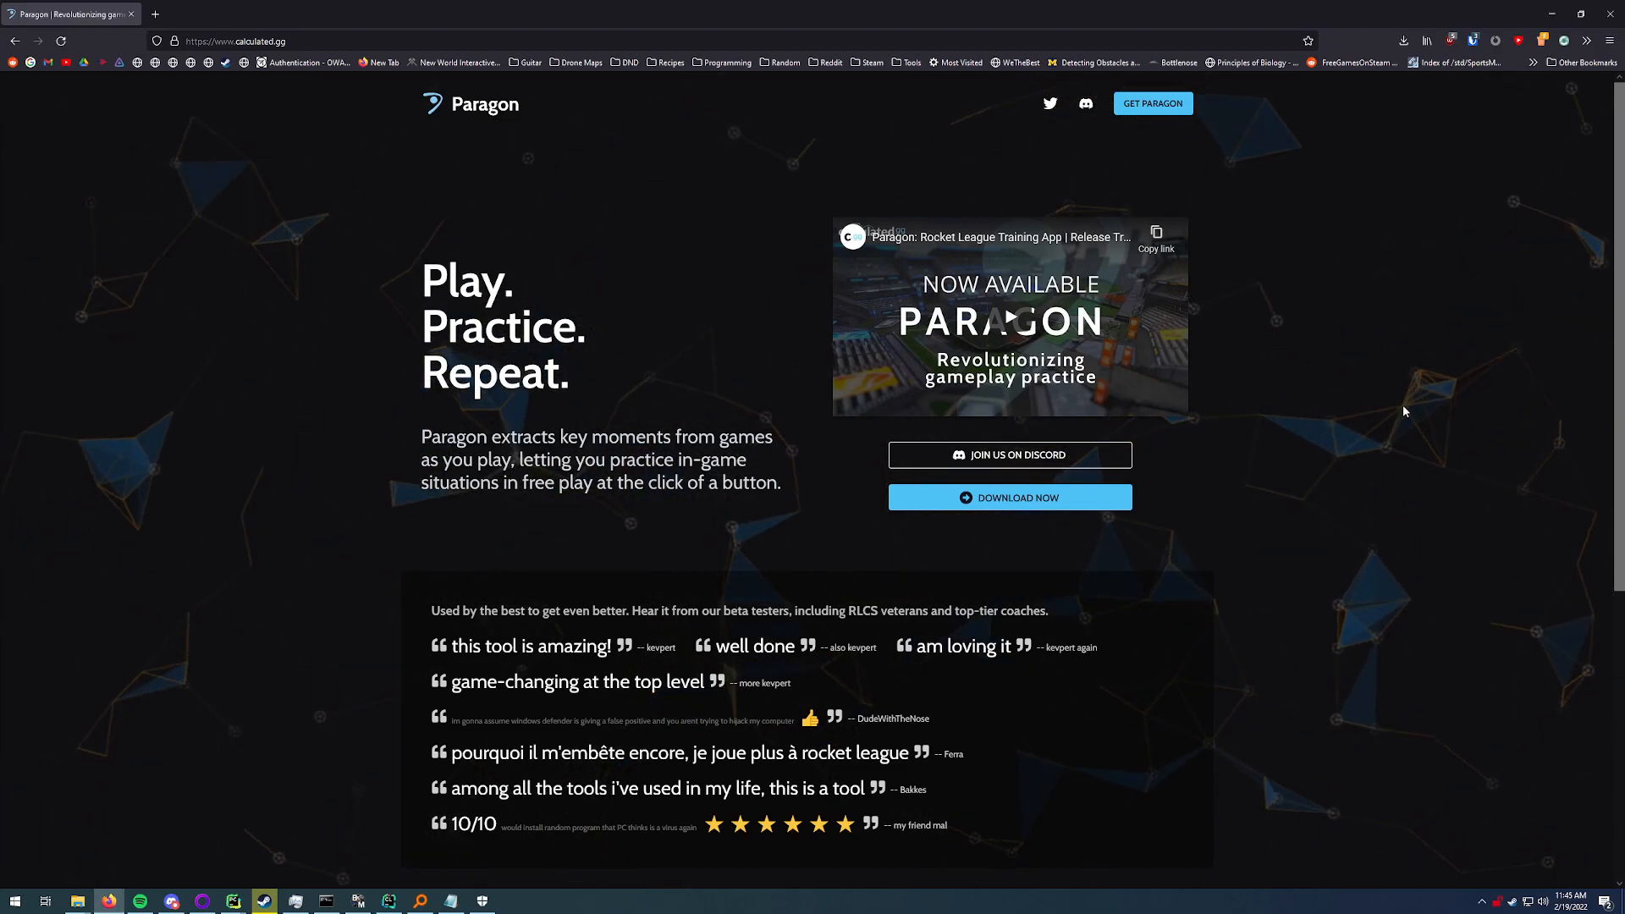
pyautogui.moveTo(1198, 371)
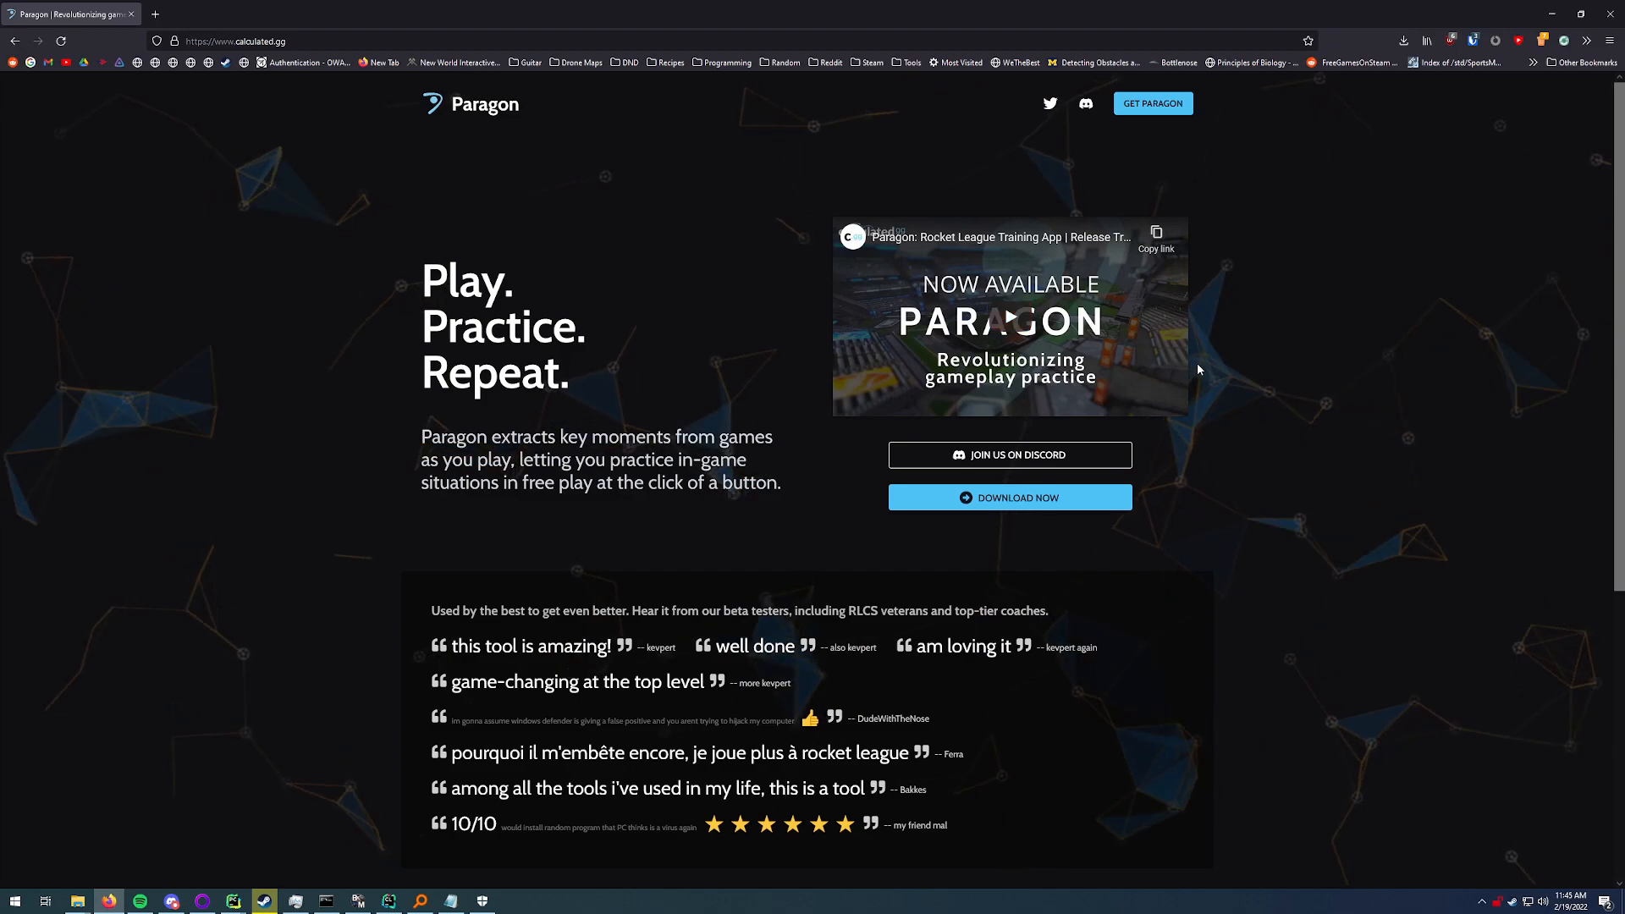
pyautogui.moveTo(1073, 507)
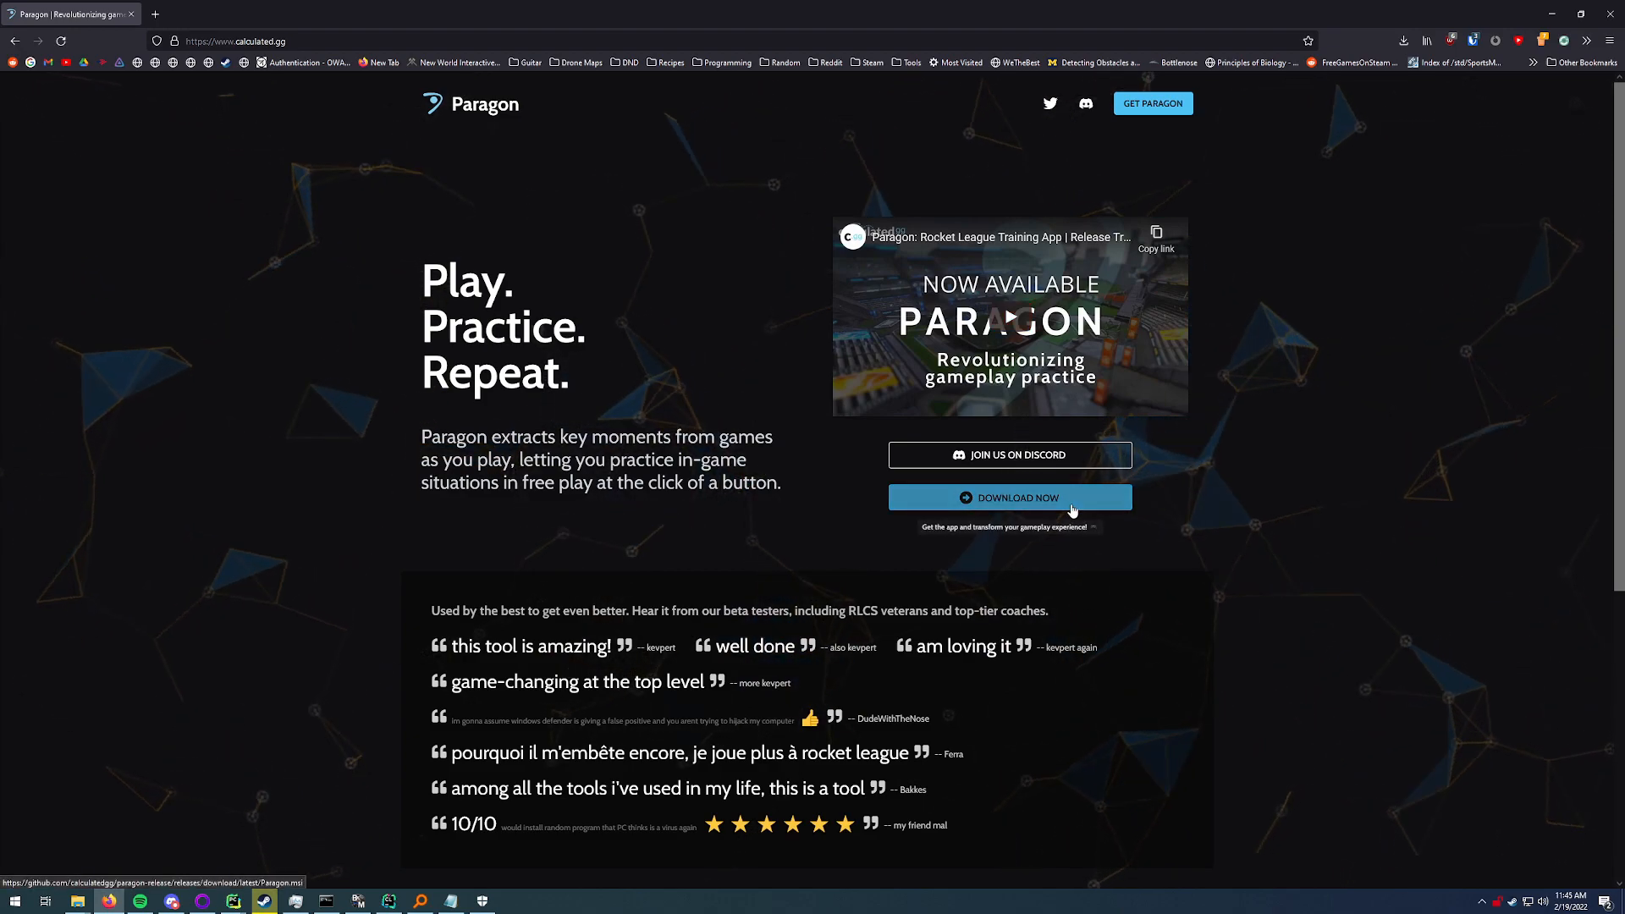
pyautogui.moveTo(1268, 420)
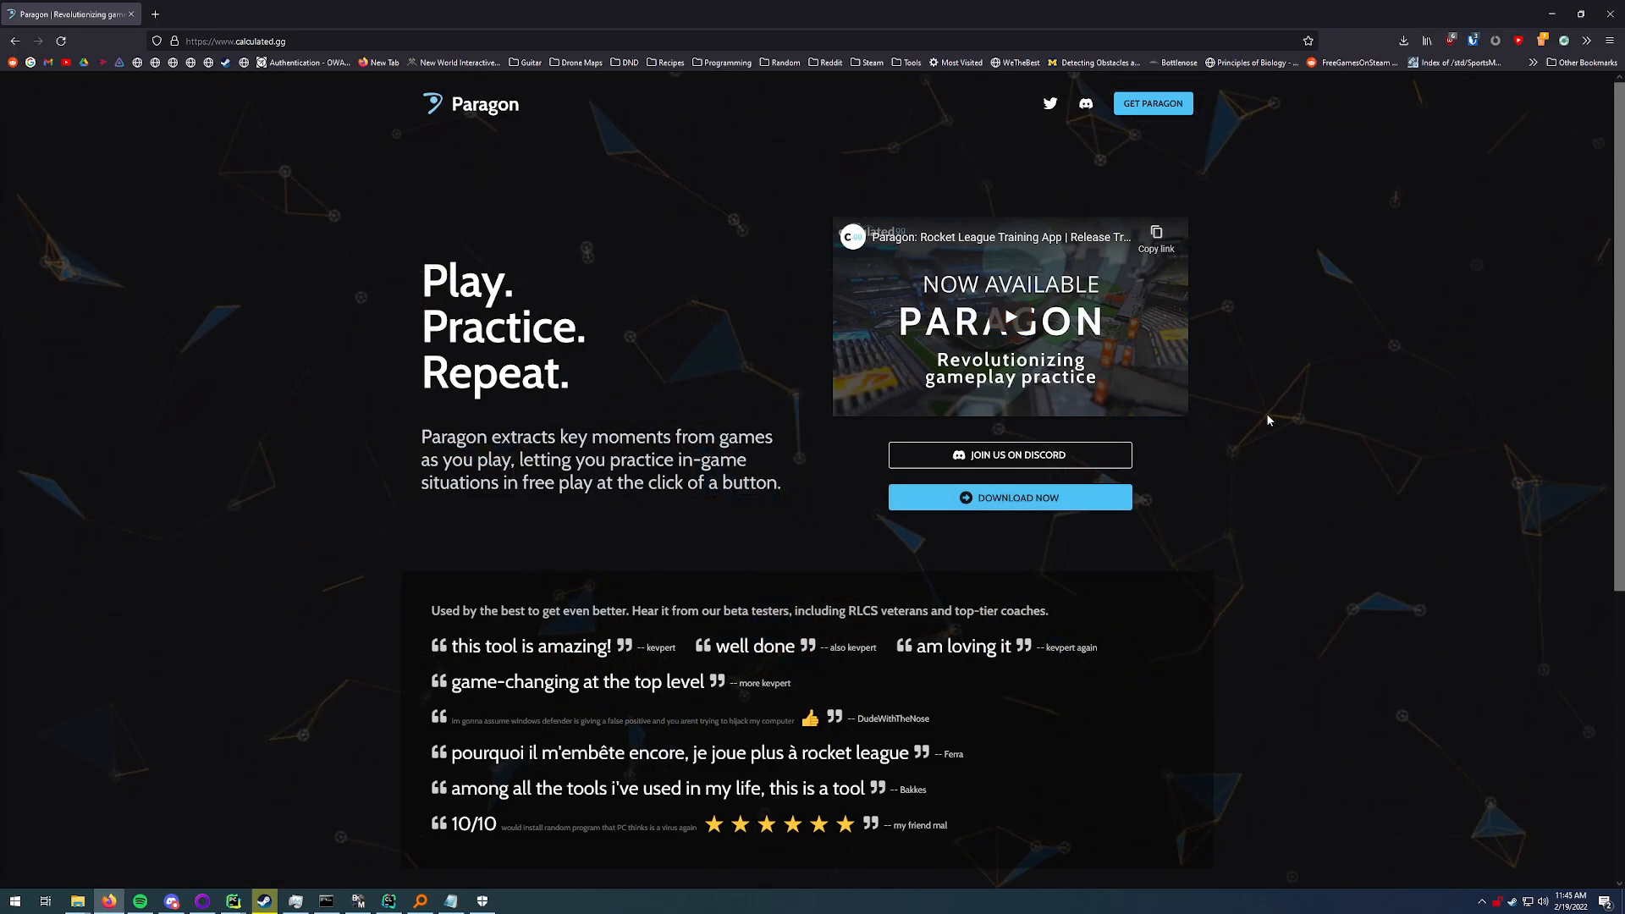
# Step: Download and open Paragon.msi, turning off 'Always ask before opening this file'
pyautogui.click(1009, 497)
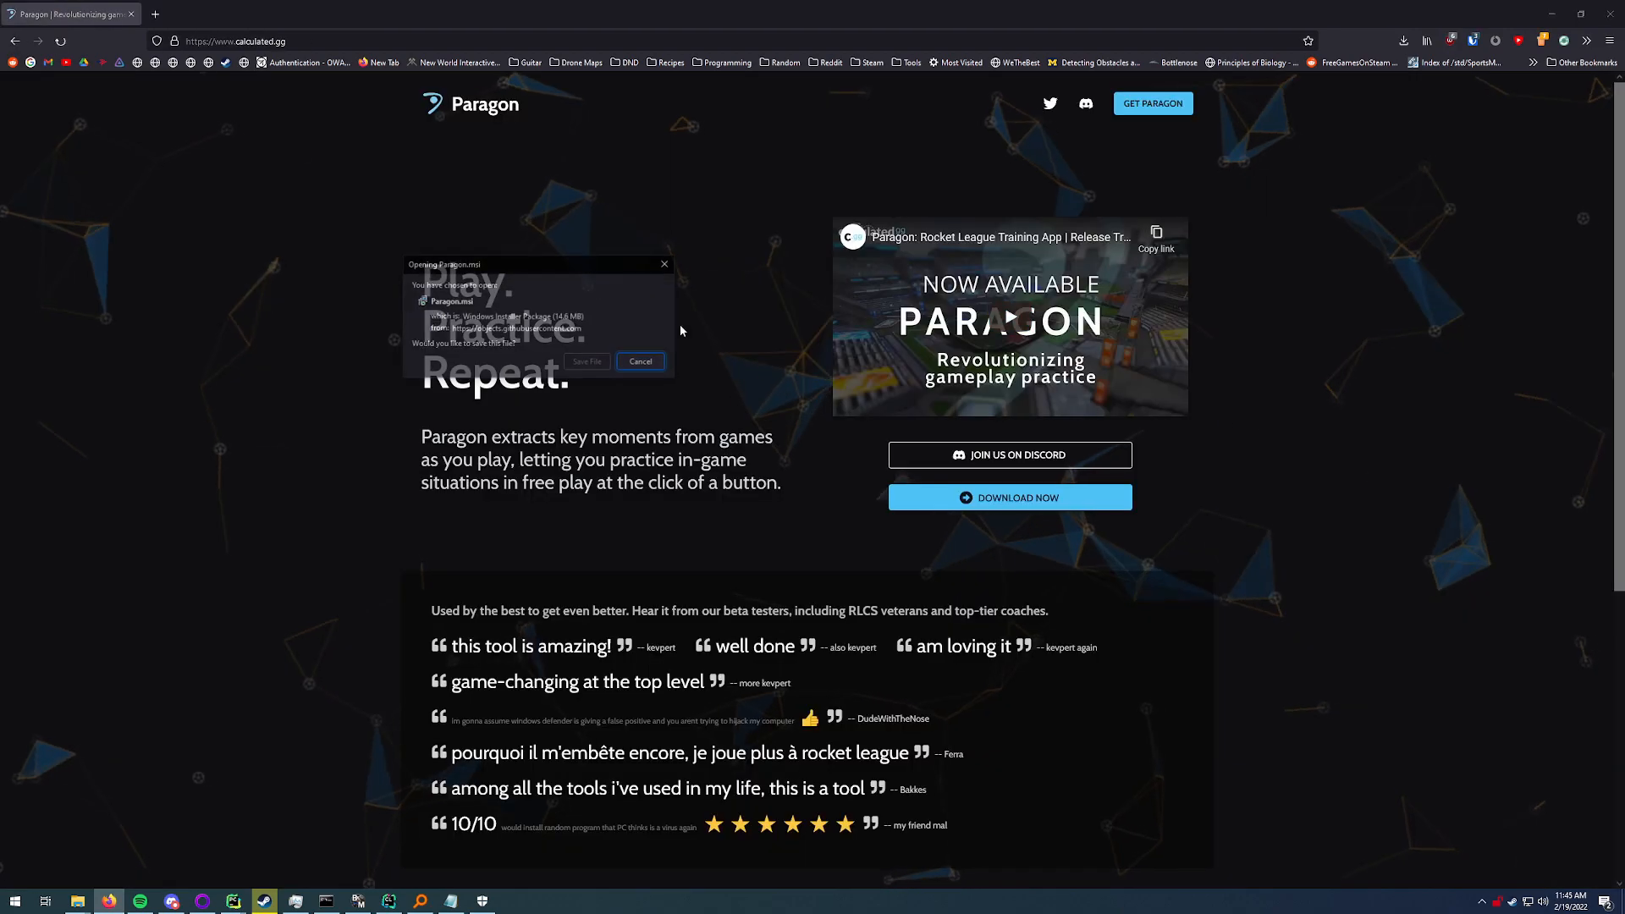
pyautogui.click(640, 362)
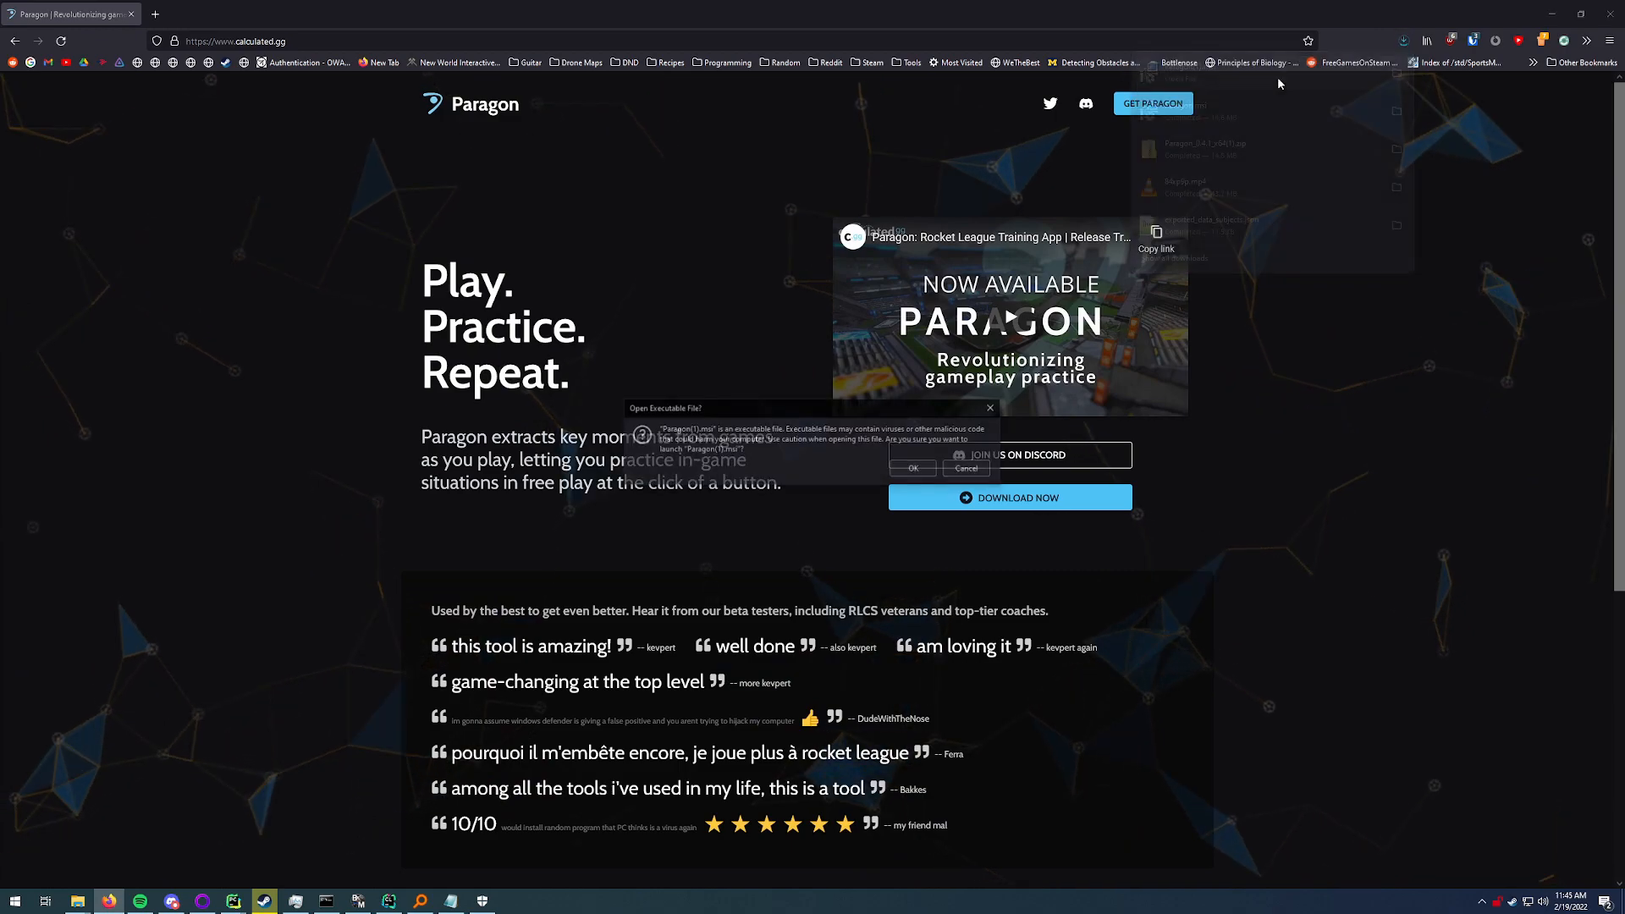
pyautogui.click(910, 469)
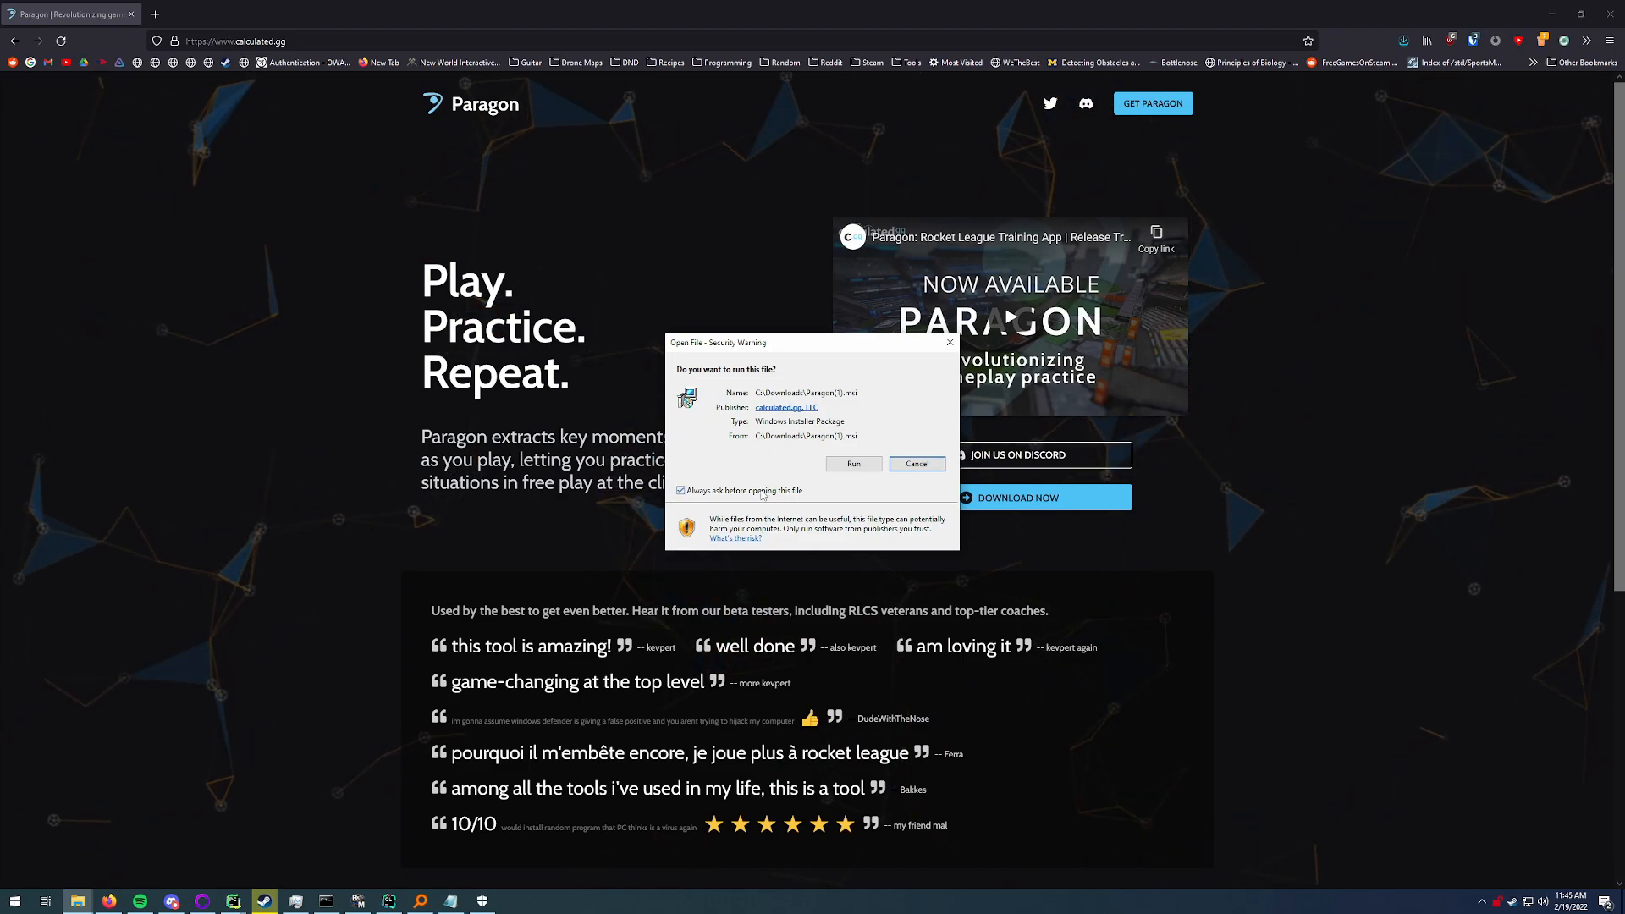
pyautogui.click(680, 491)
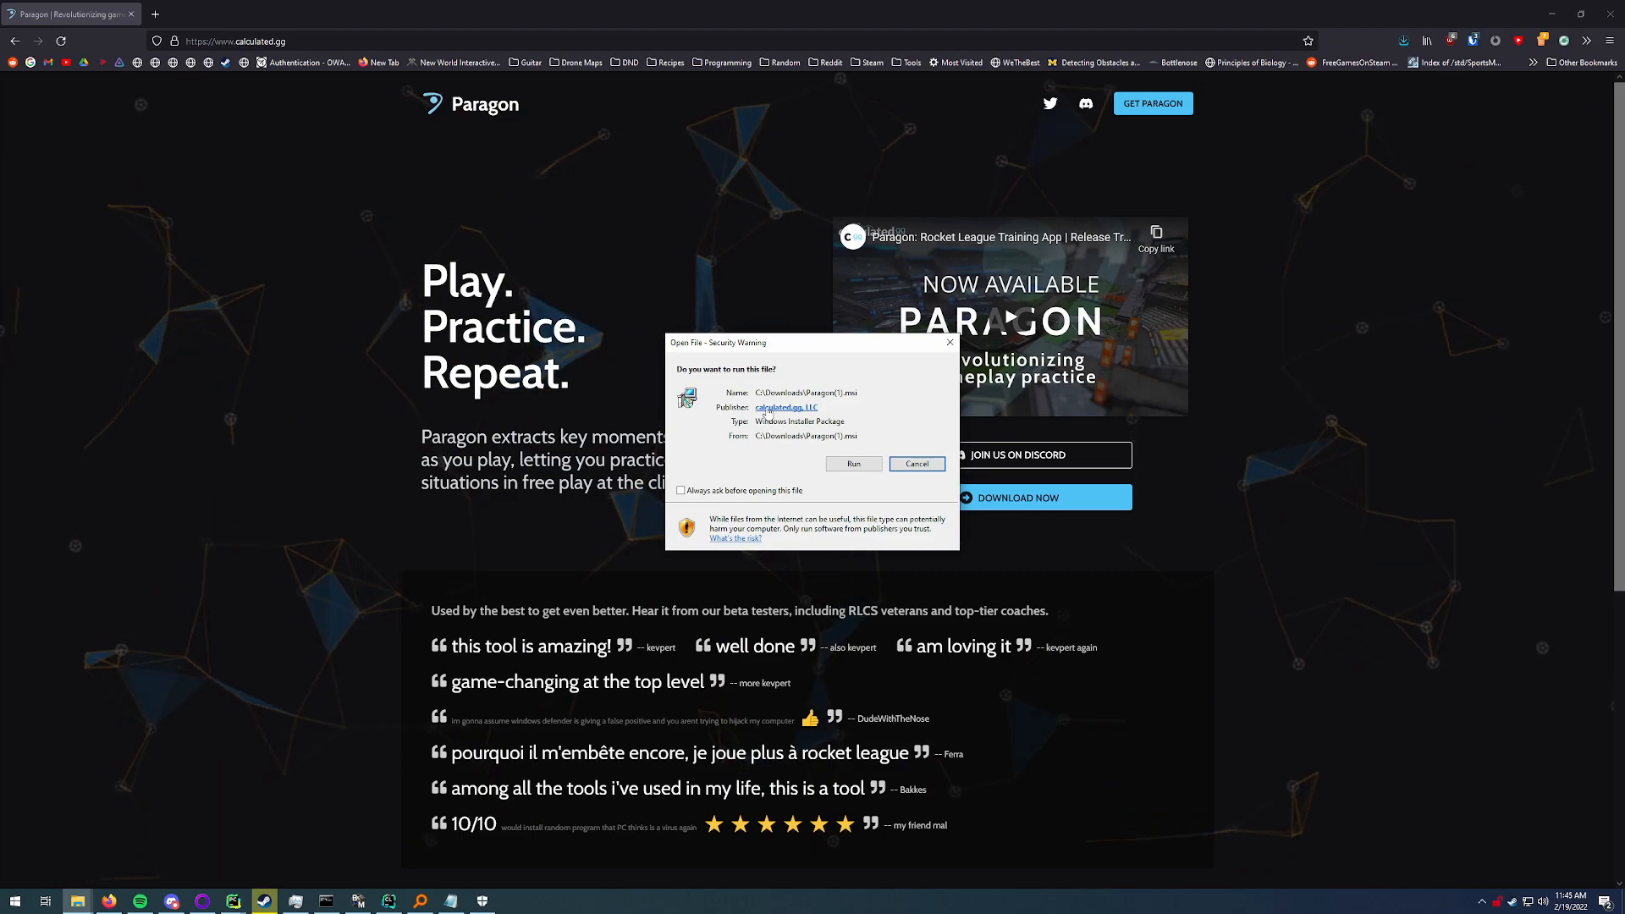
# Step: Run the installer through Next and Install, enable Launch Paragon, and finish the wizard
pyautogui.click(853, 463)
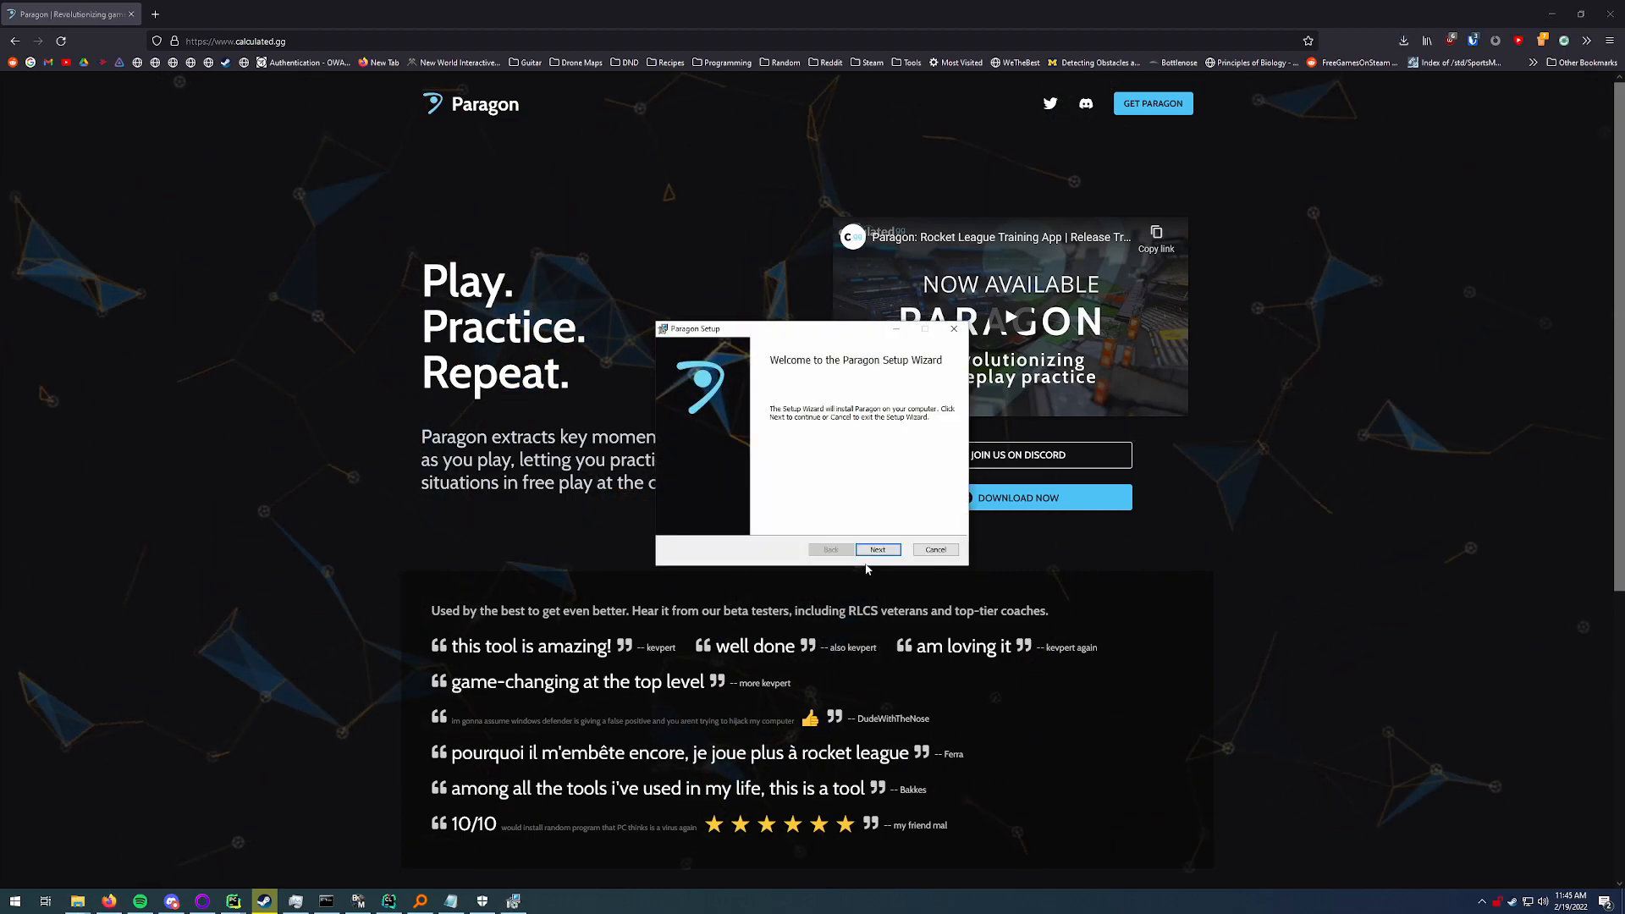
pyautogui.click(876, 549)
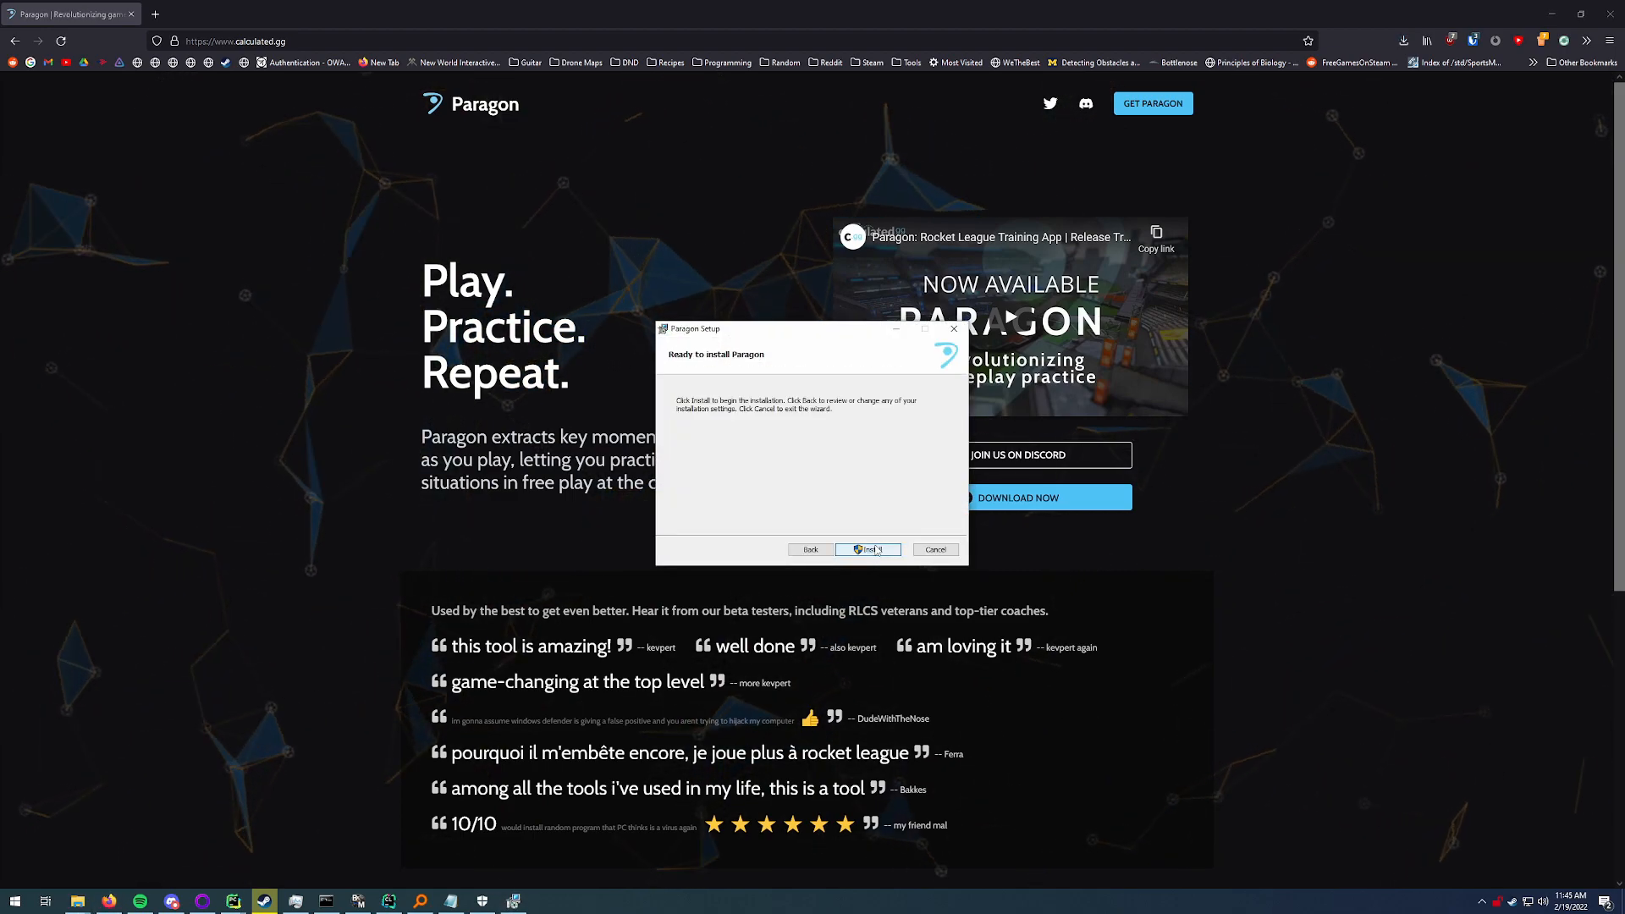
pyautogui.click(868, 549)
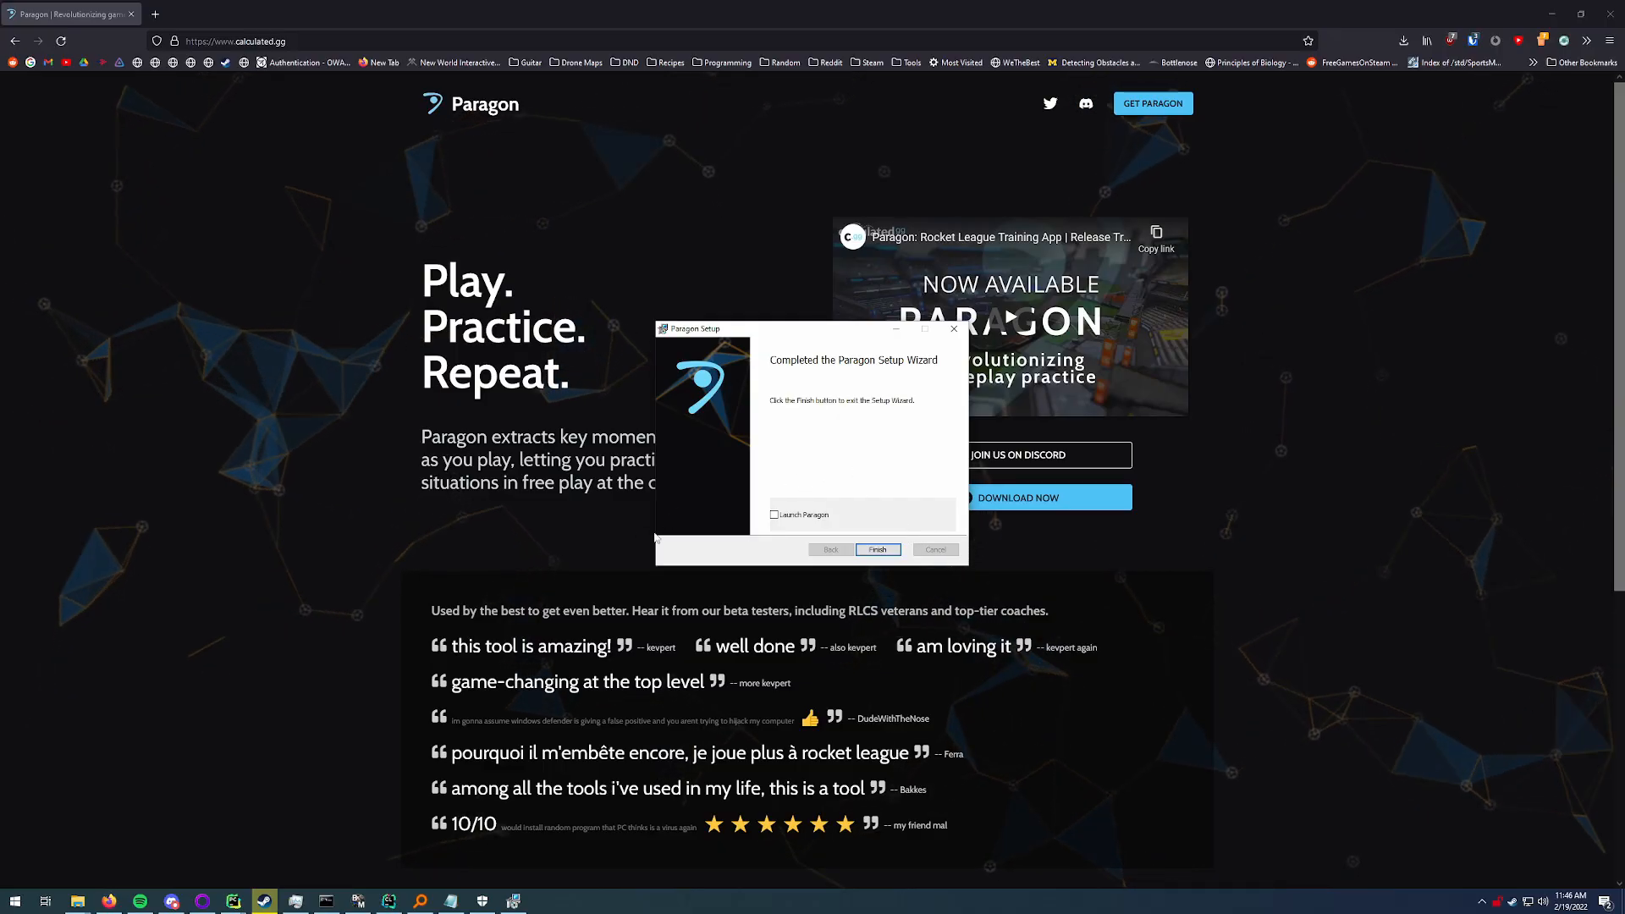
pyautogui.click(776, 515)
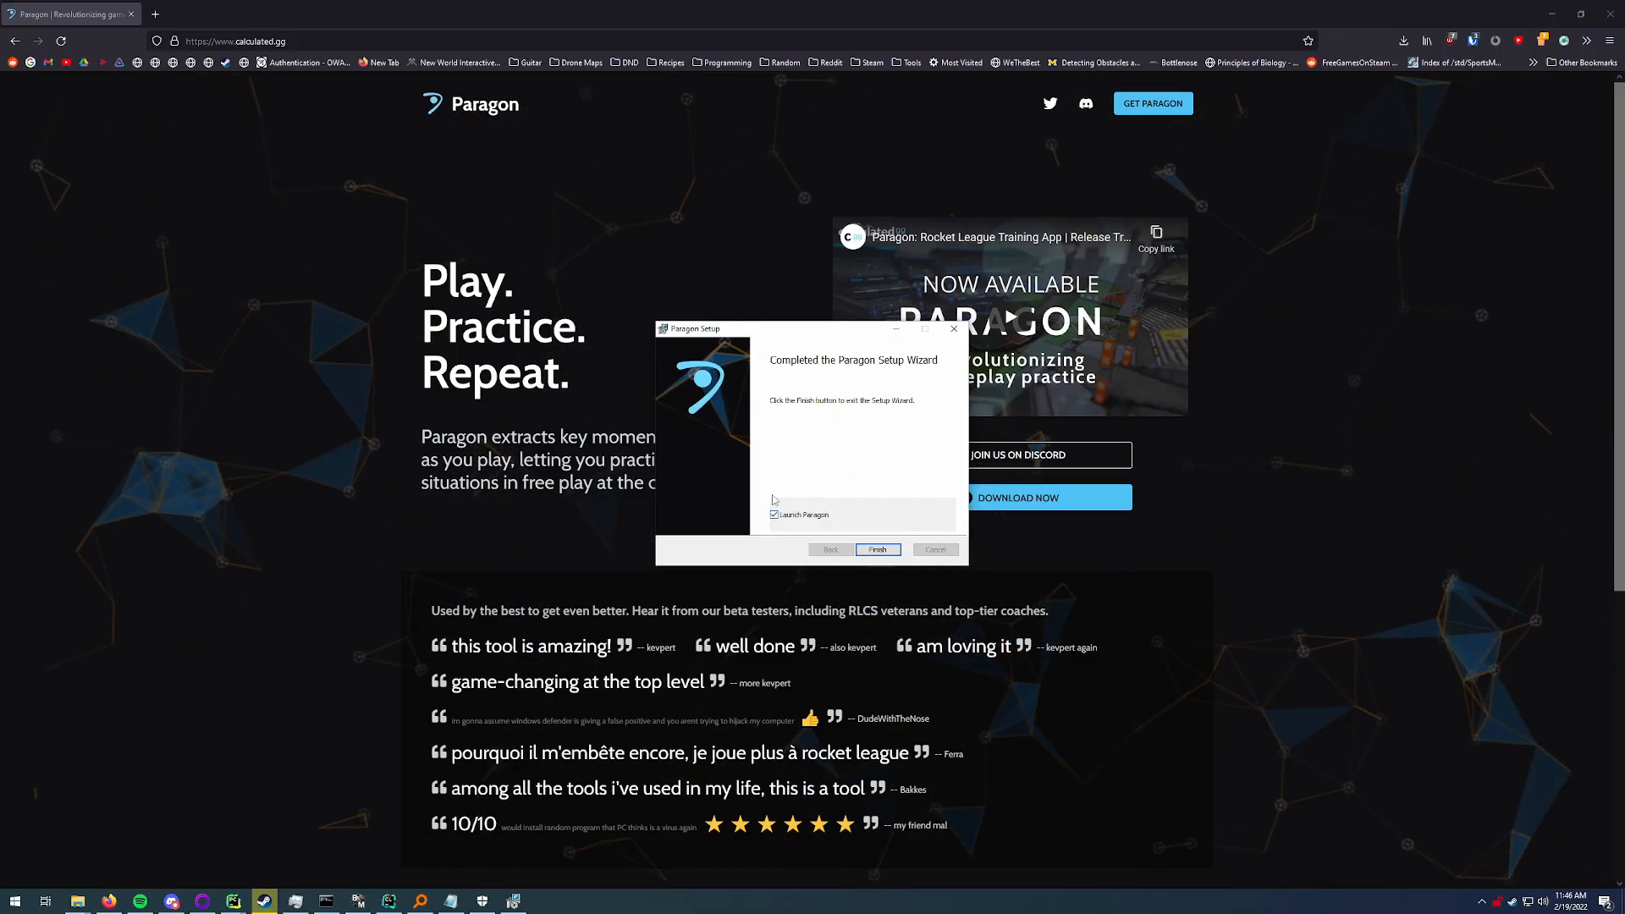
pyautogui.click(877, 548)
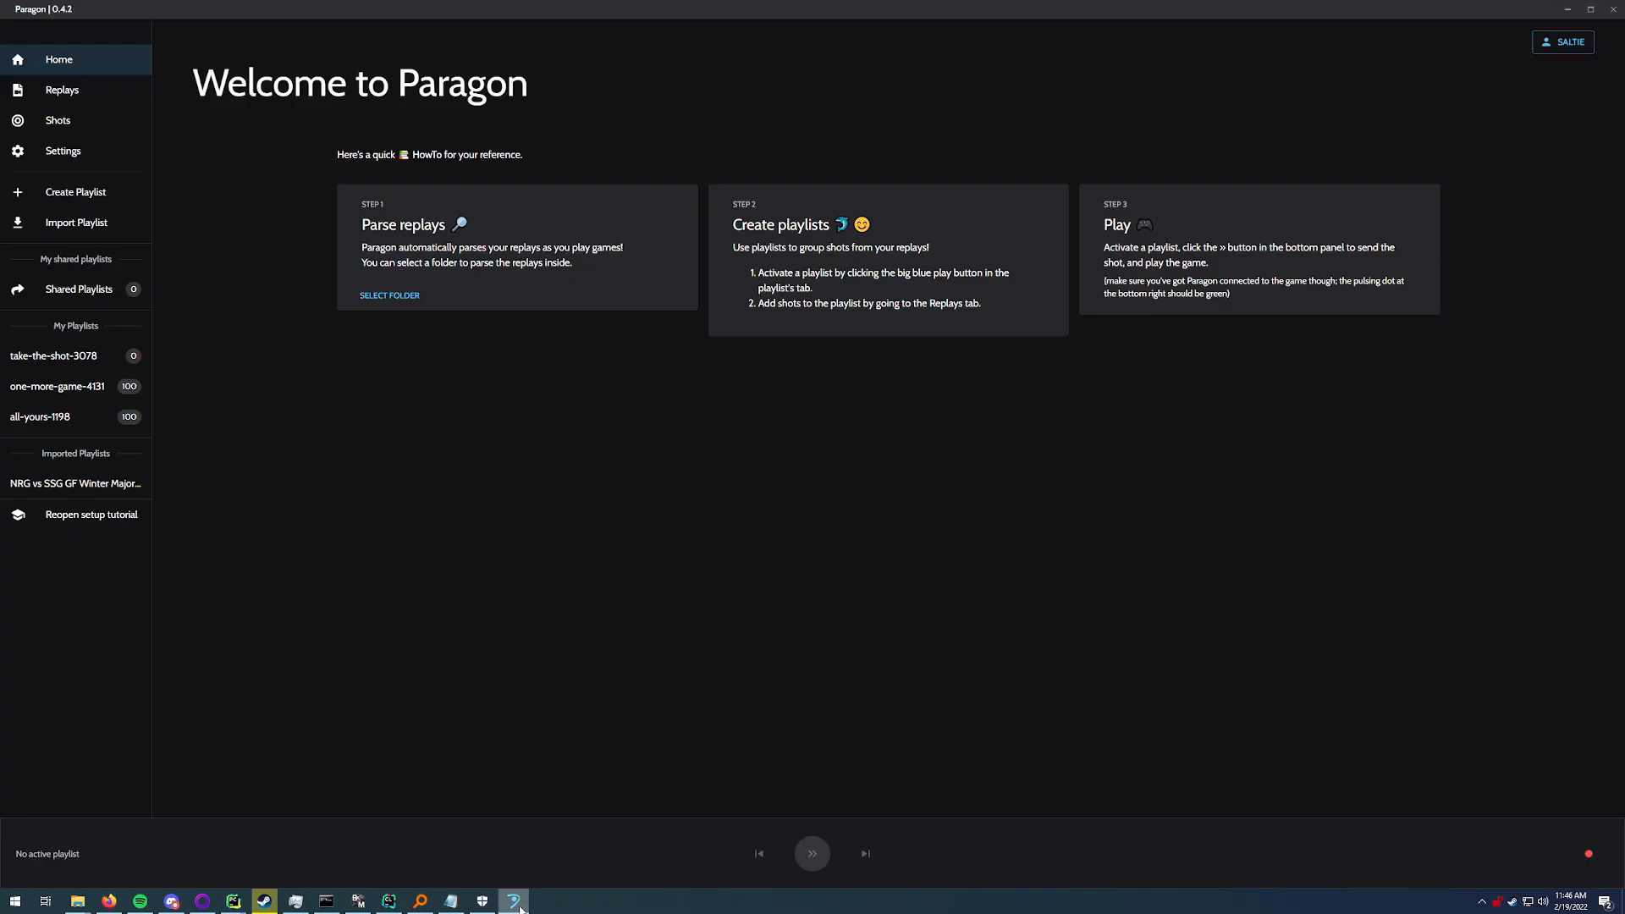
# Step: Start the setup tutorial and continue through its quick intro steps to the requirements check
pyautogui.click(91, 515)
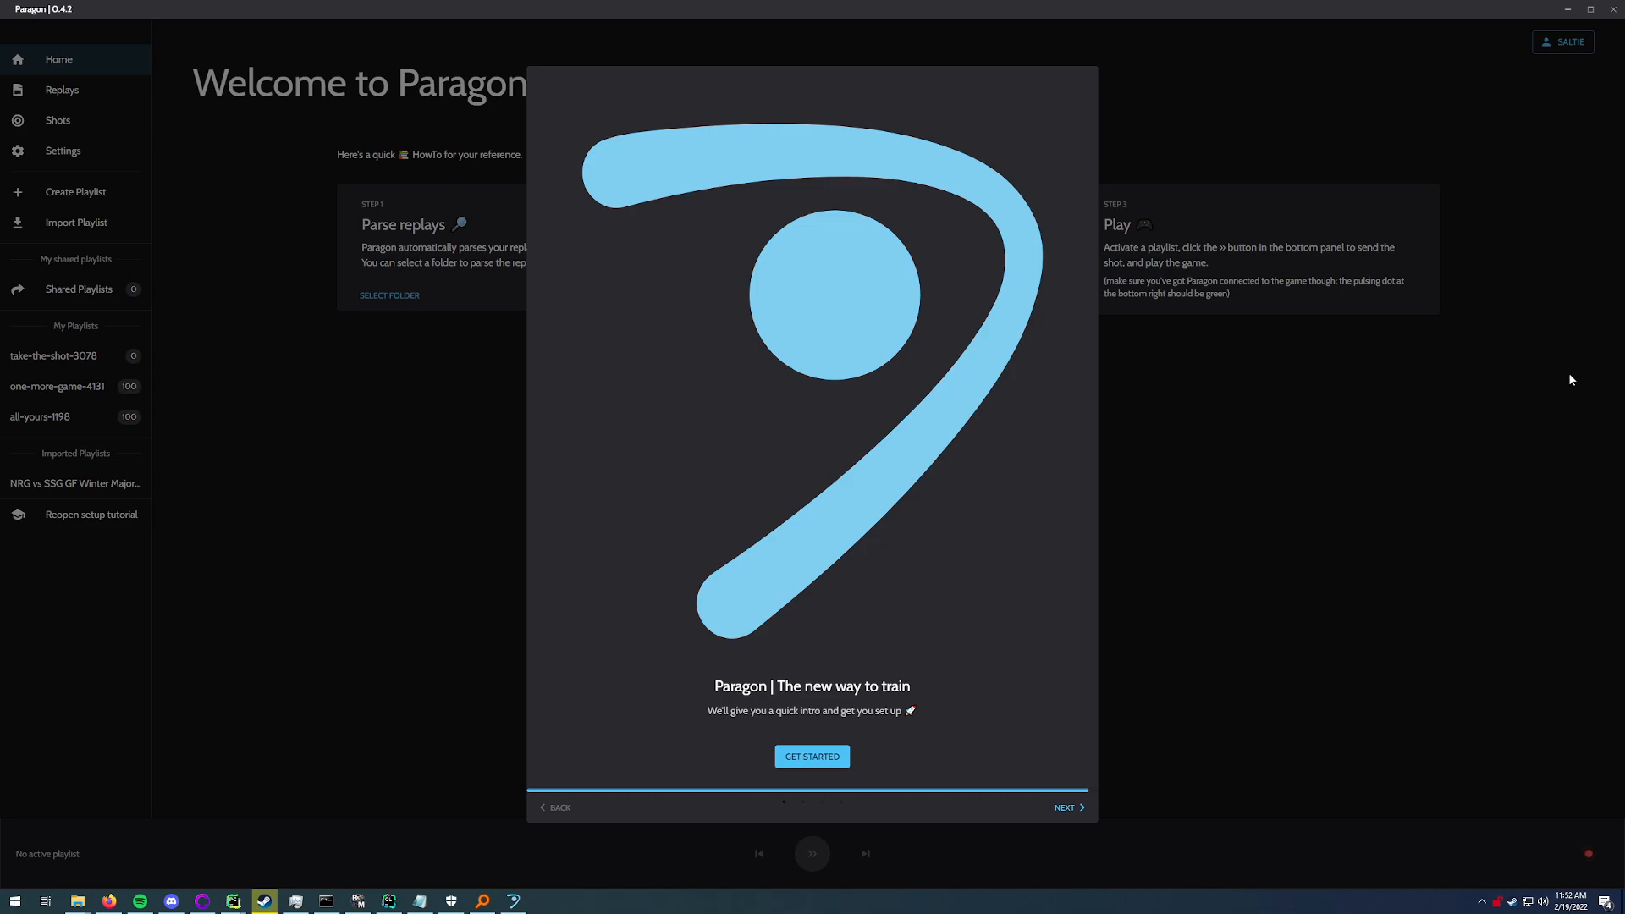
pyautogui.moveTo(739, 469)
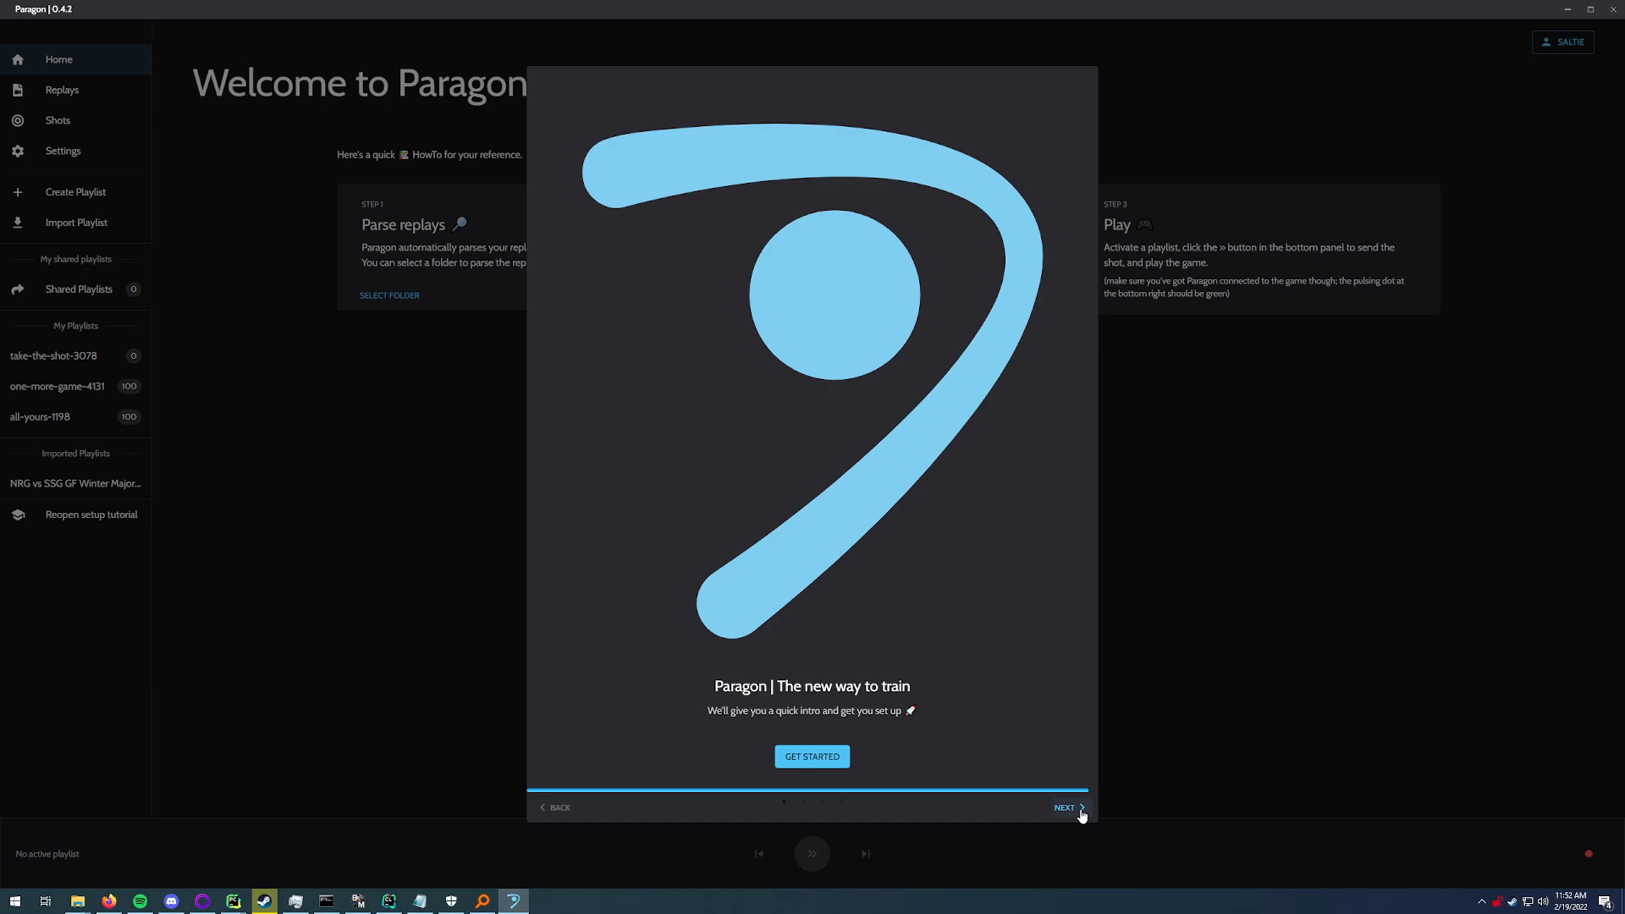
pyautogui.click(1065, 808)
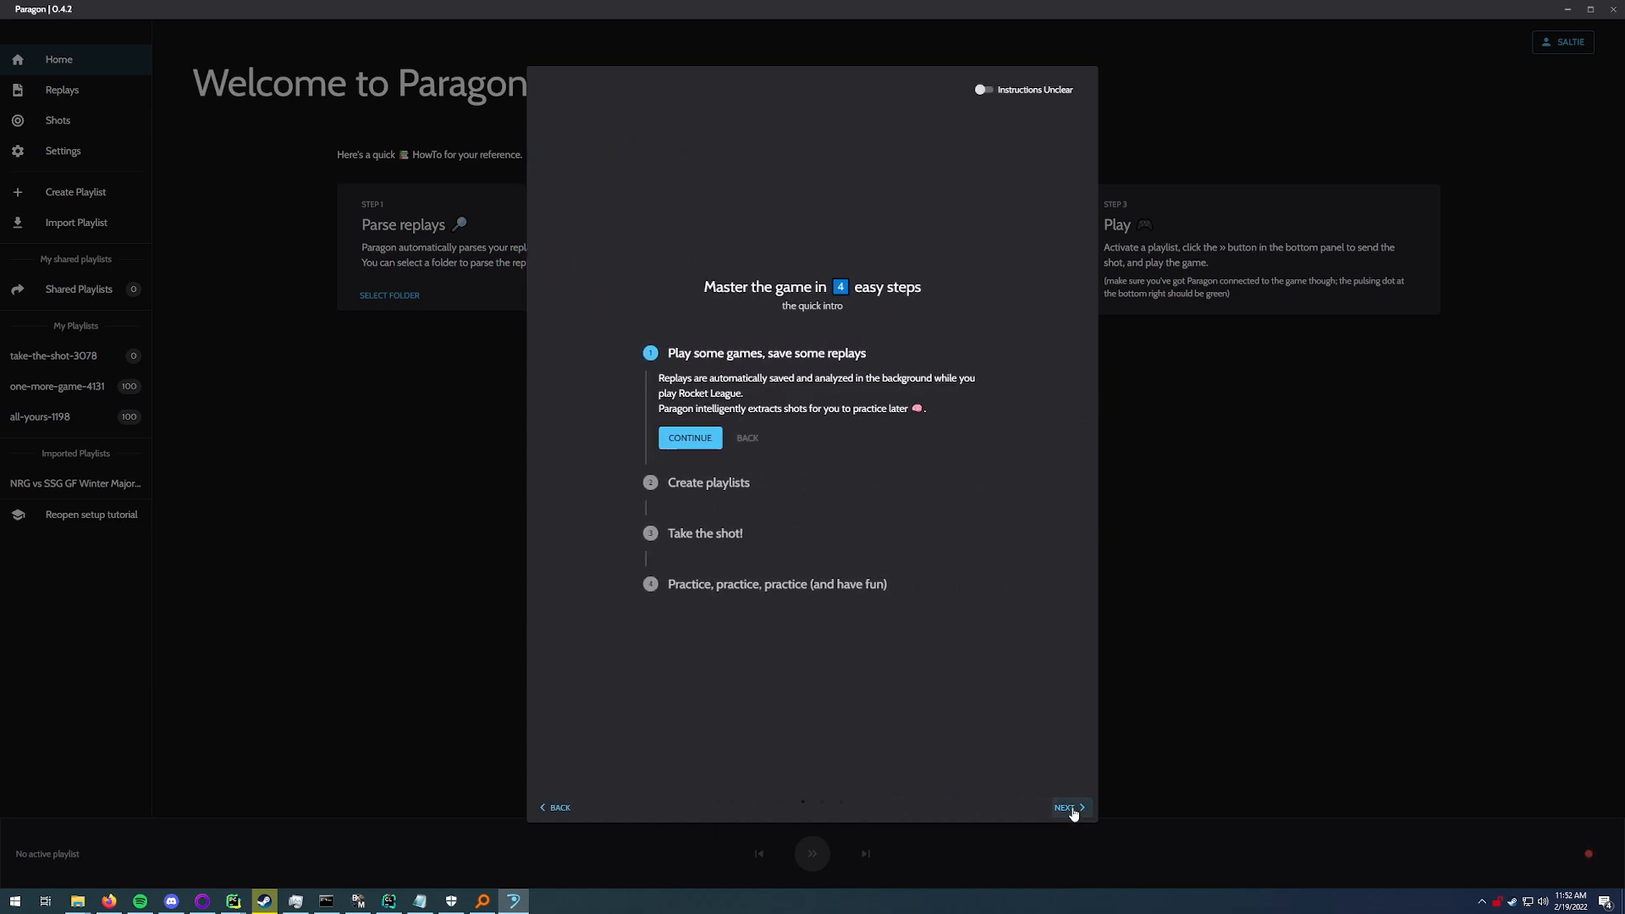
pyautogui.click(1067, 807)
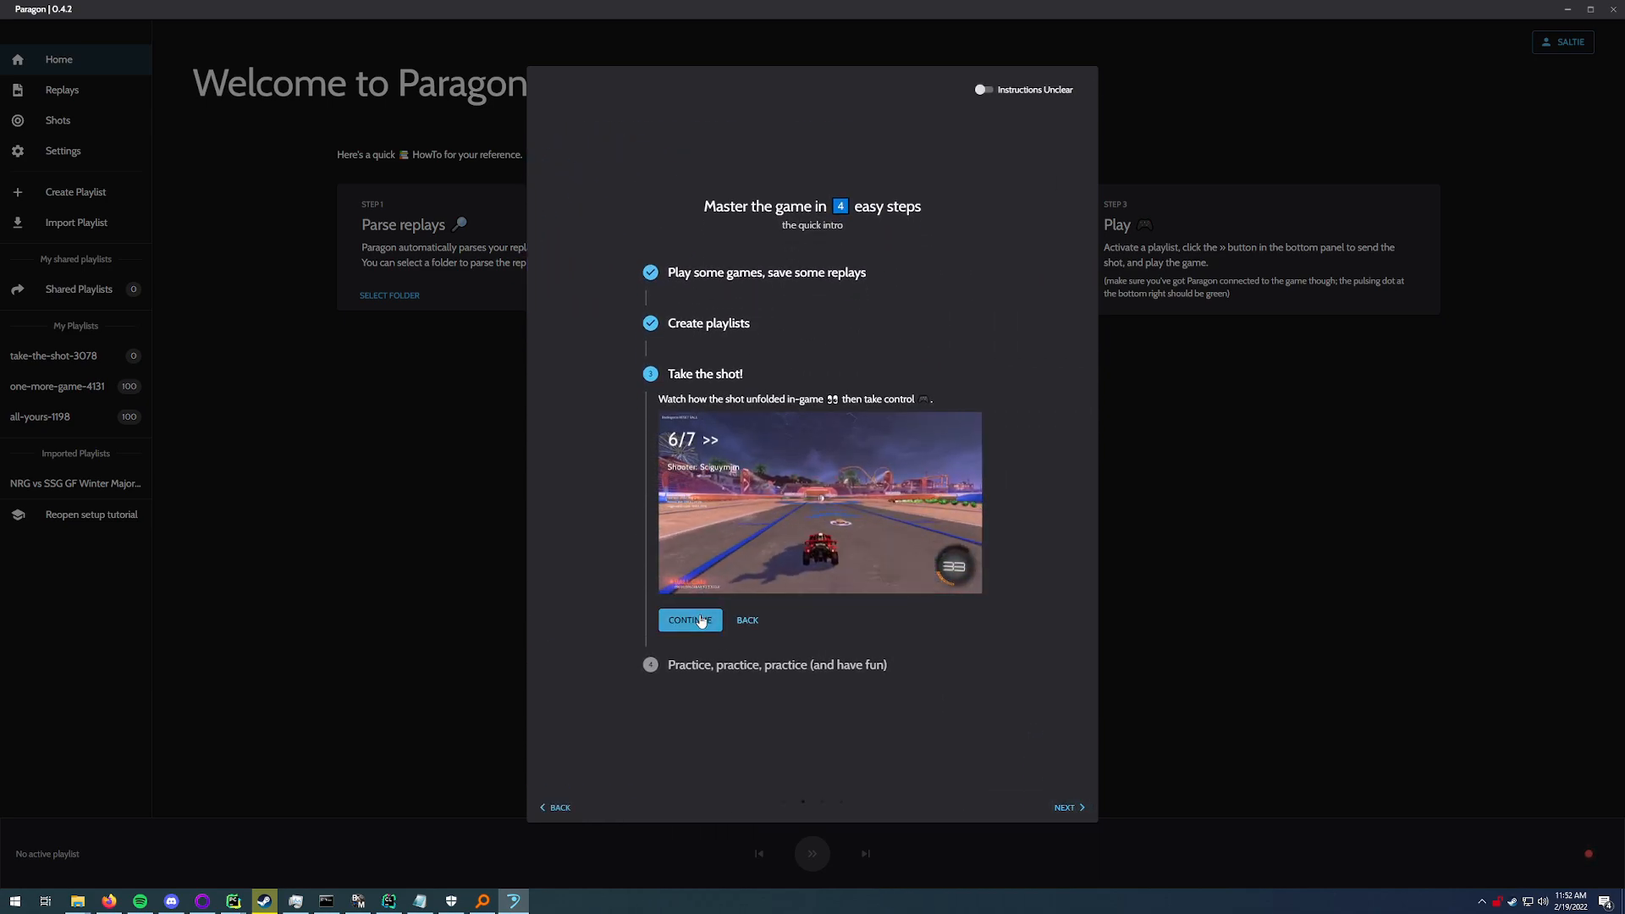
pyautogui.click(689, 619)
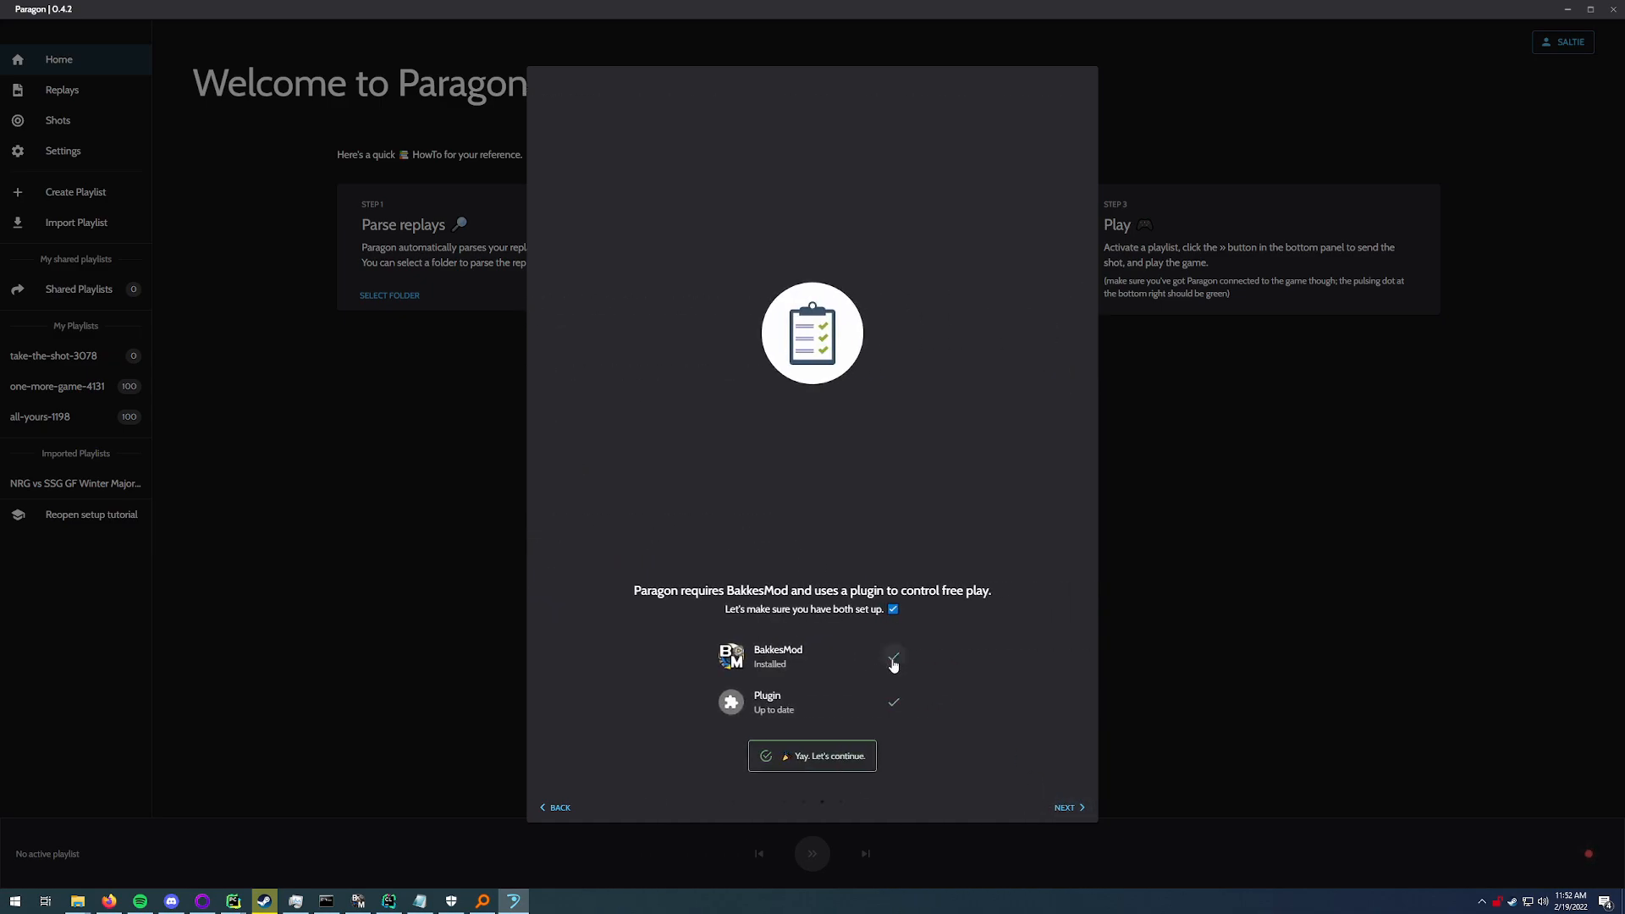
pyautogui.moveTo(889, 705)
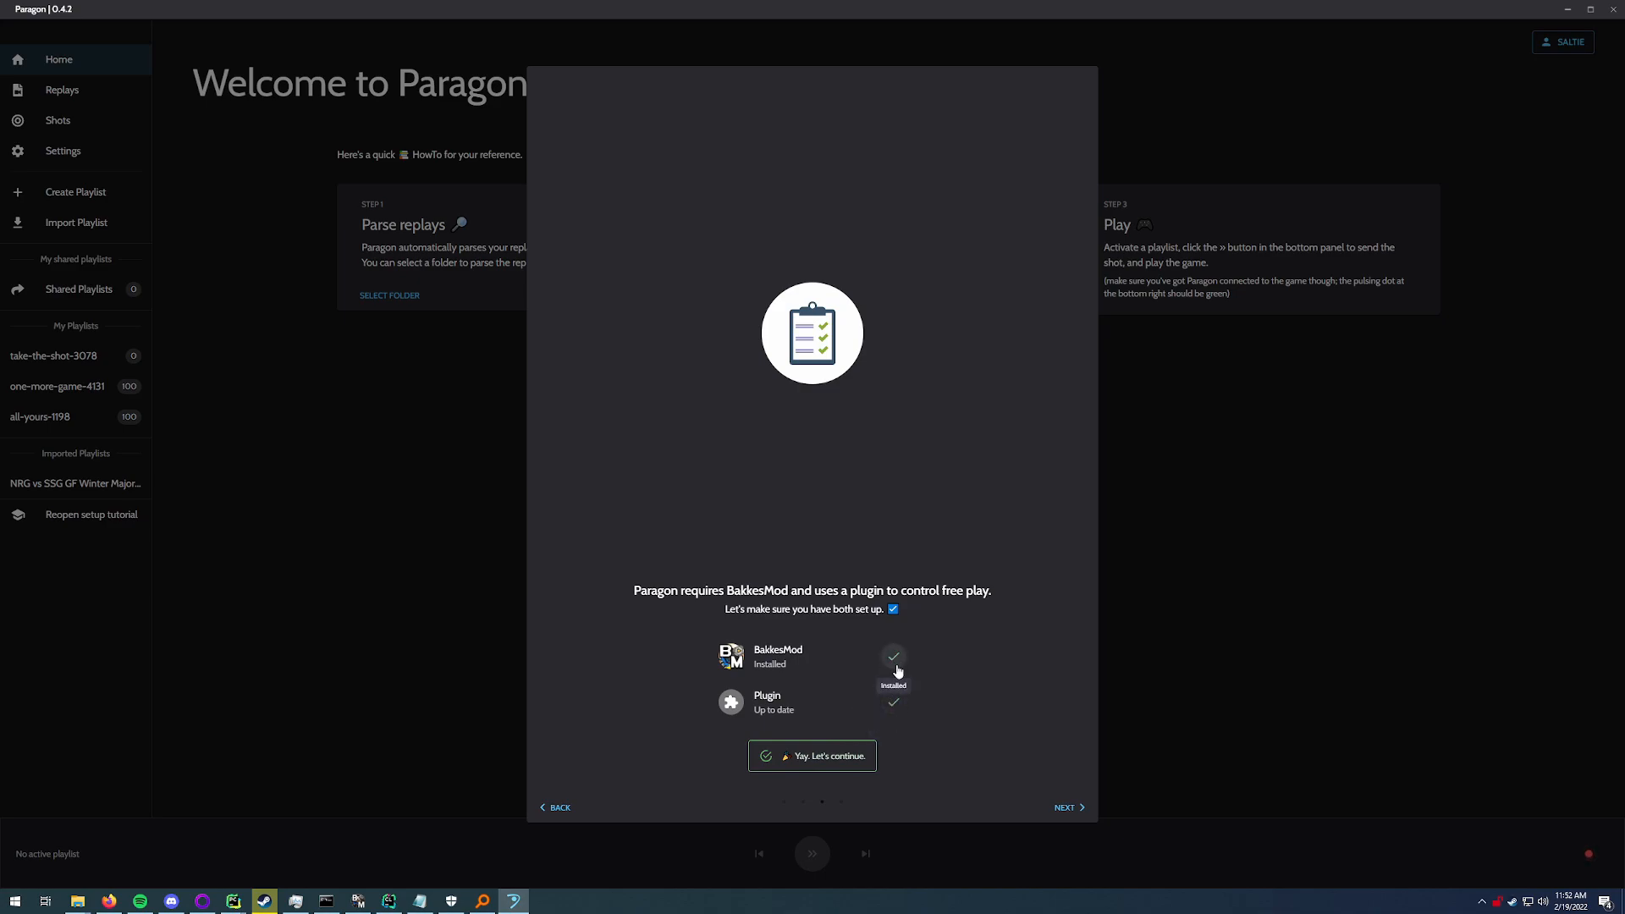
pyautogui.moveTo(894, 712)
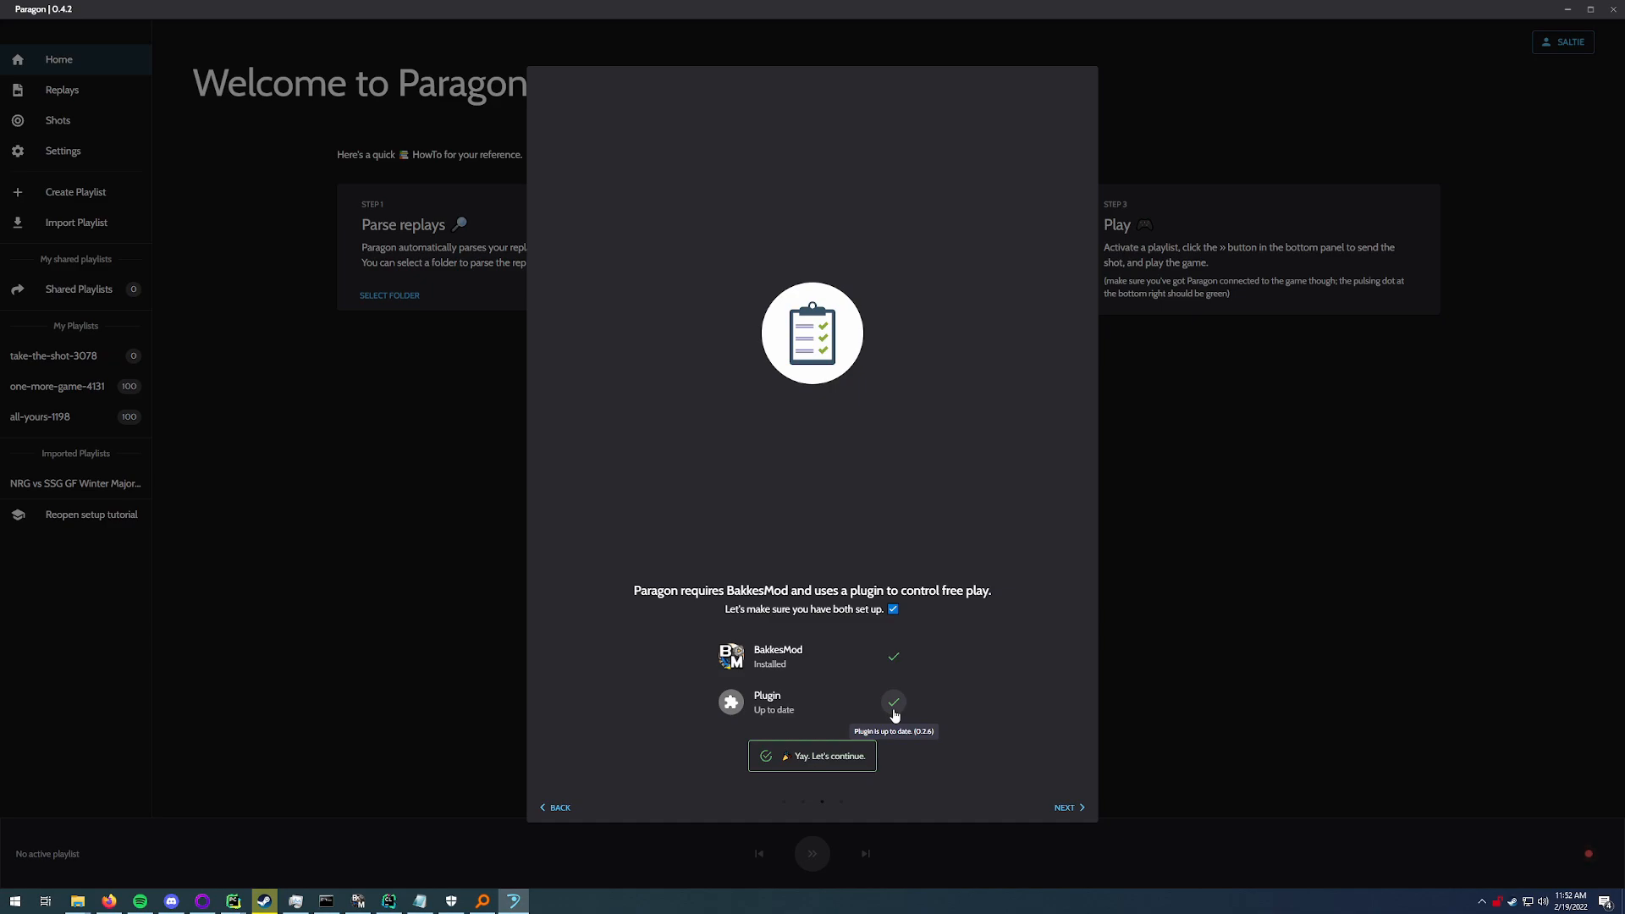
pyautogui.moveTo(894, 662)
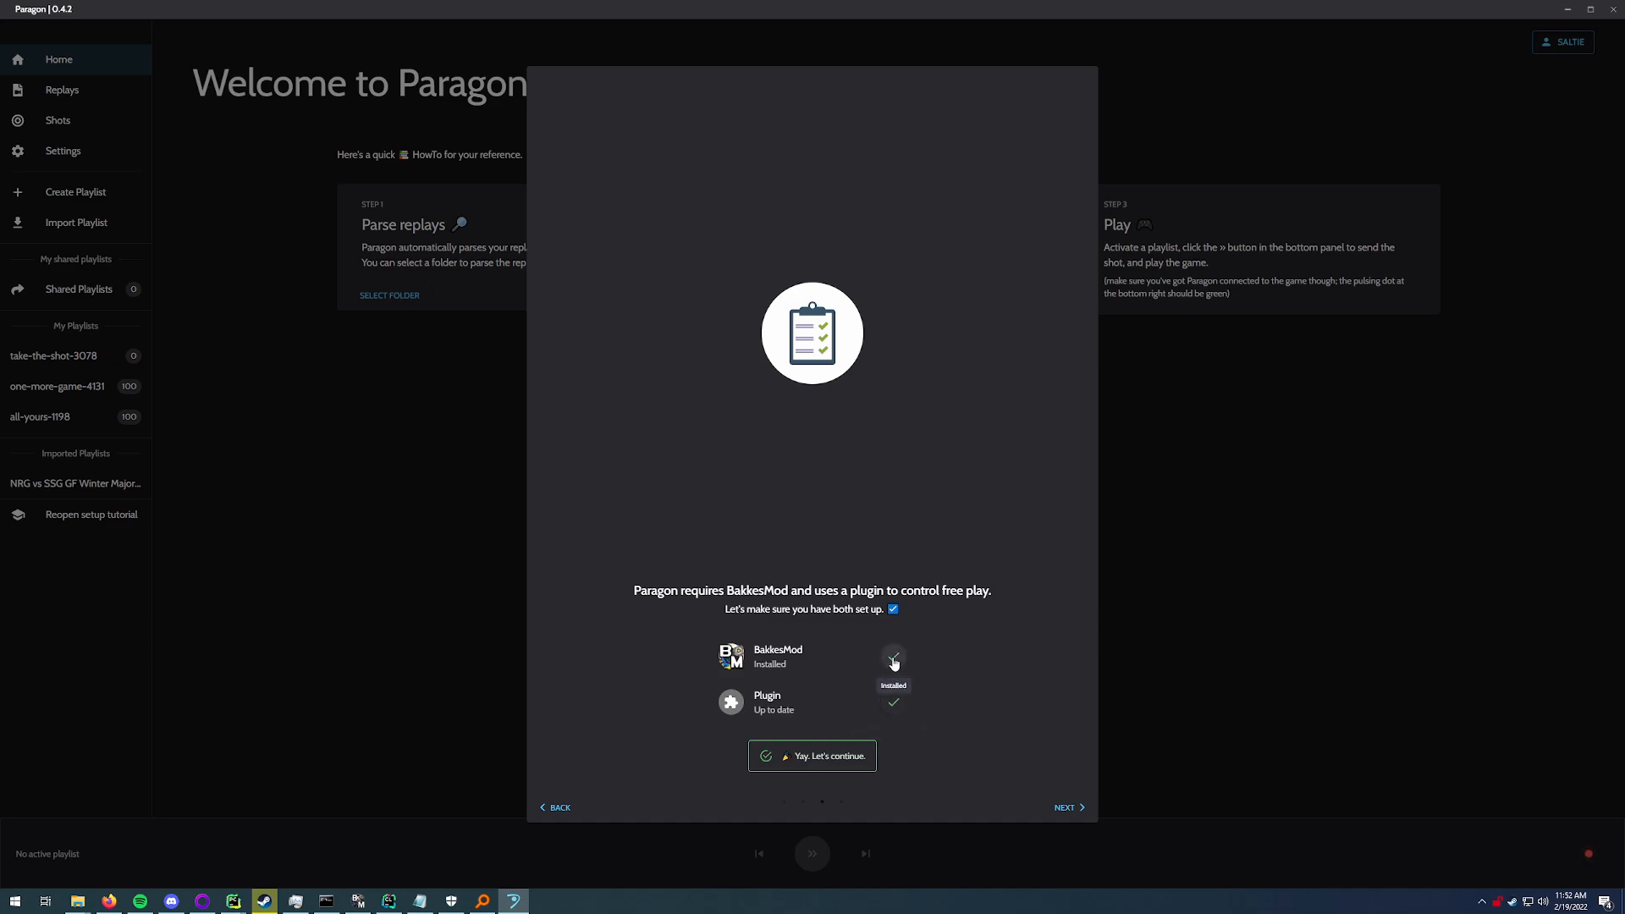
pyautogui.moveTo(893, 704)
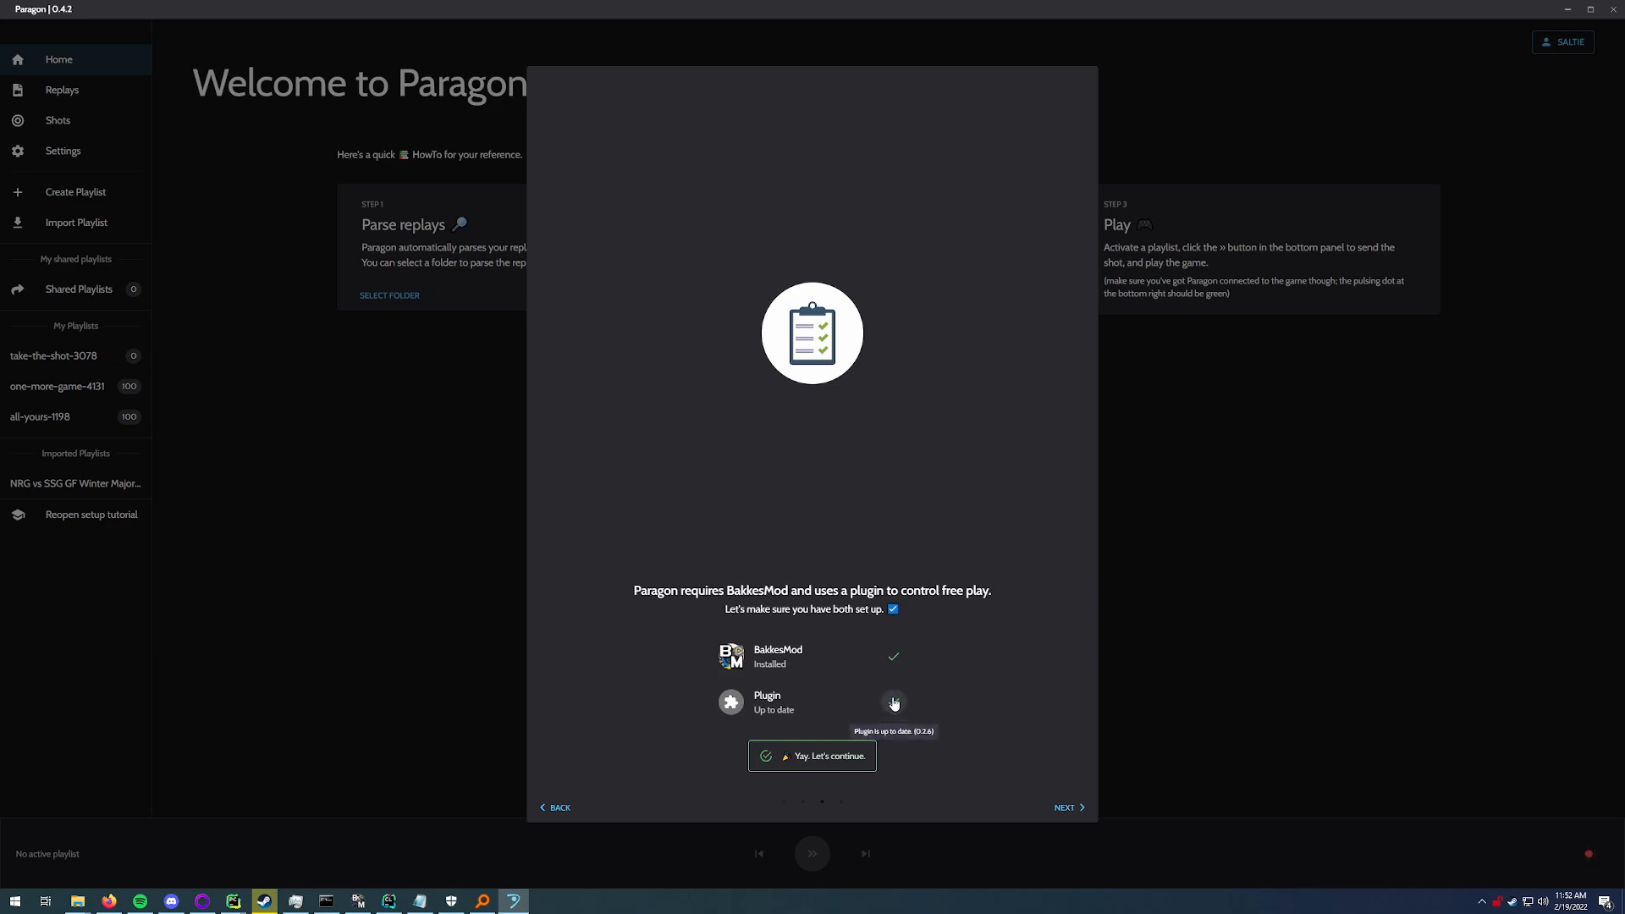
pyautogui.moveTo(1068, 802)
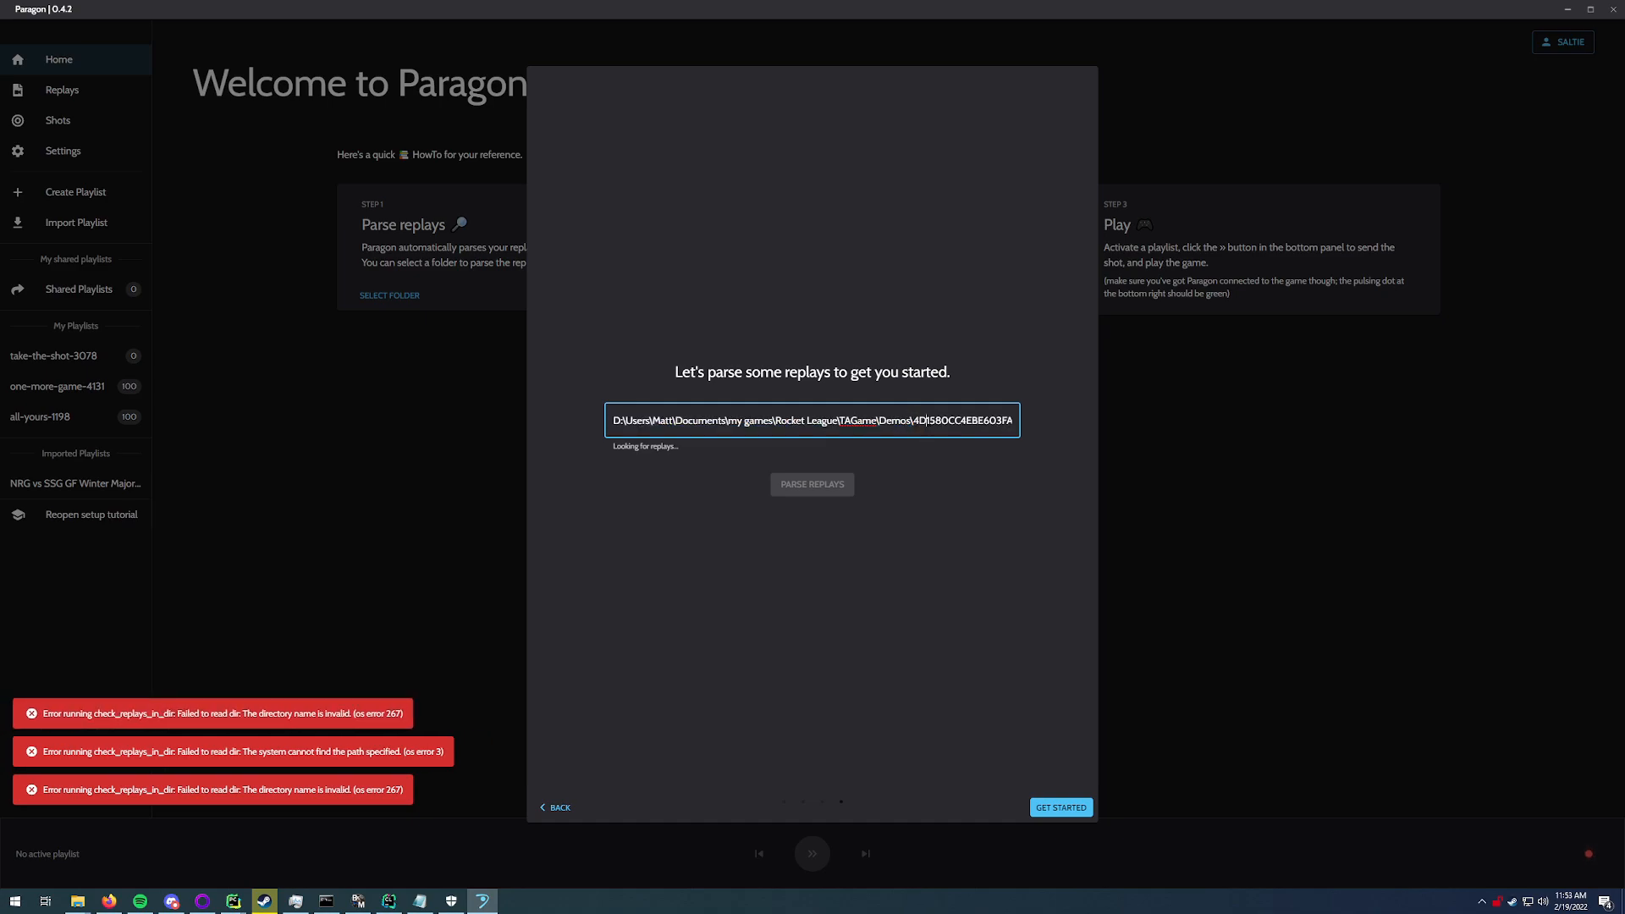
# Step: Trim the replay folder path to Demos and parse the 100 most recent of 1239 replays
pyautogui.press('backspace')
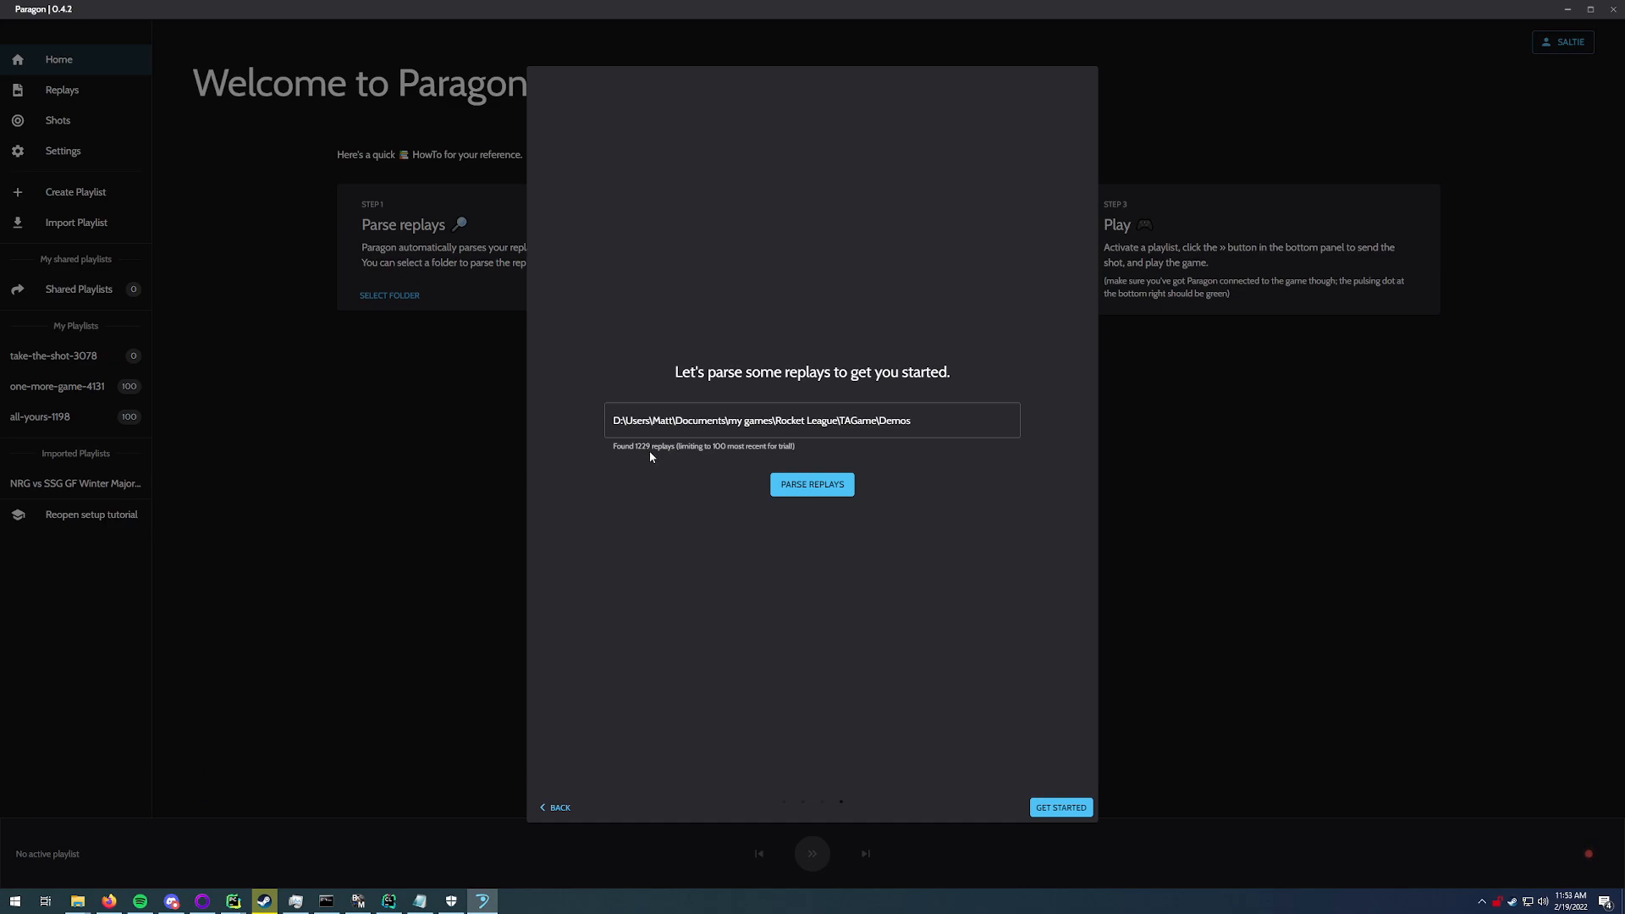
pyautogui.moveTo(722, 455)
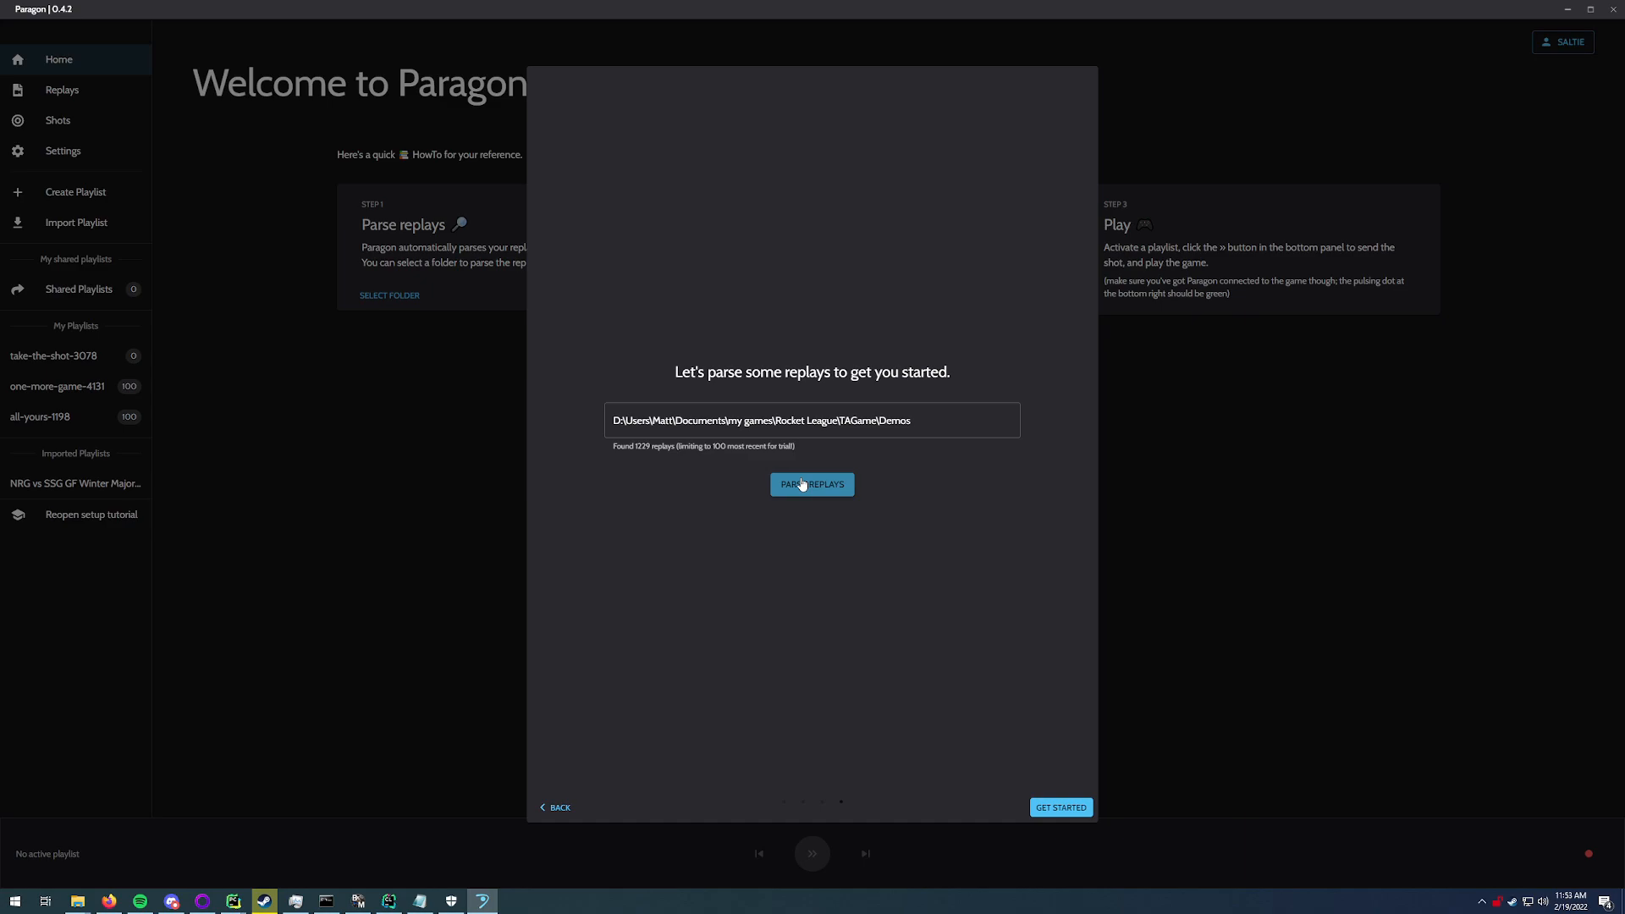
pyautogui.click(811, 484)
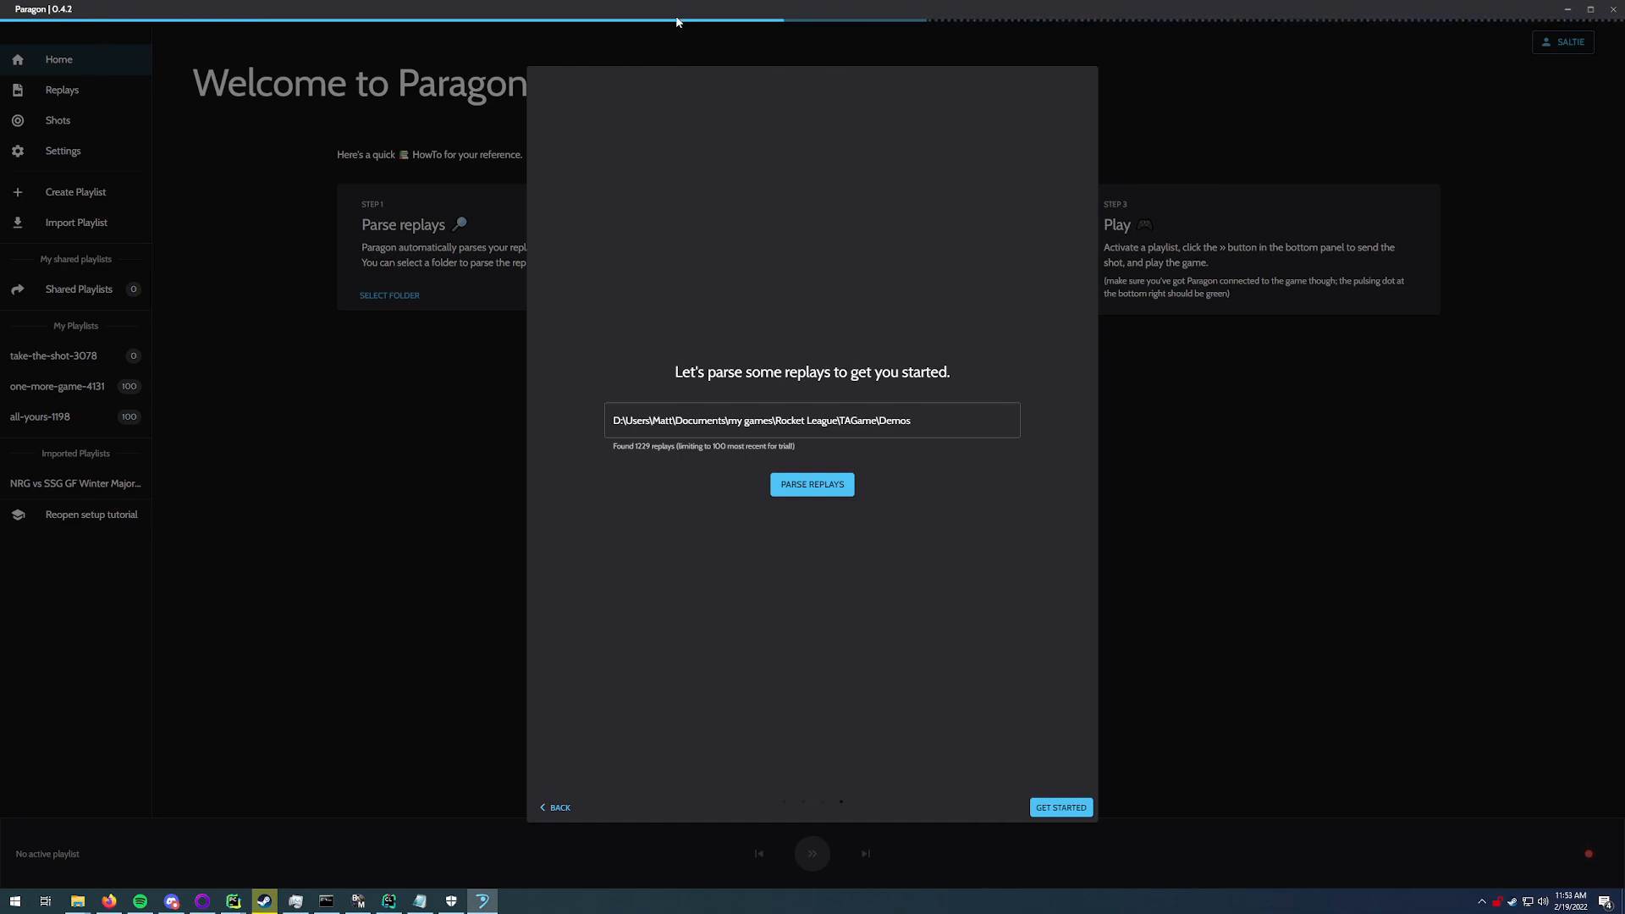
pyautogui.click(811, 484)
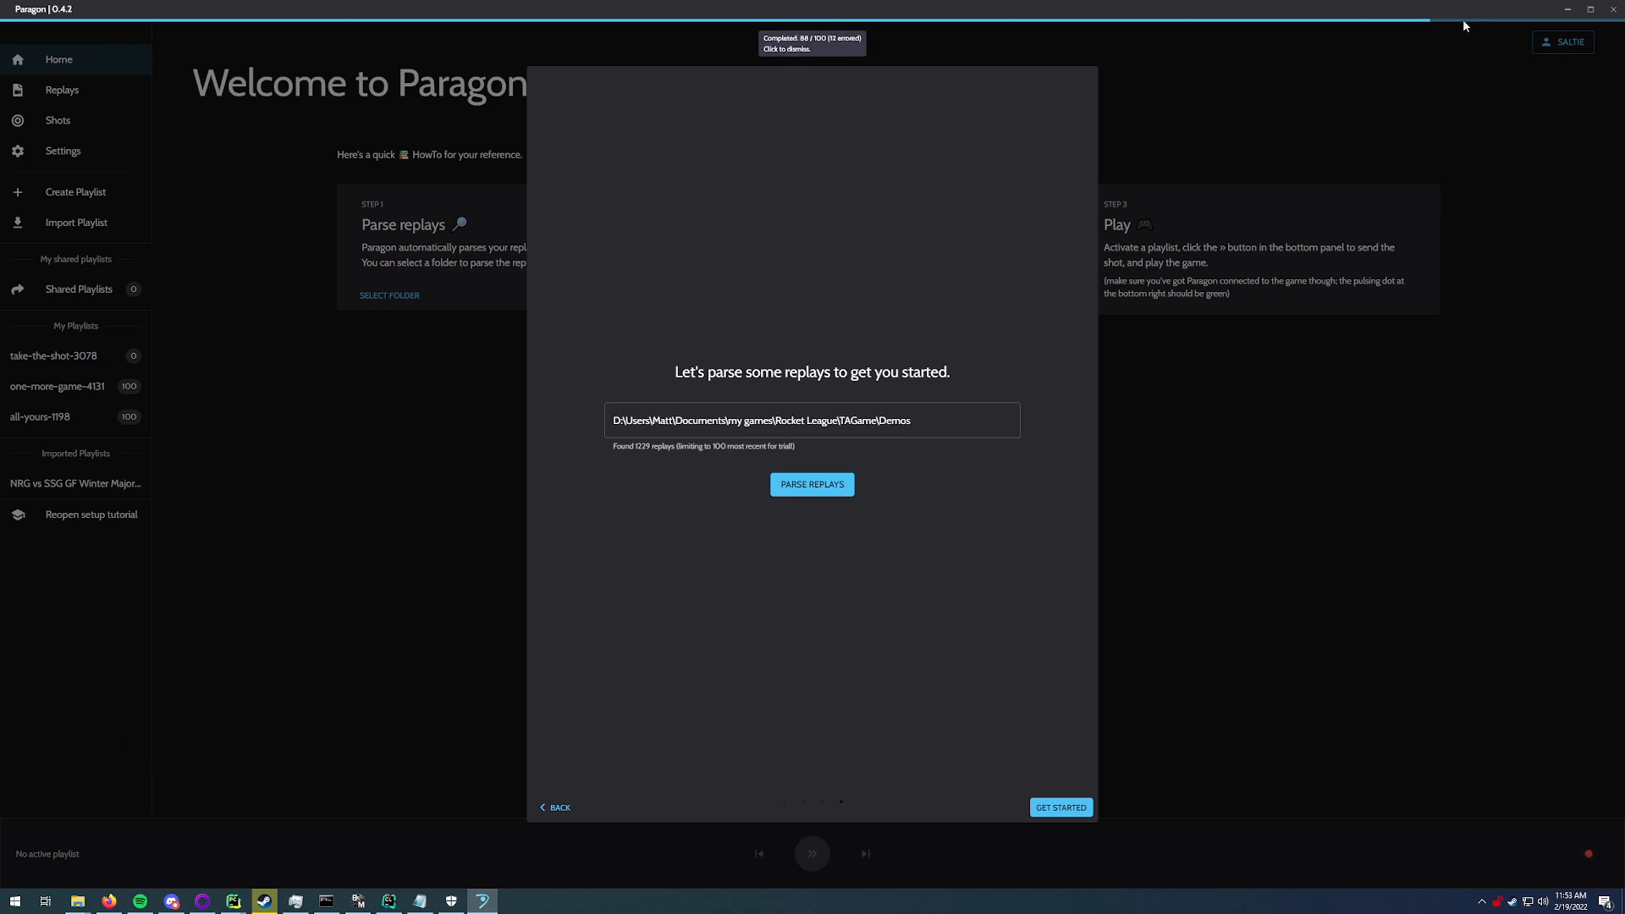
pyautogui.moveTo(1509, 25)
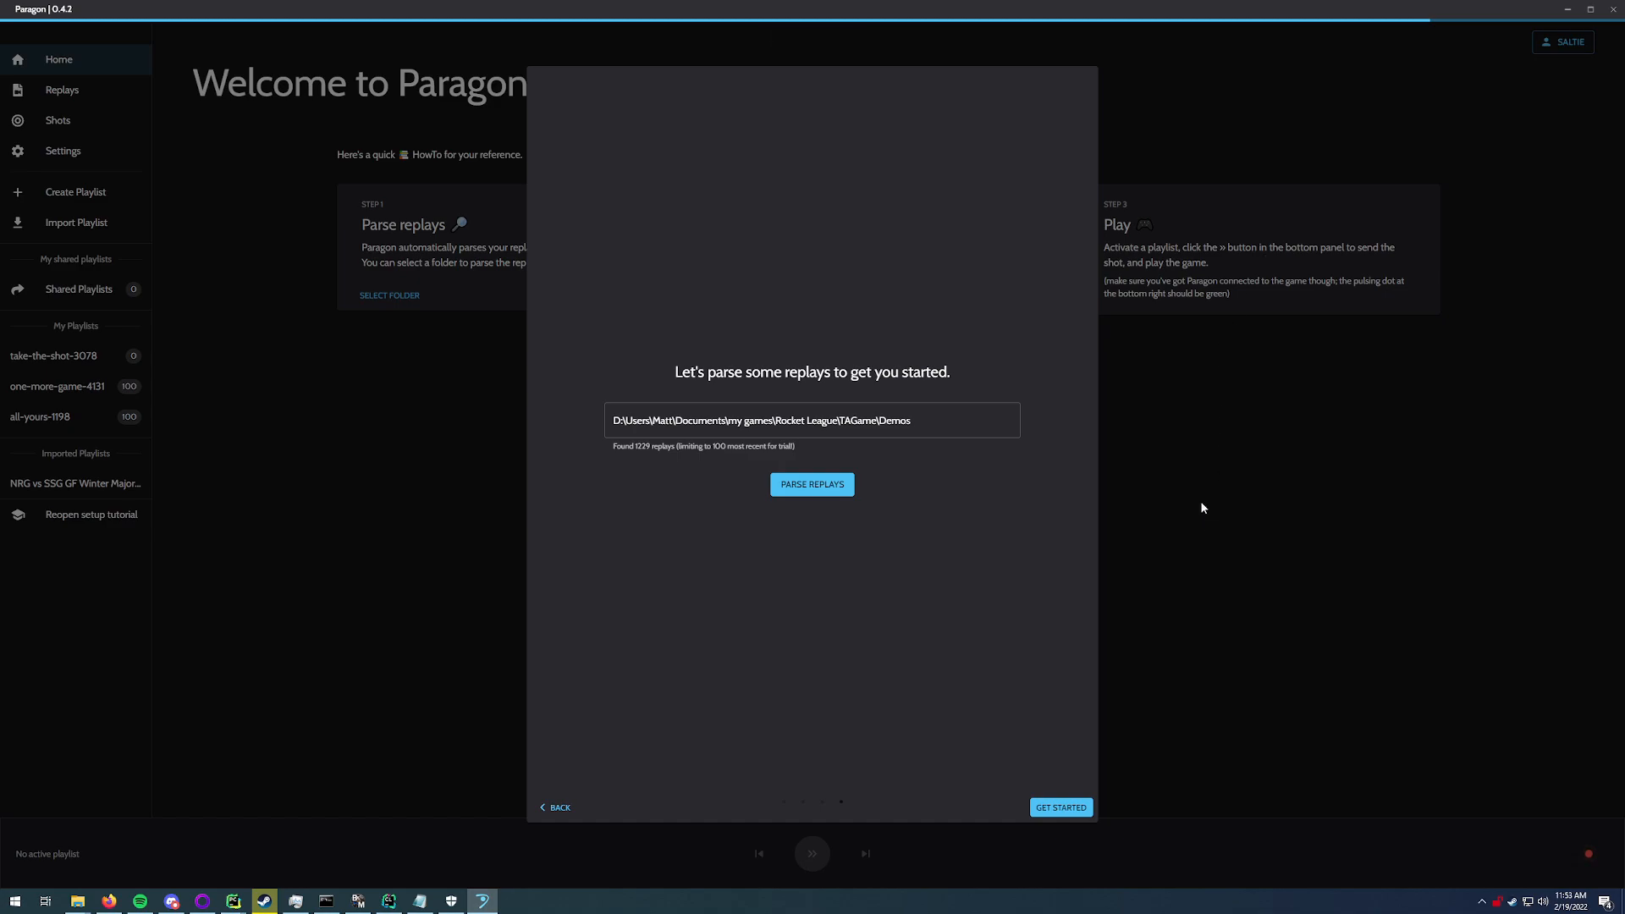
pyautogui.moveTo(1055, 537)
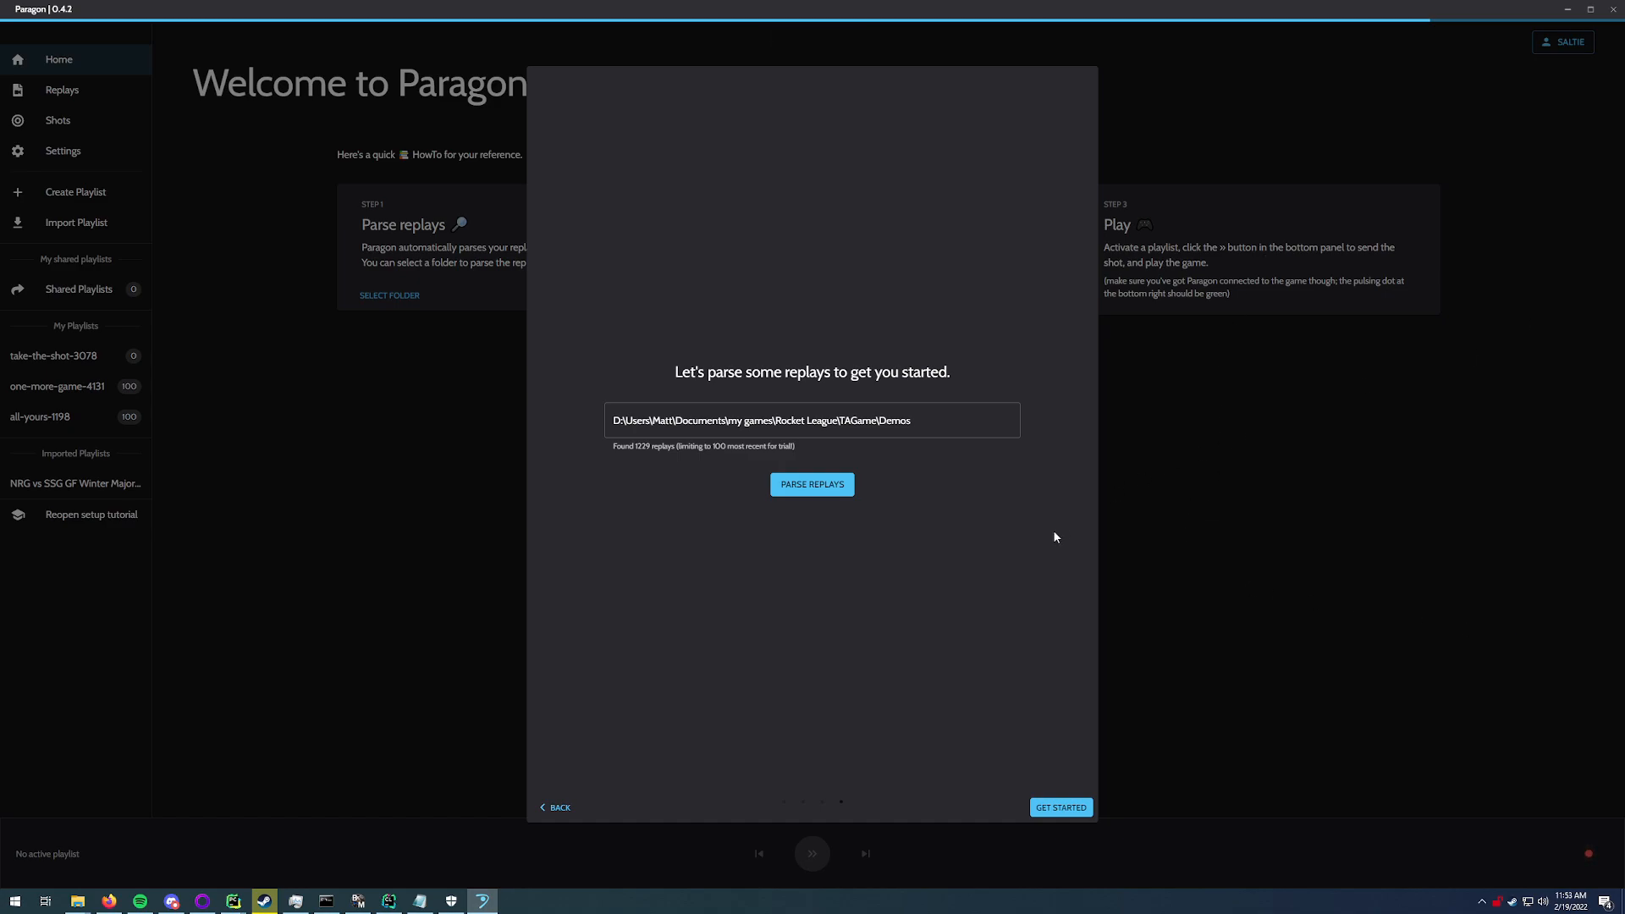
# Step: Finish the tutorial with Get Started and show the parsed replay shot cards under Replays
pyautogui.click(1059, 807)
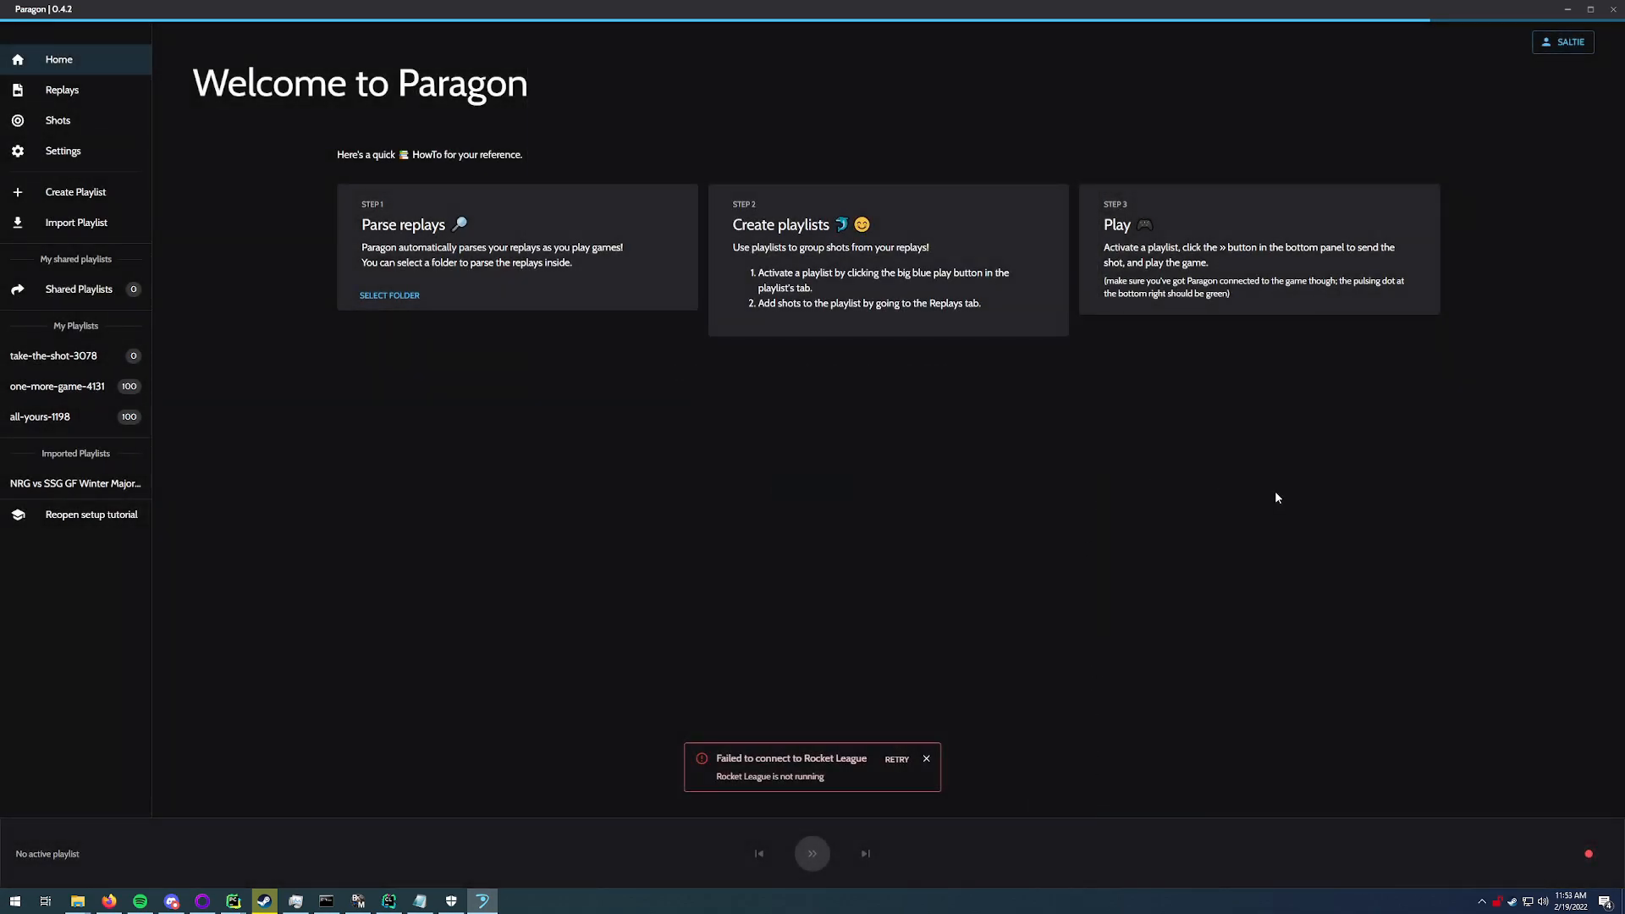
pyautogui.moveTo(985, 689)
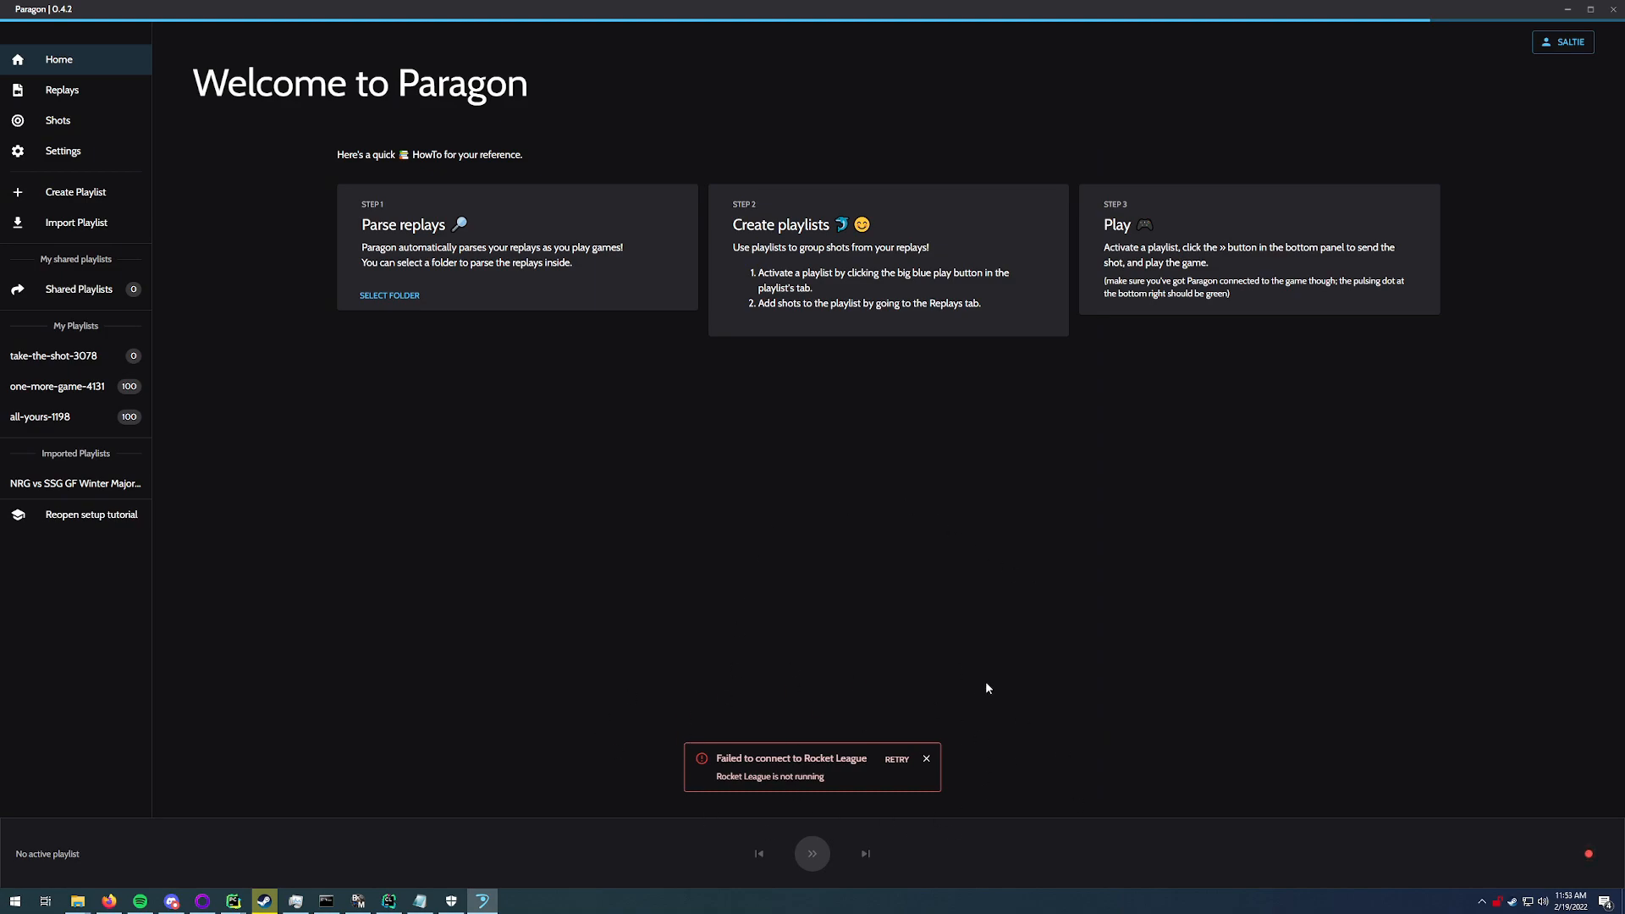
pyautogui.moveTo(829, 672)
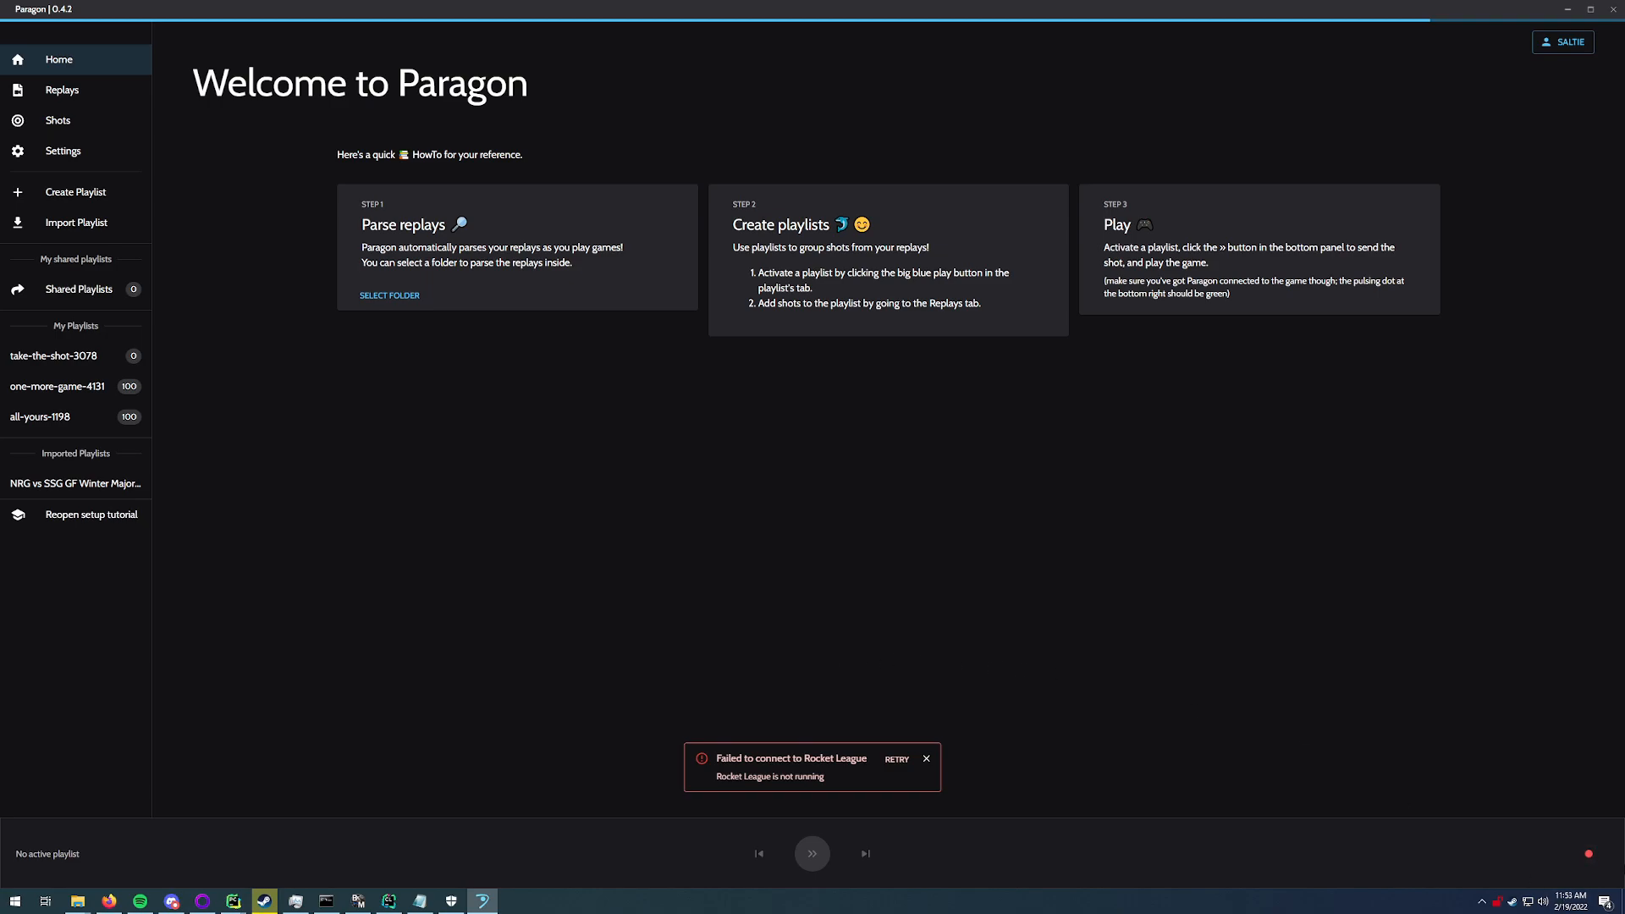
pyautogui.moveTo(1586, 854)
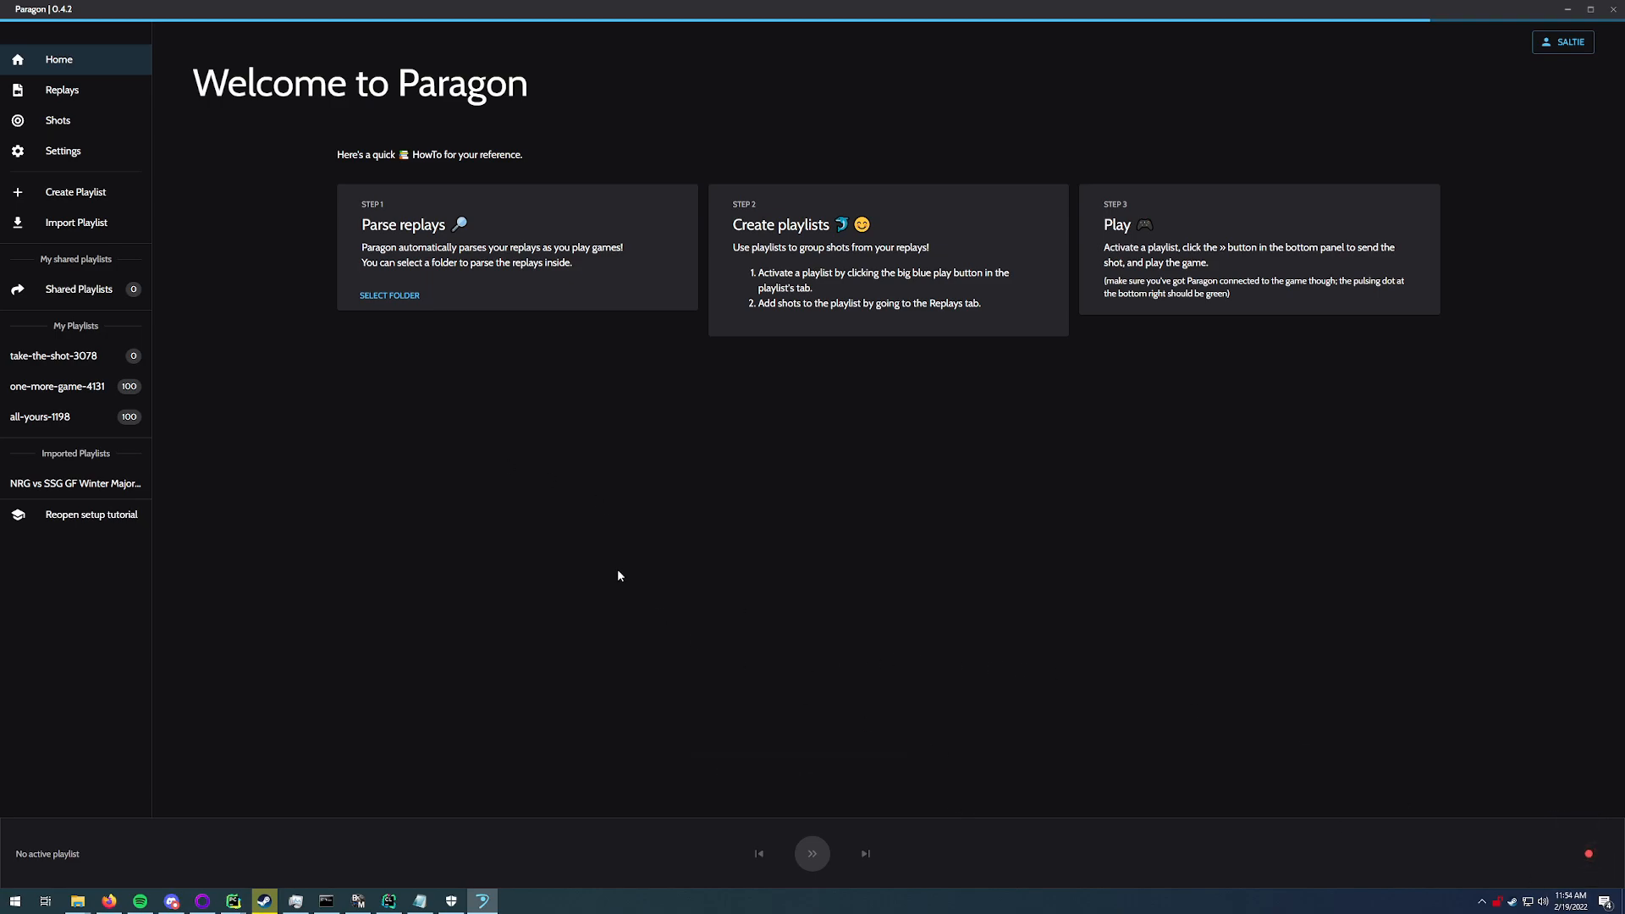
pyautogui.click(63, 90)
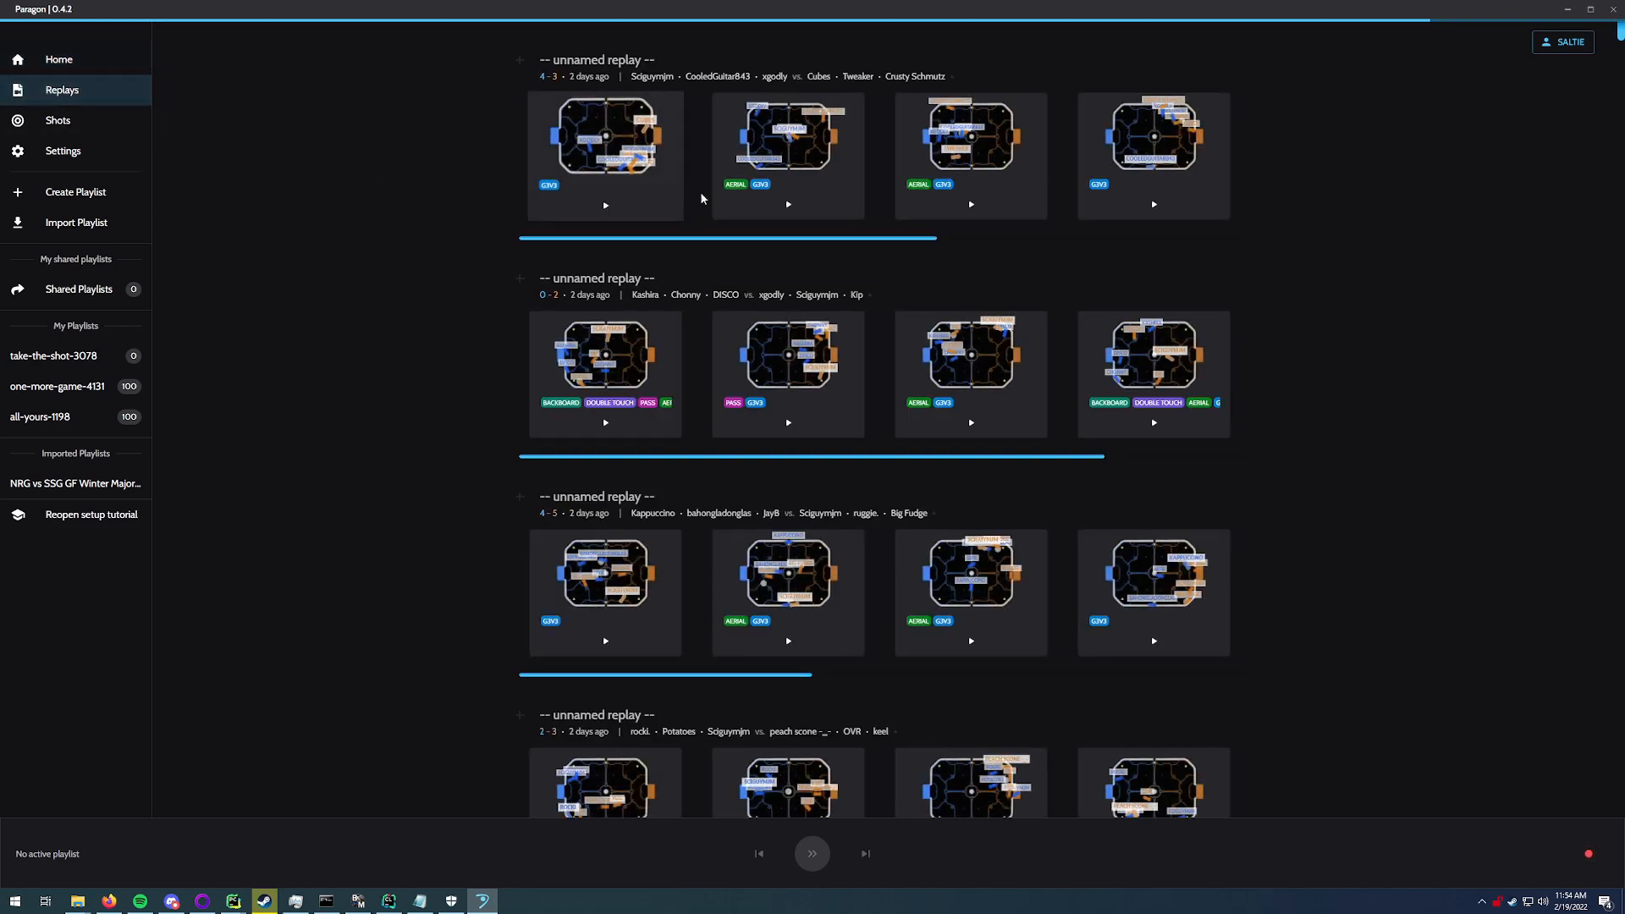
pyautogui.scroll(-3)
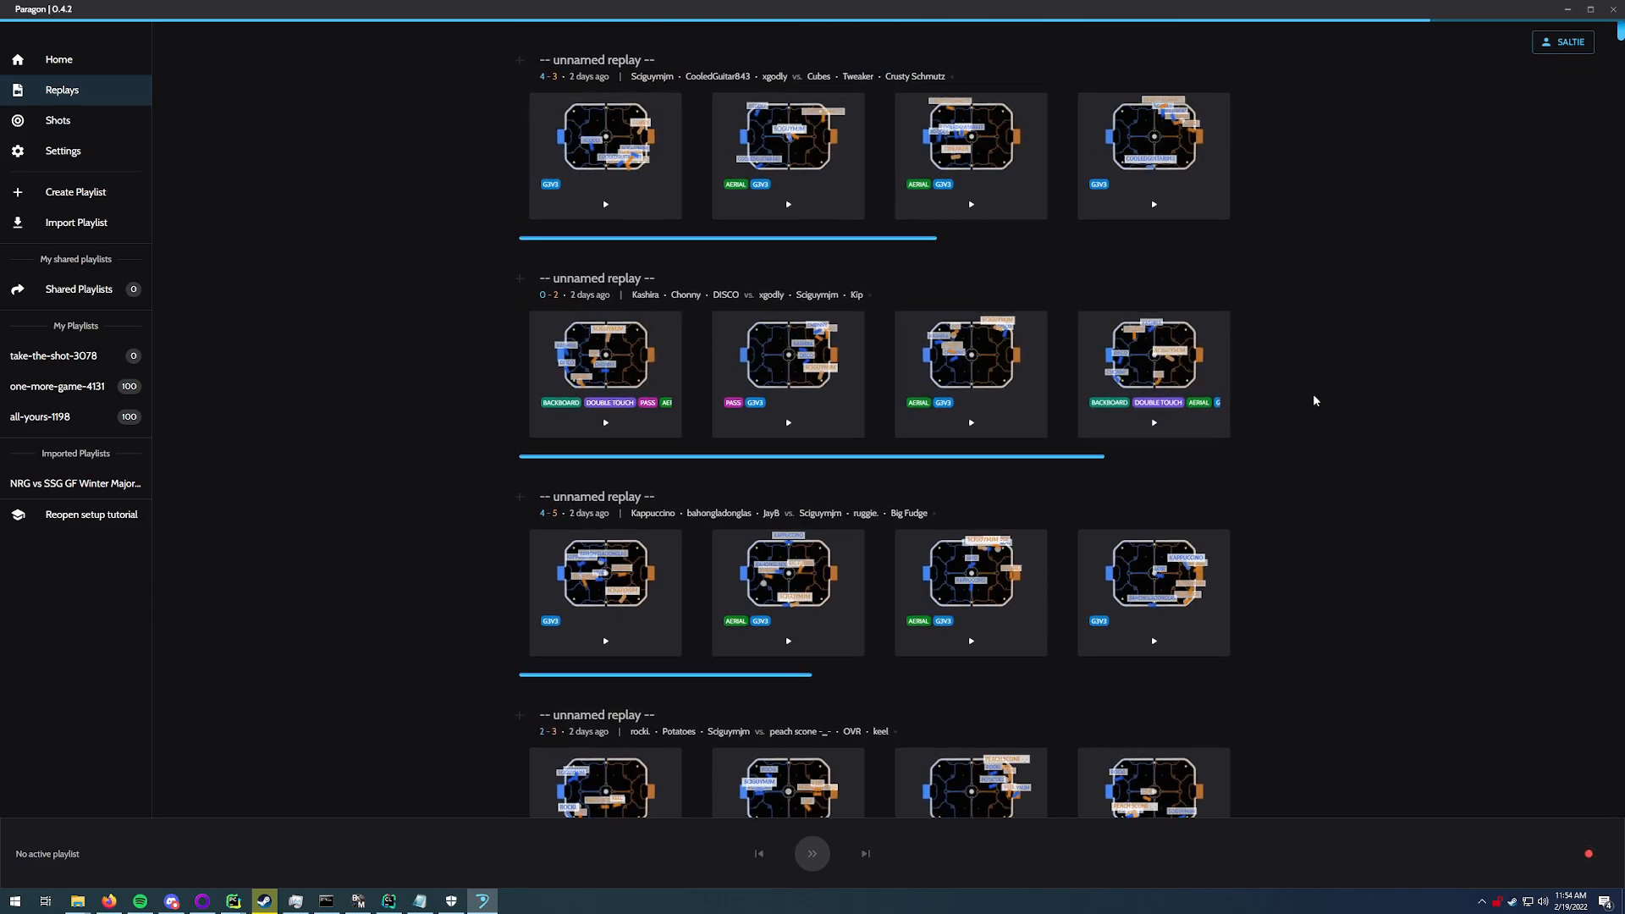
pyautogui.moveTo(1279, 191)
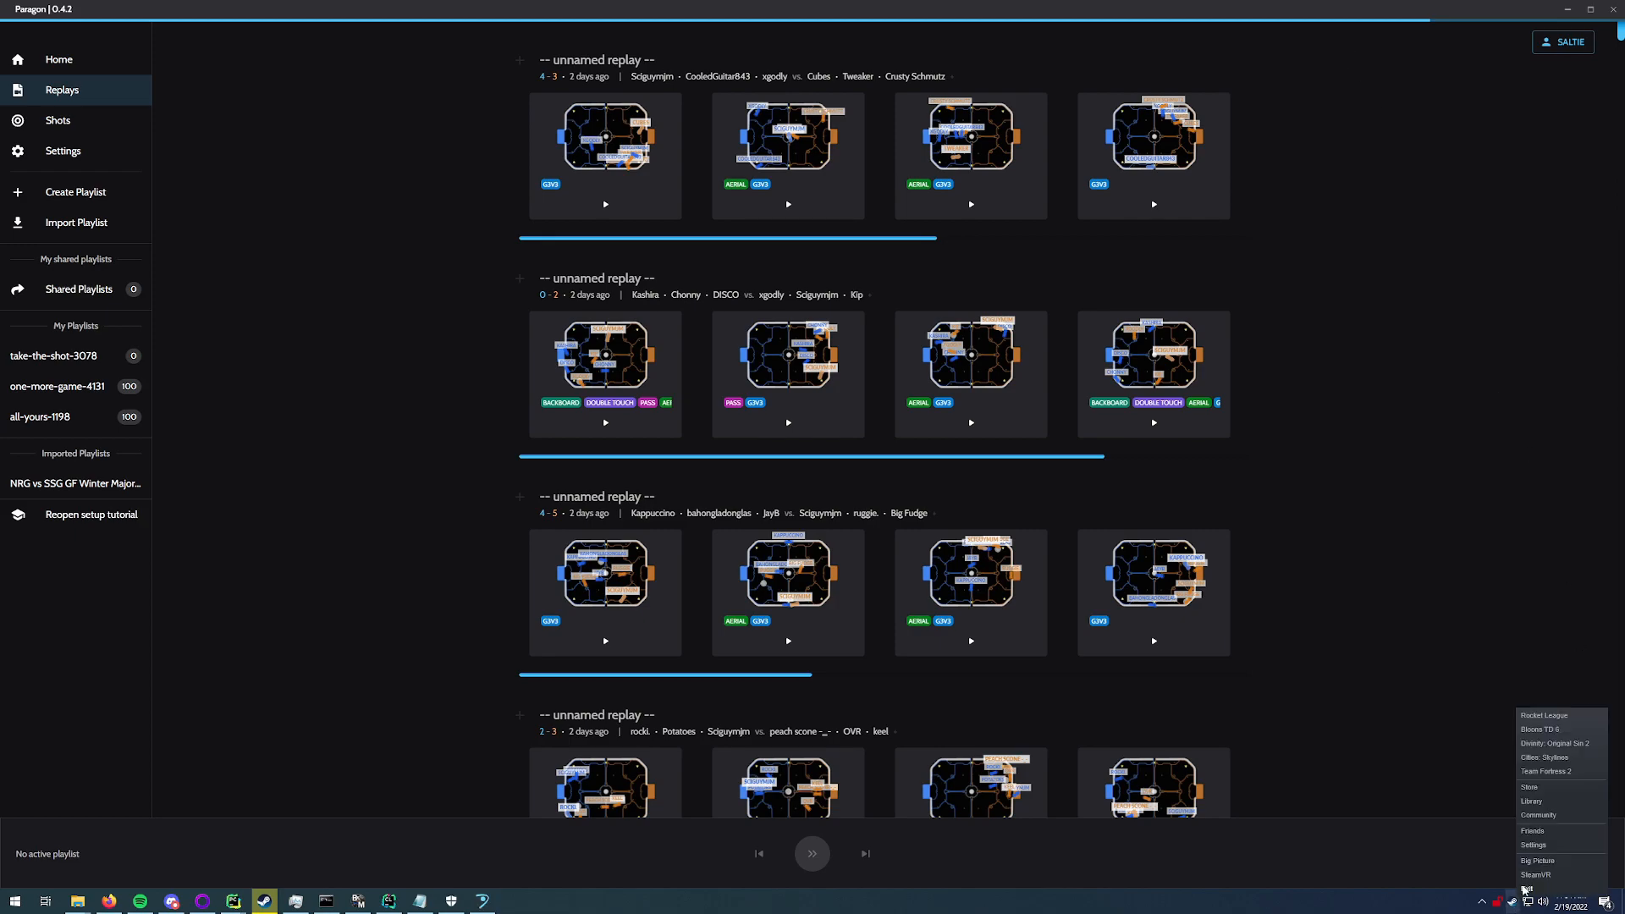
# Step: Launch Rocket League from the Steam tray icon
pyautogui.click(1543, 714)
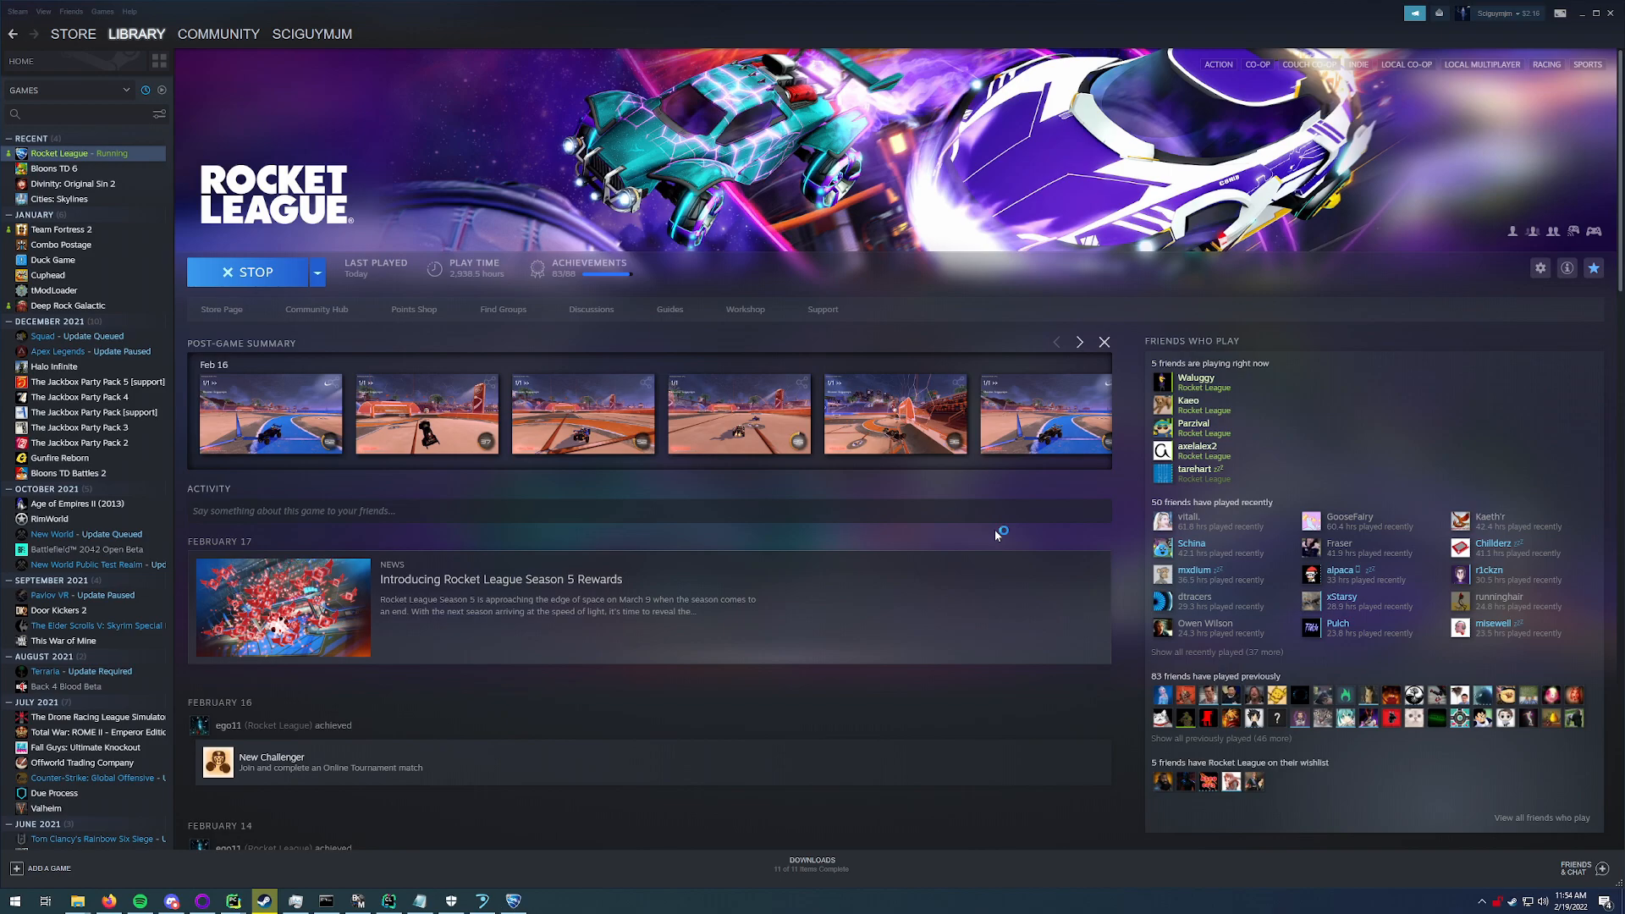
pyautogui.moveTo(995, 536)
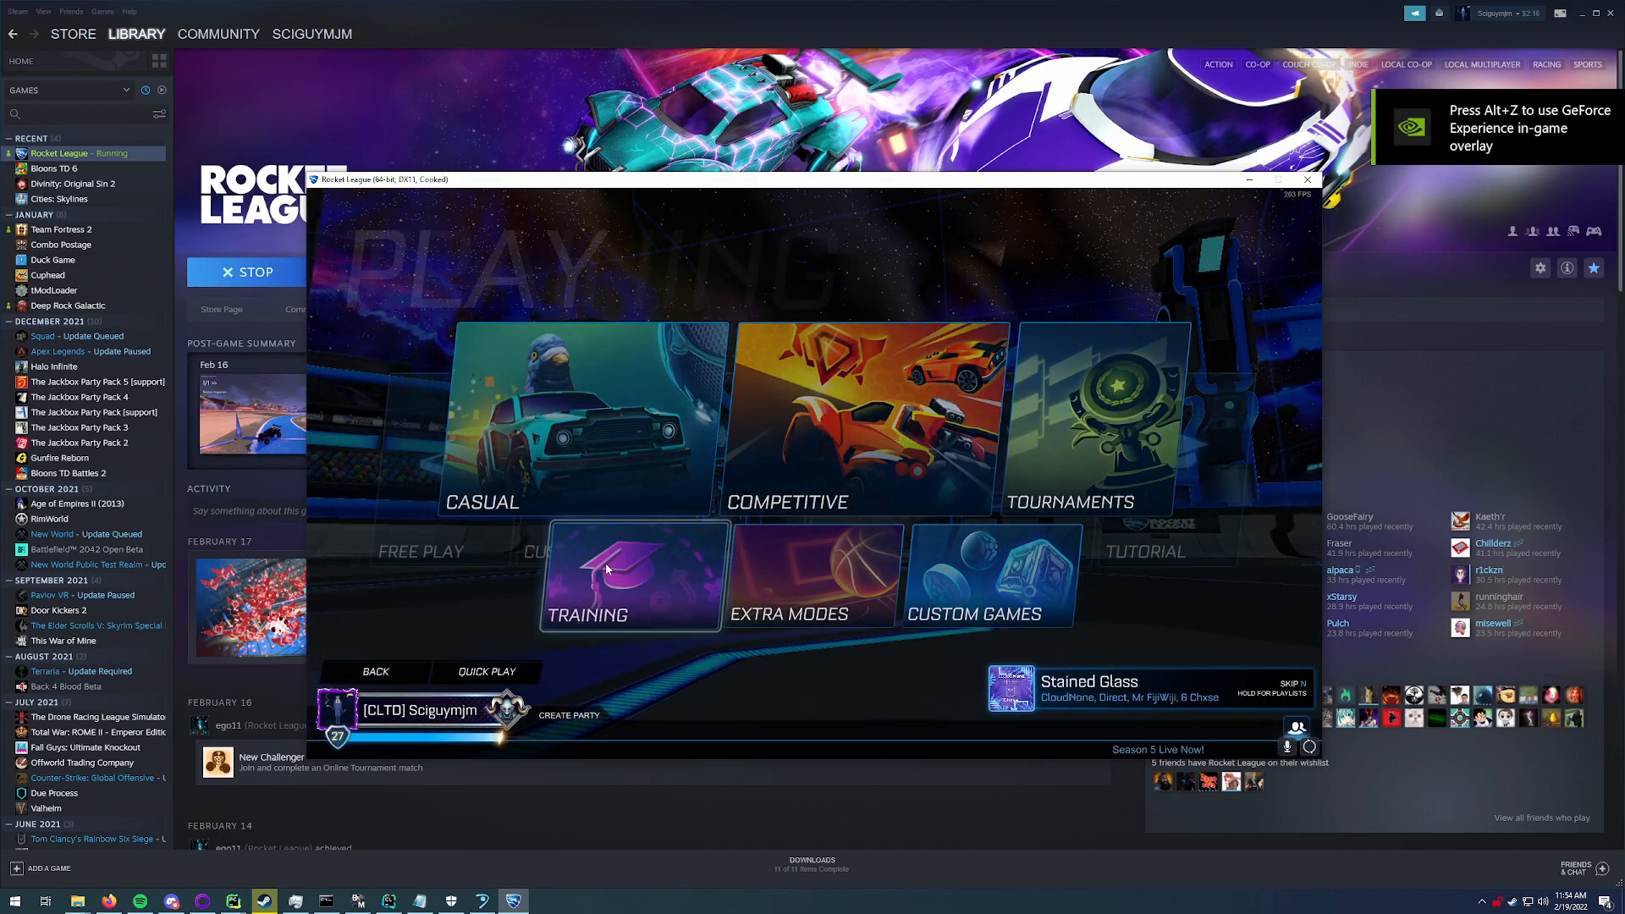
# Step: Start a Free Play session, then bring the Paragon window in front of the game
pyautogui.click(630, 576)
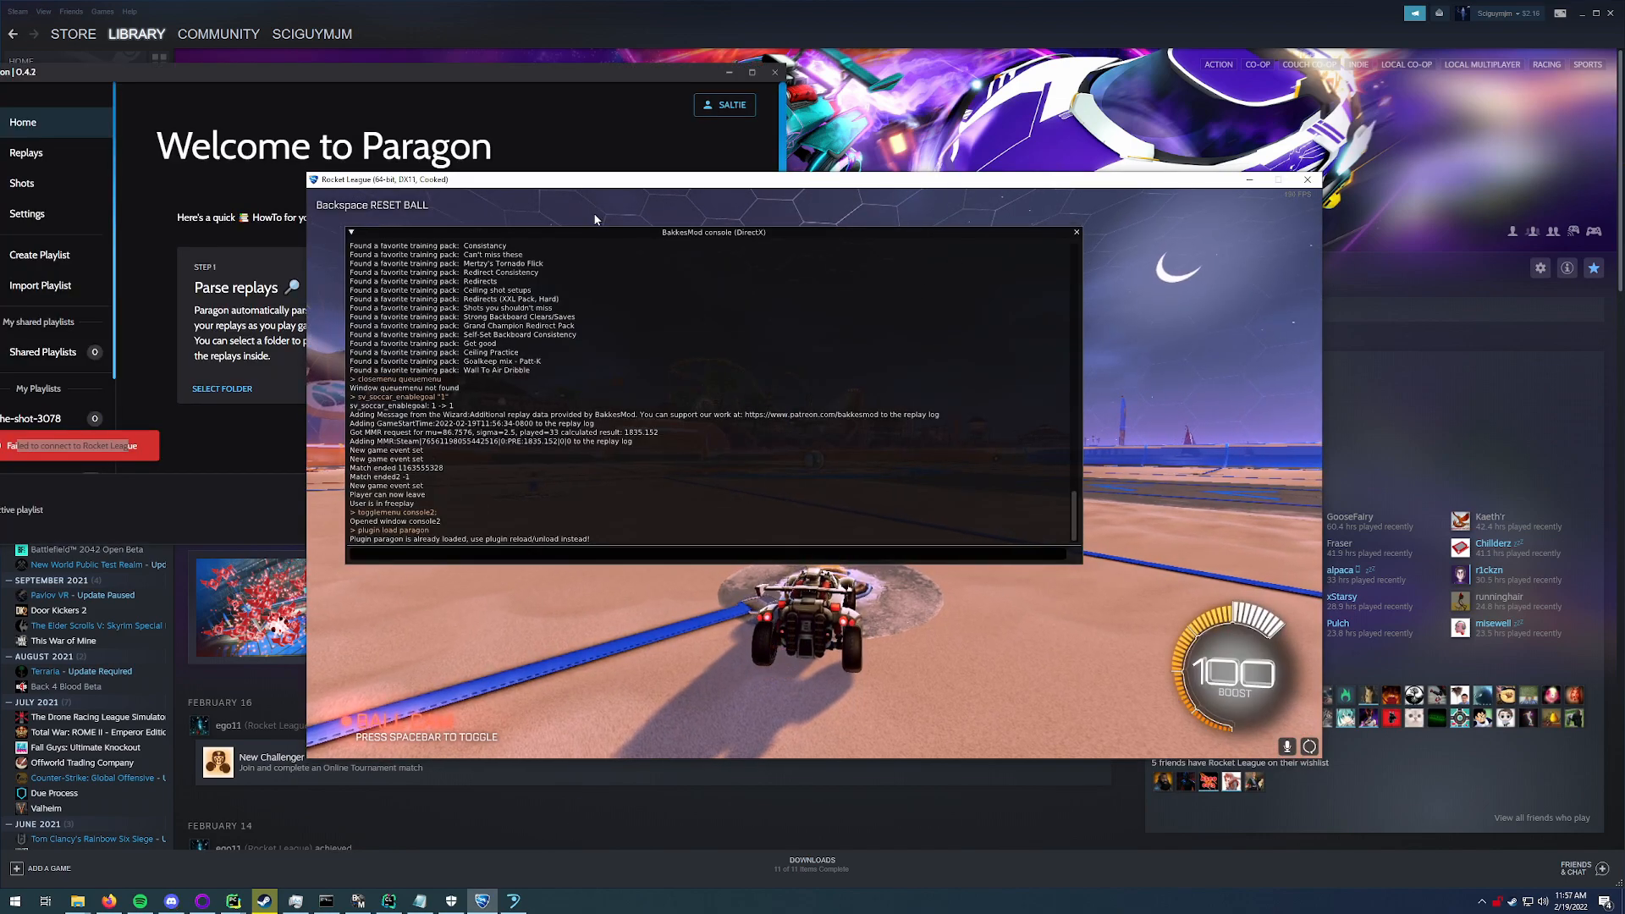
pyautogui.click(1077, 232)
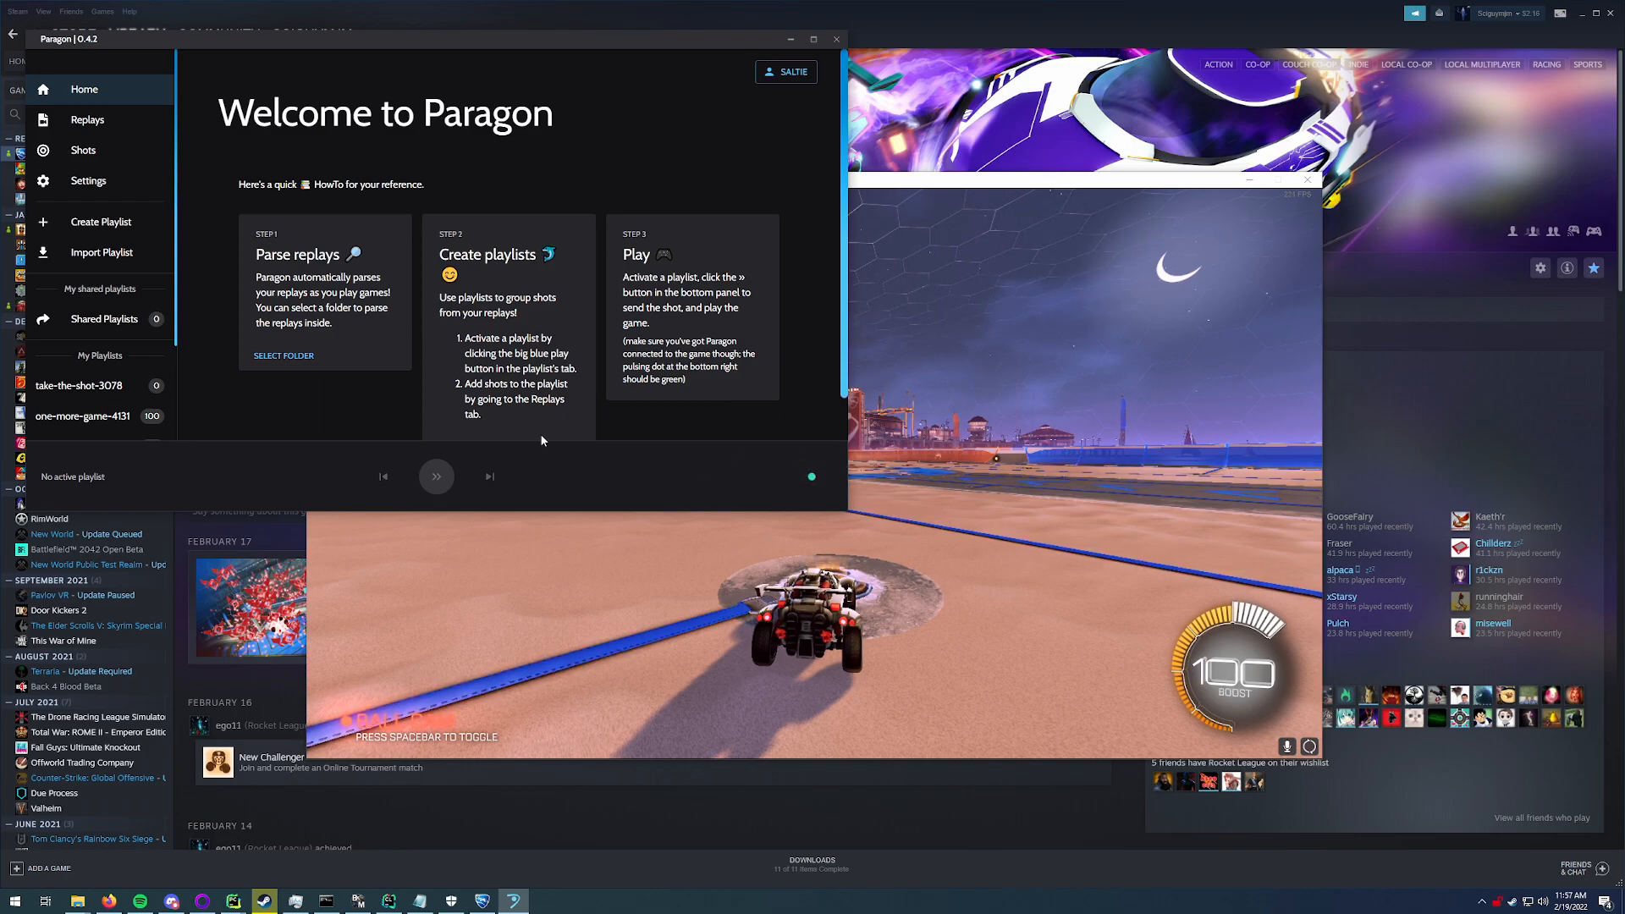
pyautogui.moveTo(376, 415)
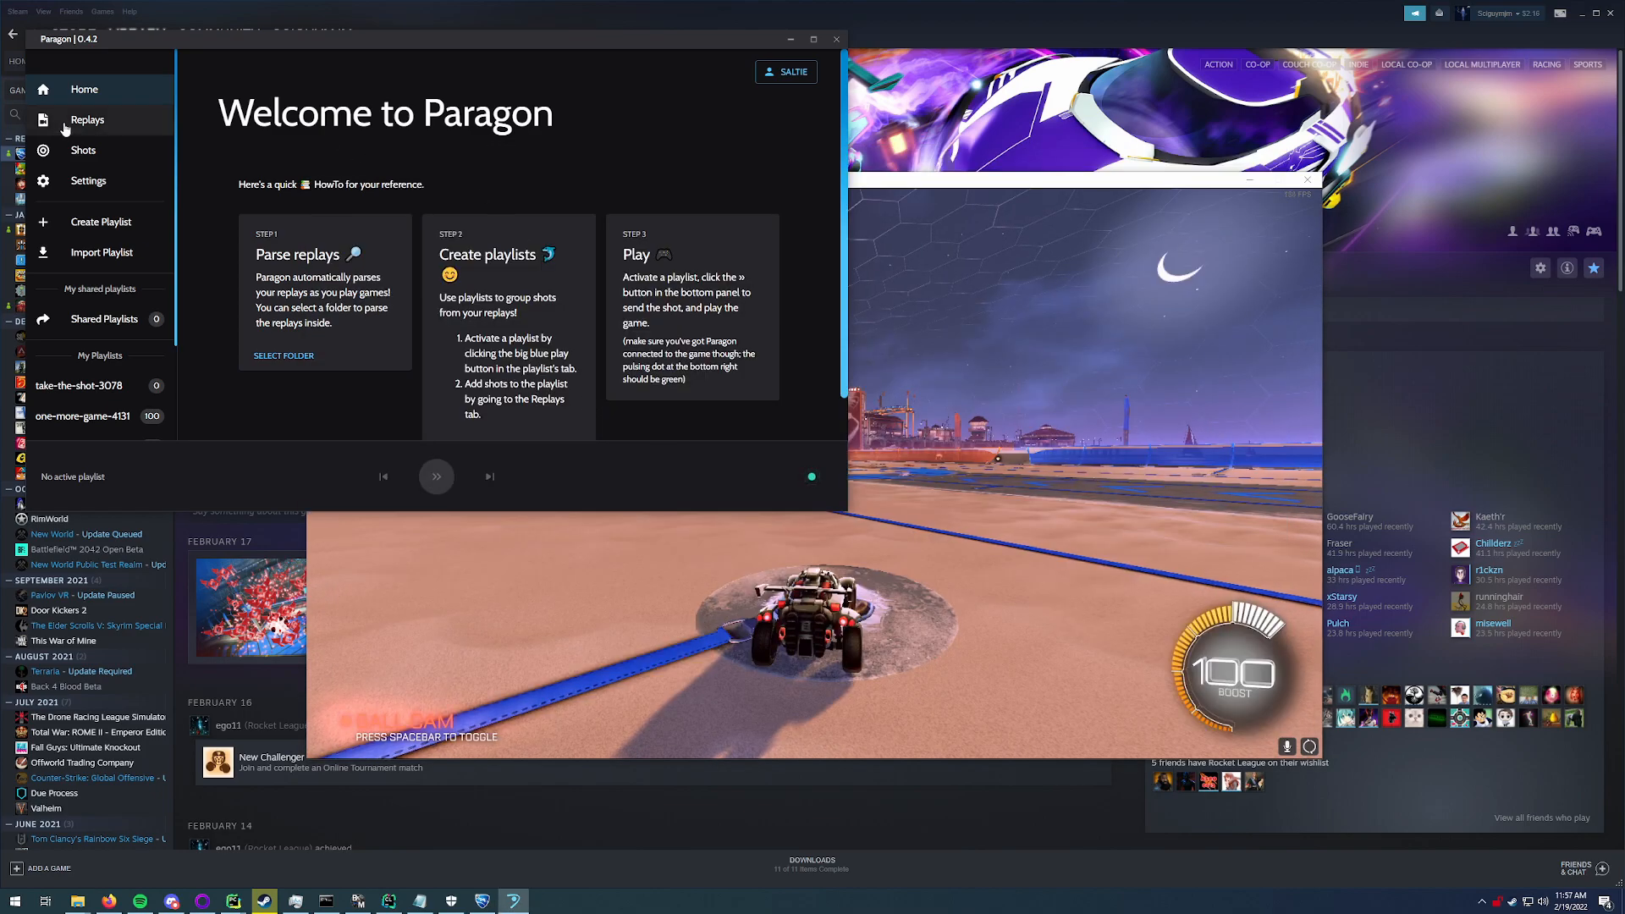
# Step: Show the parsed replays list ready to create the what-a-save-1977 playlist
pyautogui.click(87, 119)
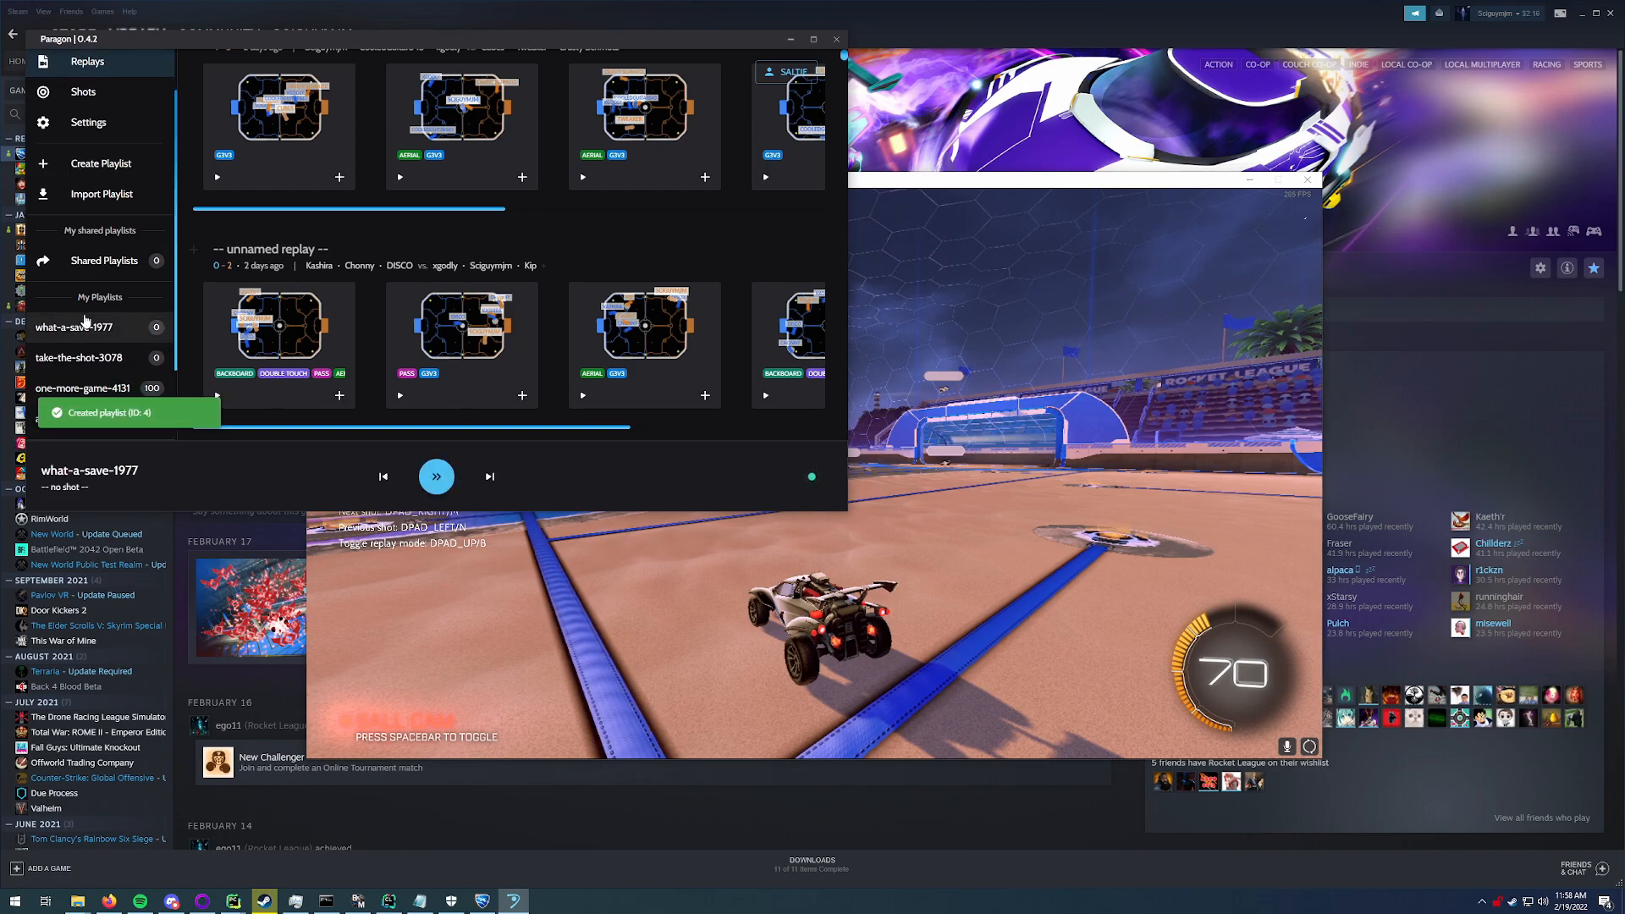
pyautogui.click(73, 327)
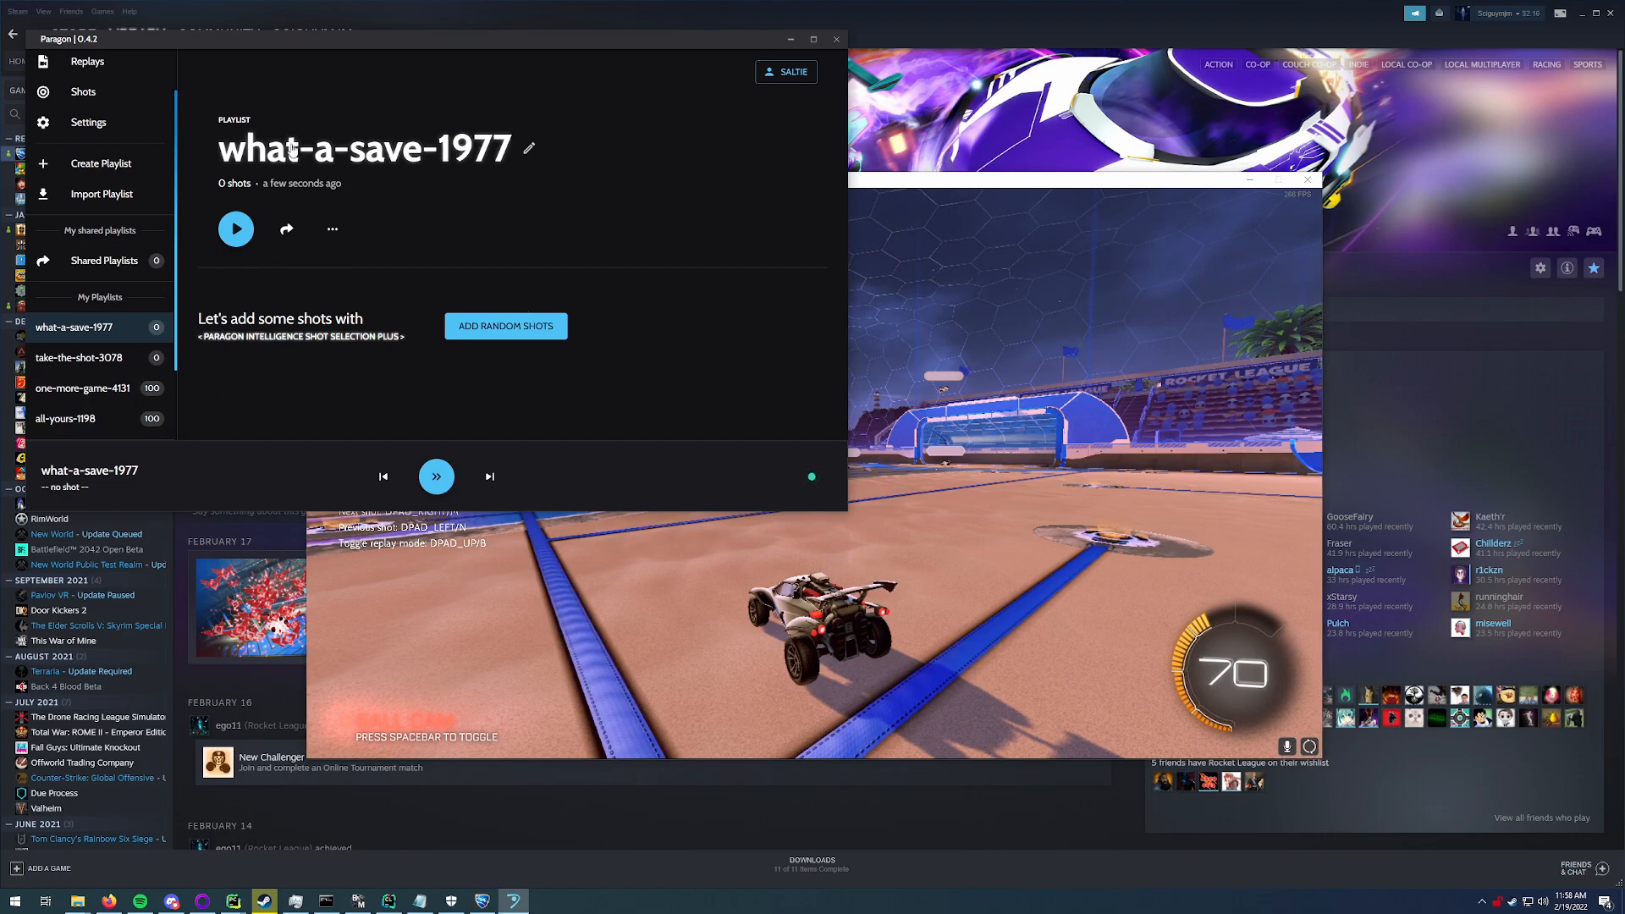
pyautogui.moveTo(506, 332)
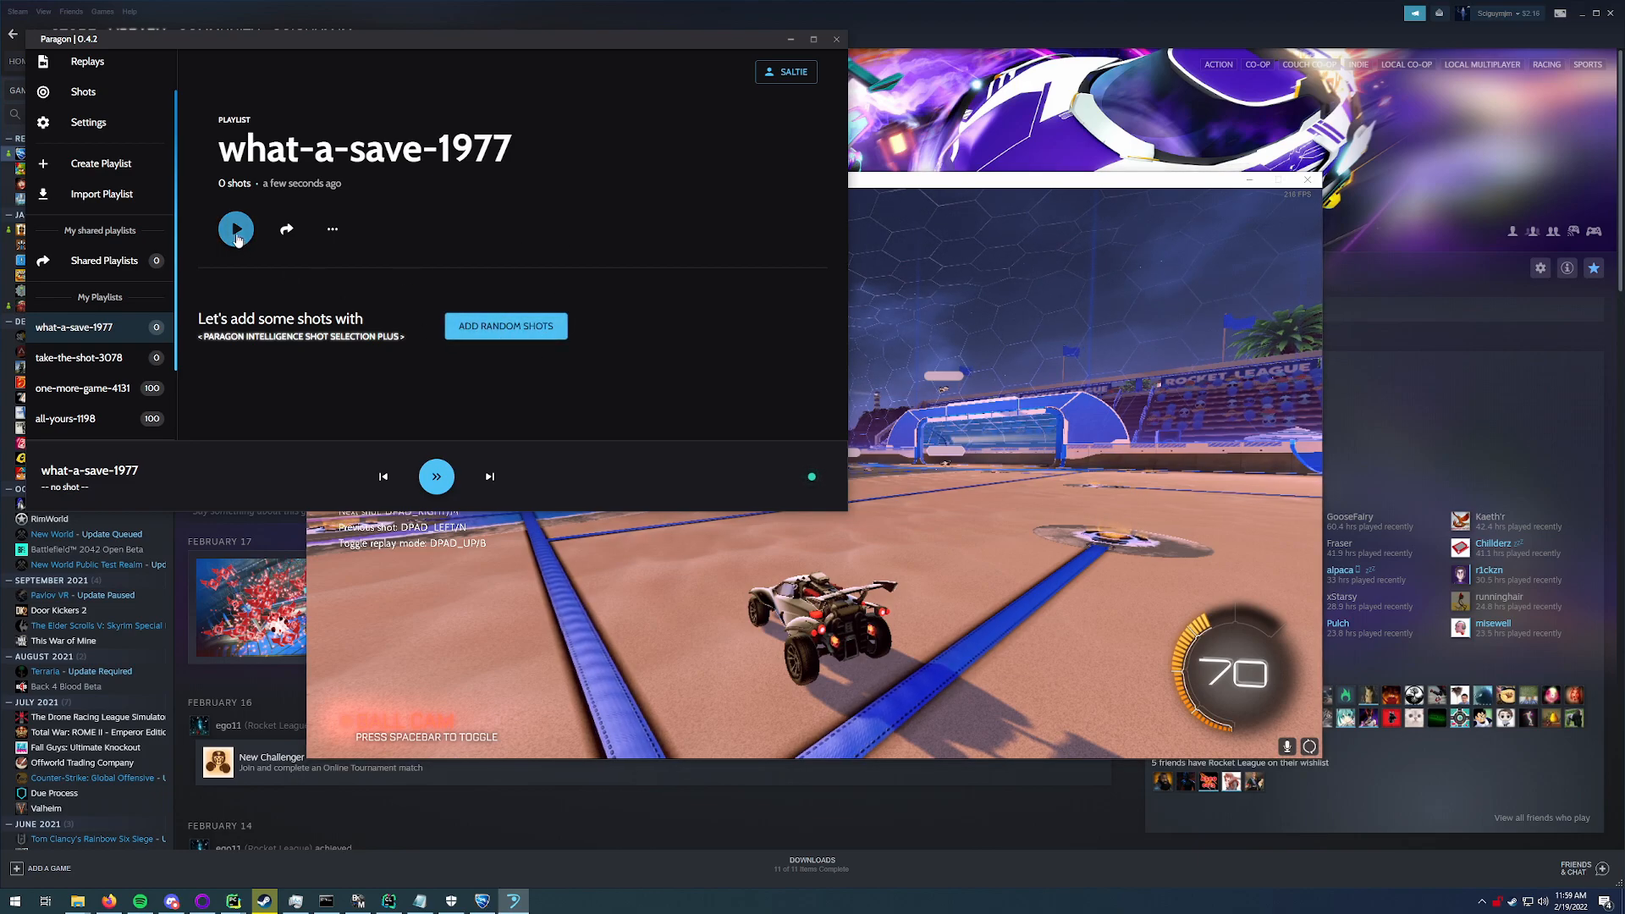
pyautogui.moveTo(271, 278)
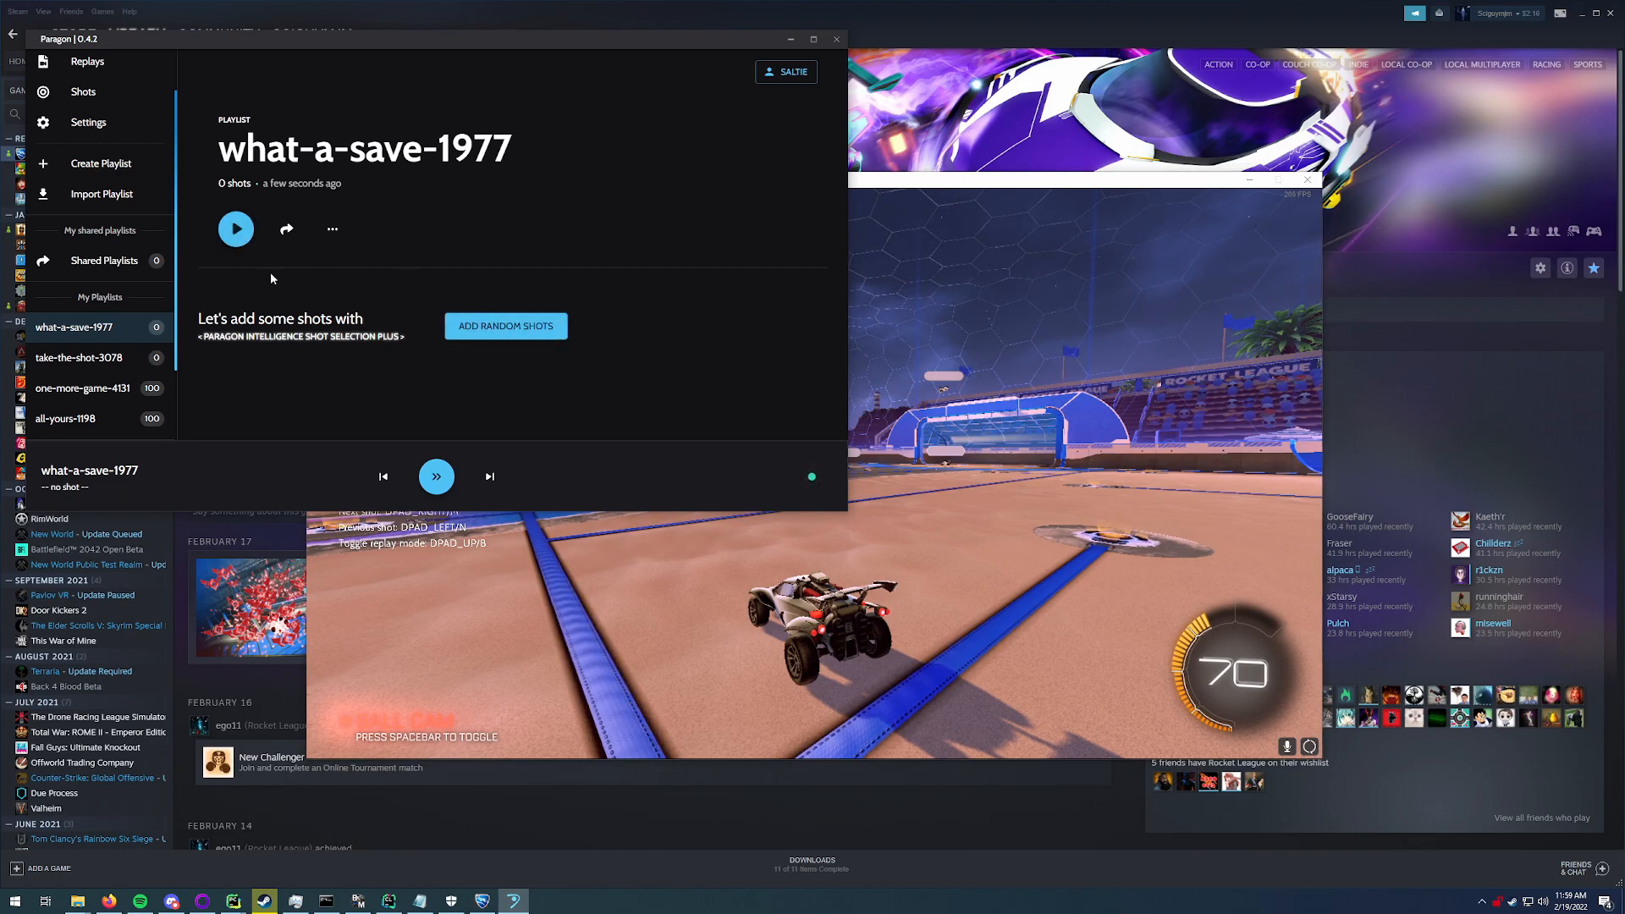
pyautogui.click(86, 119)
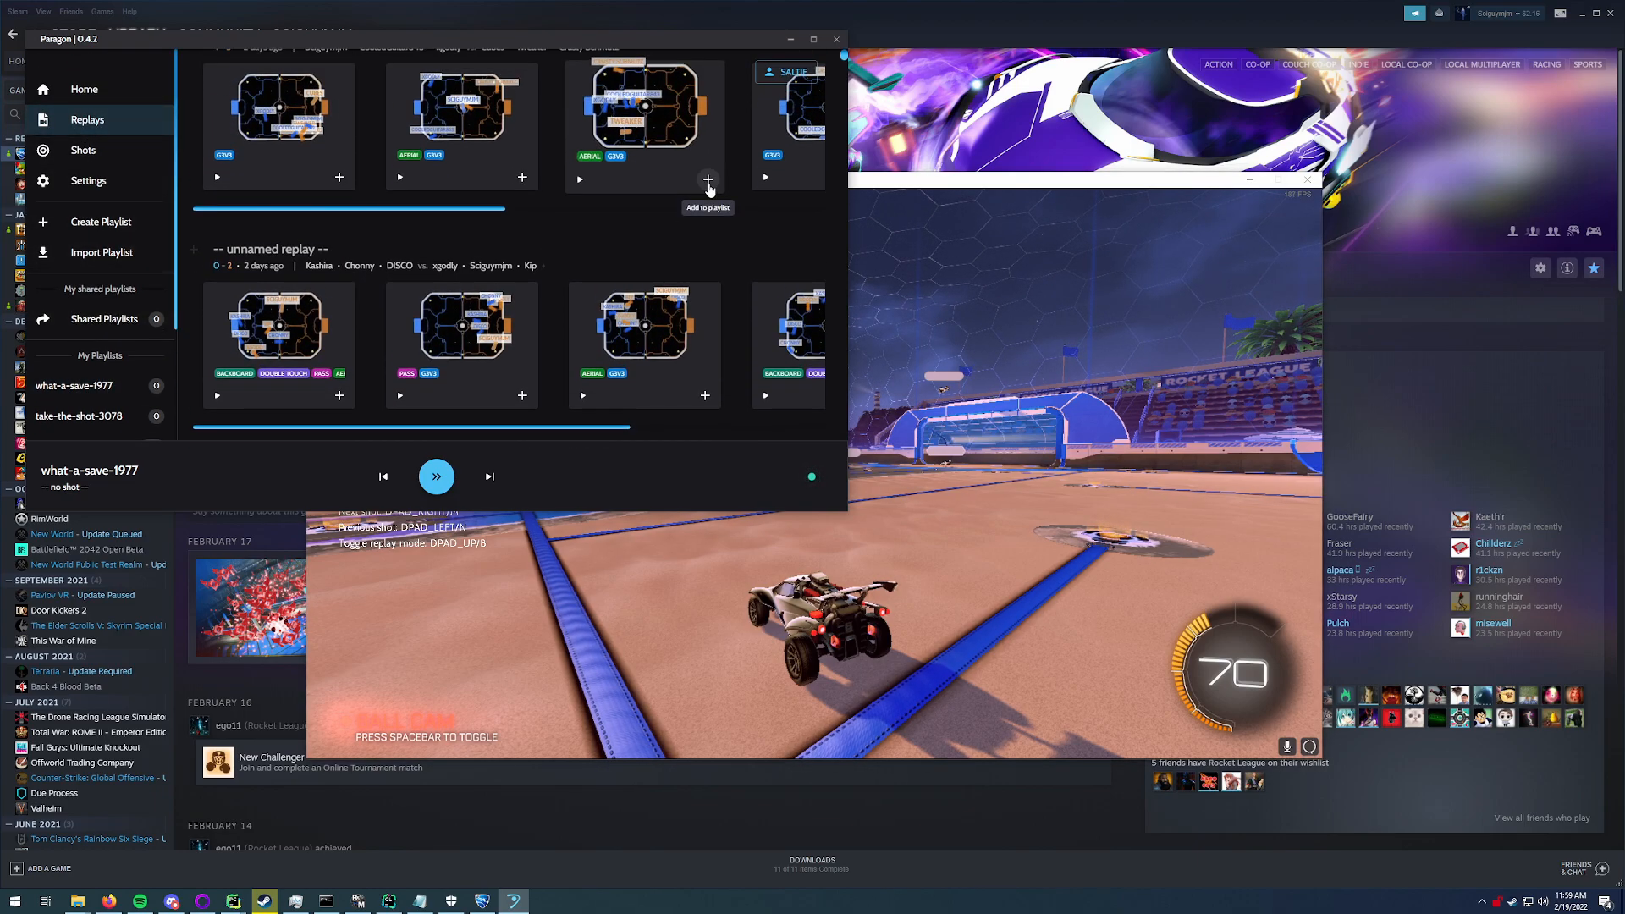
# Step: Add the tenth shot to what-a-save-1977 and send shot 1 of 10 into free play
pyautogui.scroll(-3)
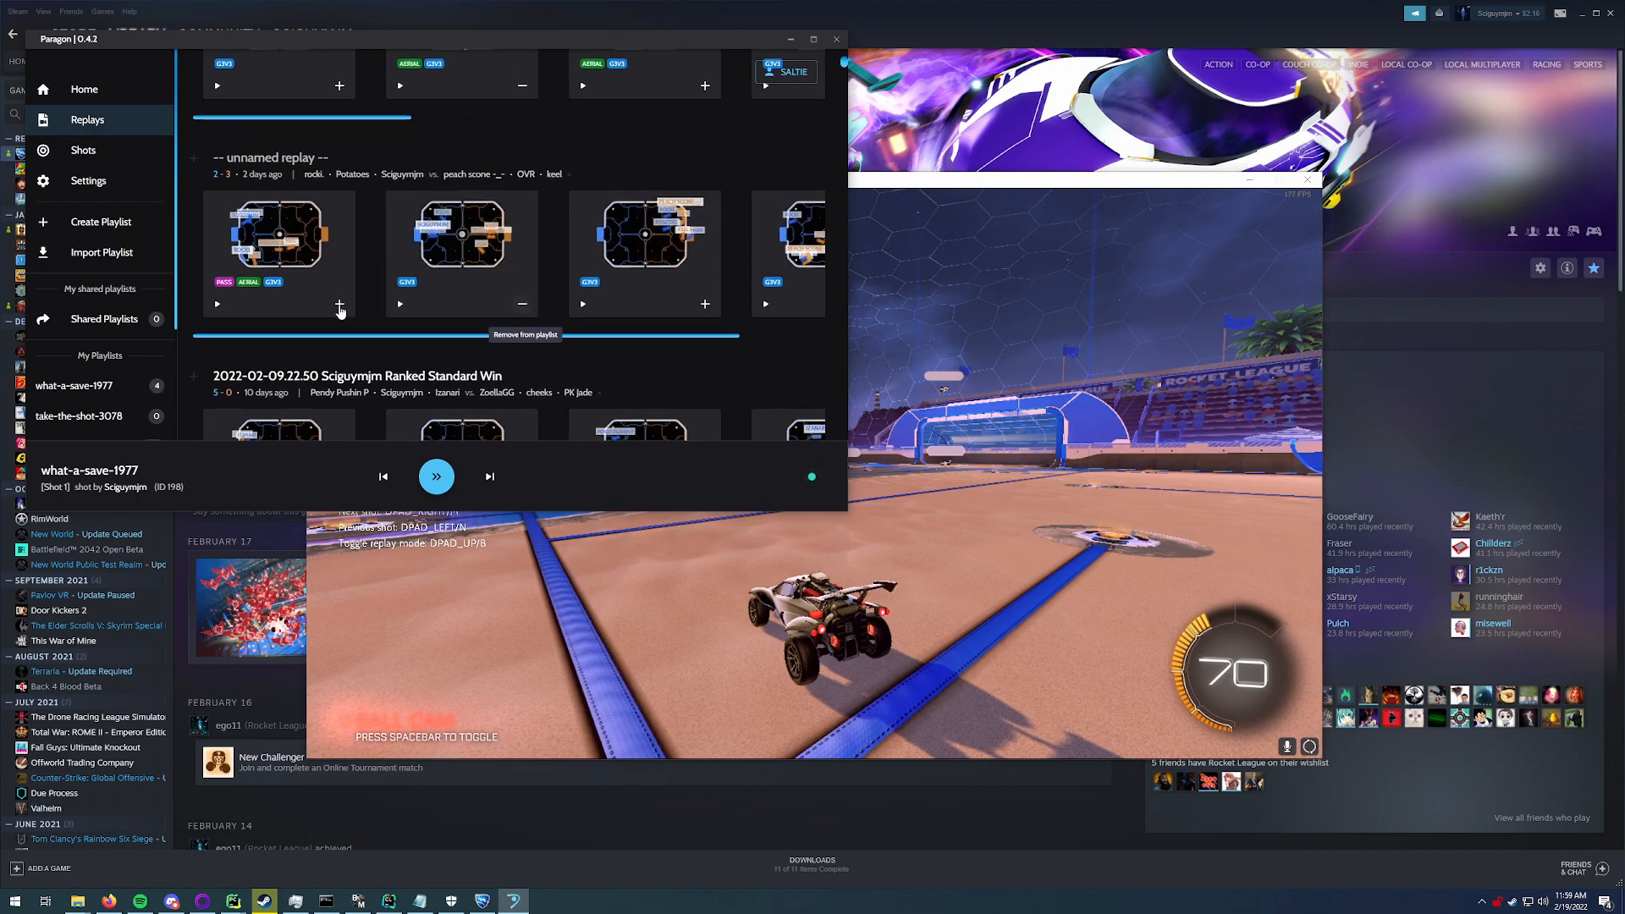
pyautogui.scroll(-3)
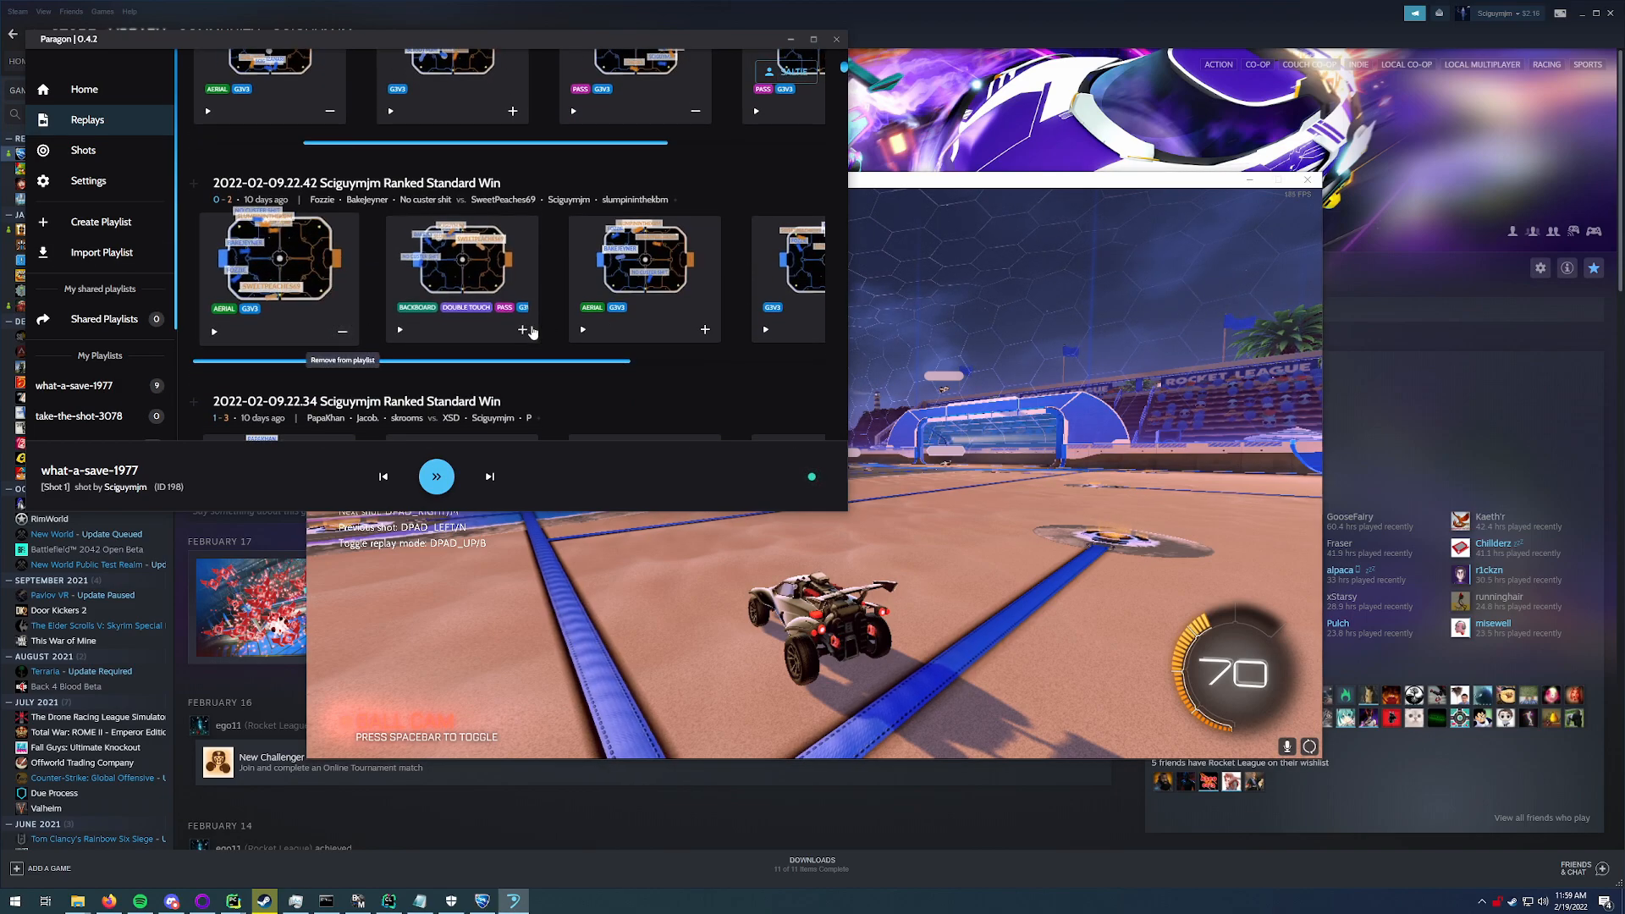
pyautogui.click(523, 332)
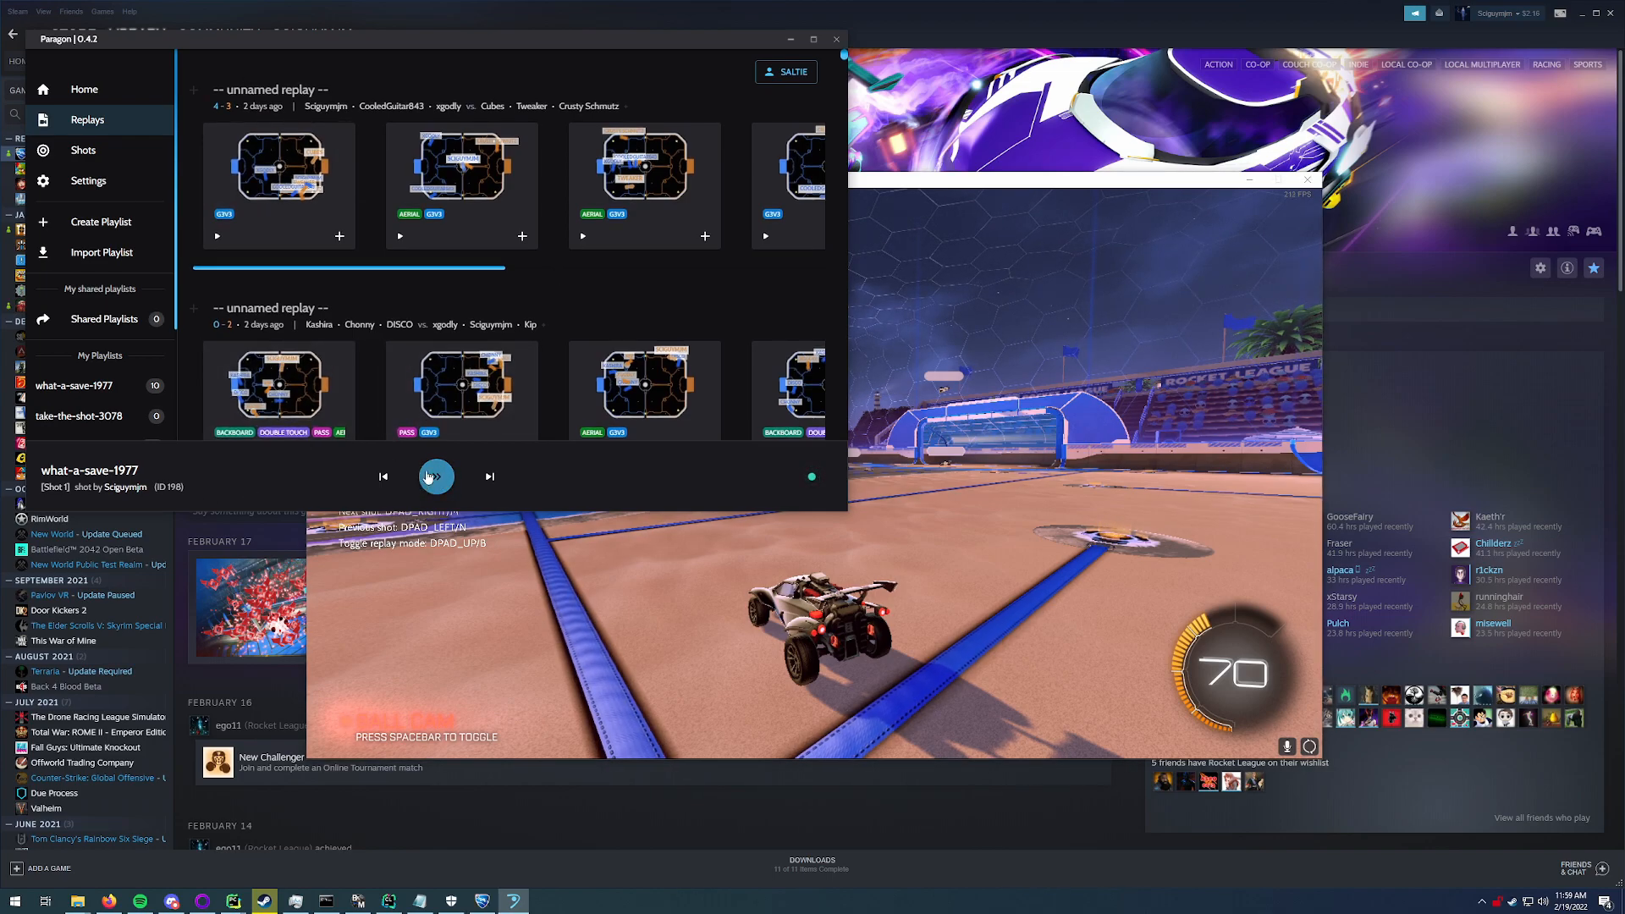
pyautogui.click(435, 477)
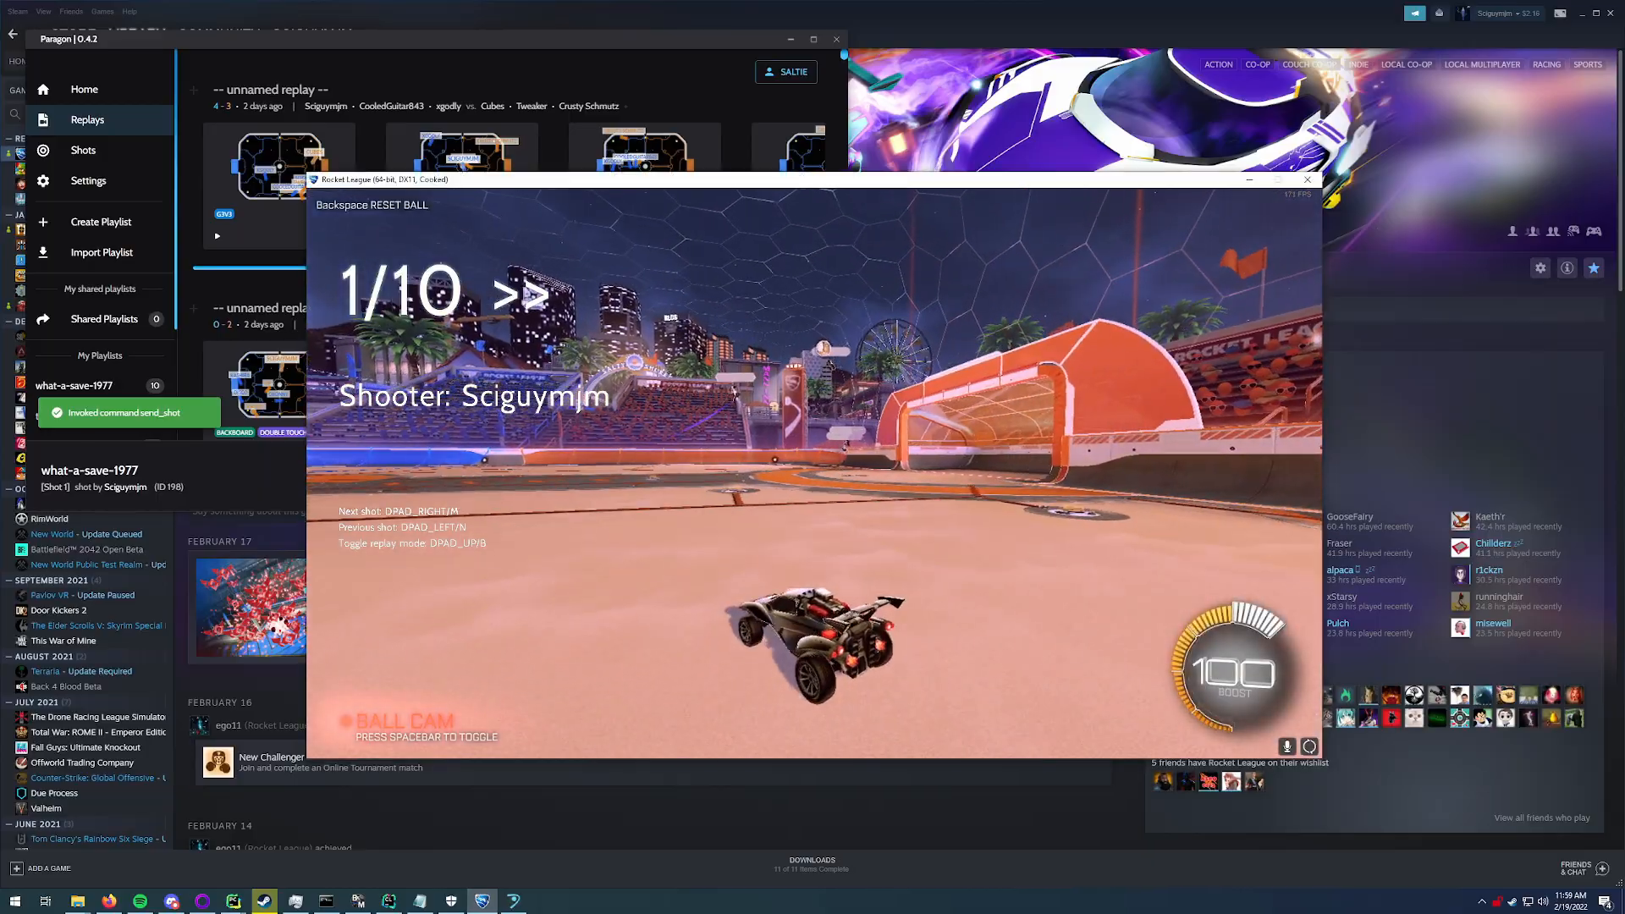